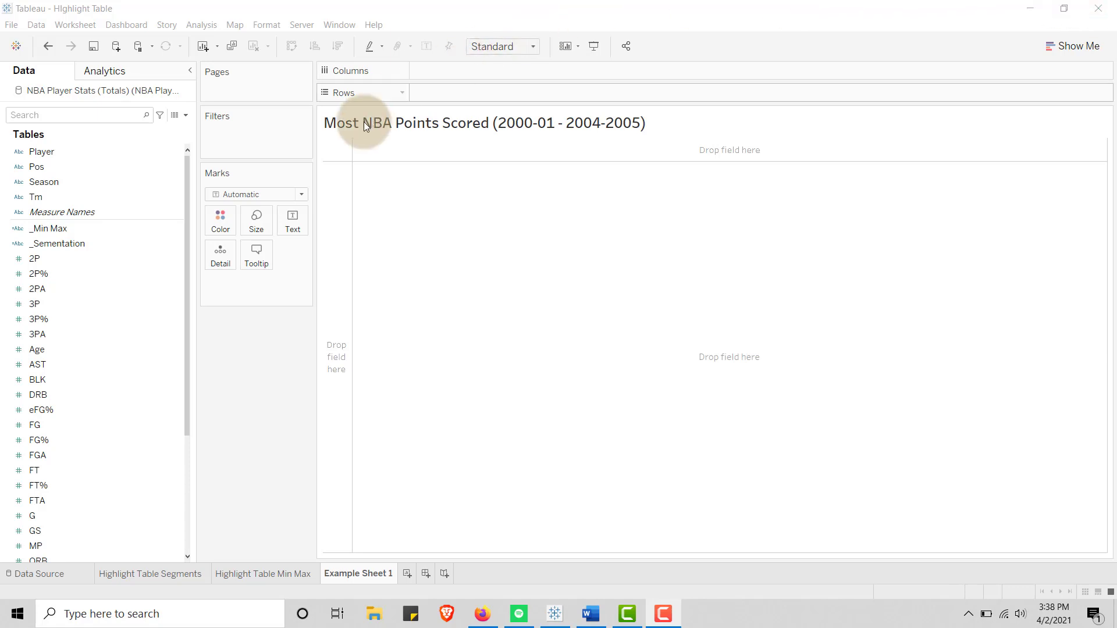
mouse_move(247, 420)
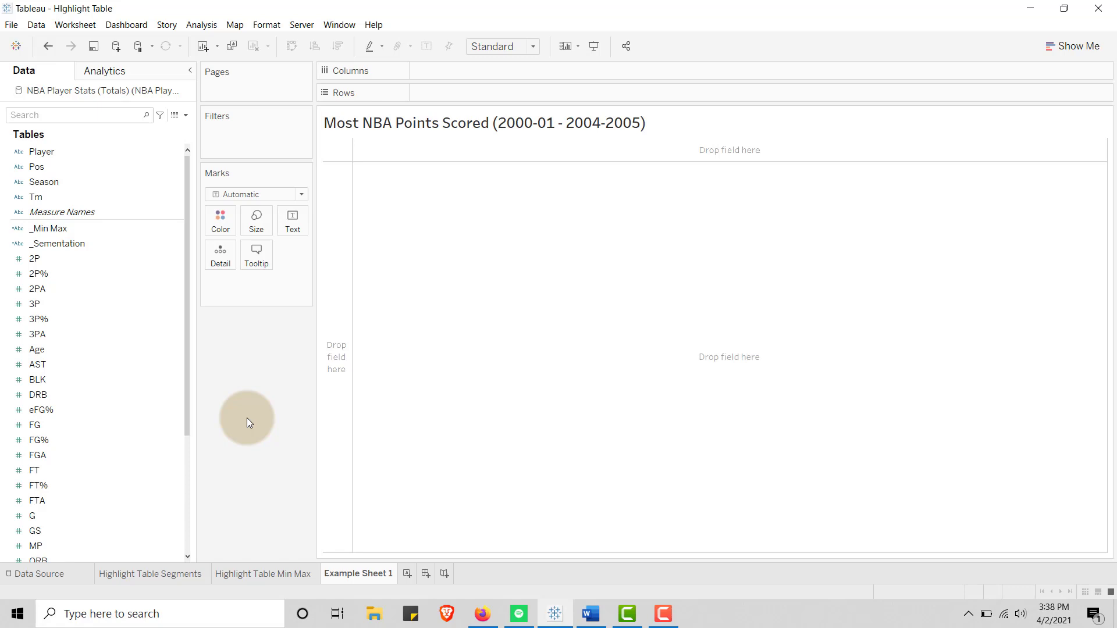
mouse_move(362, 385)
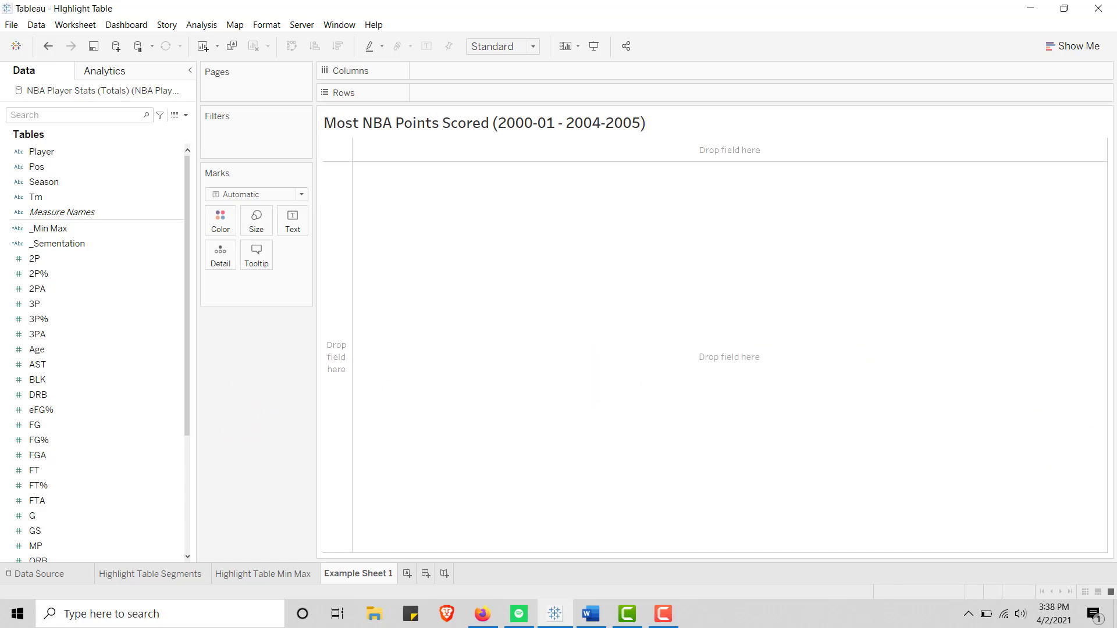
Step: Switch to Firefox and move from the 2000-01 to the 2004-05 player totals page
click(279, 447)
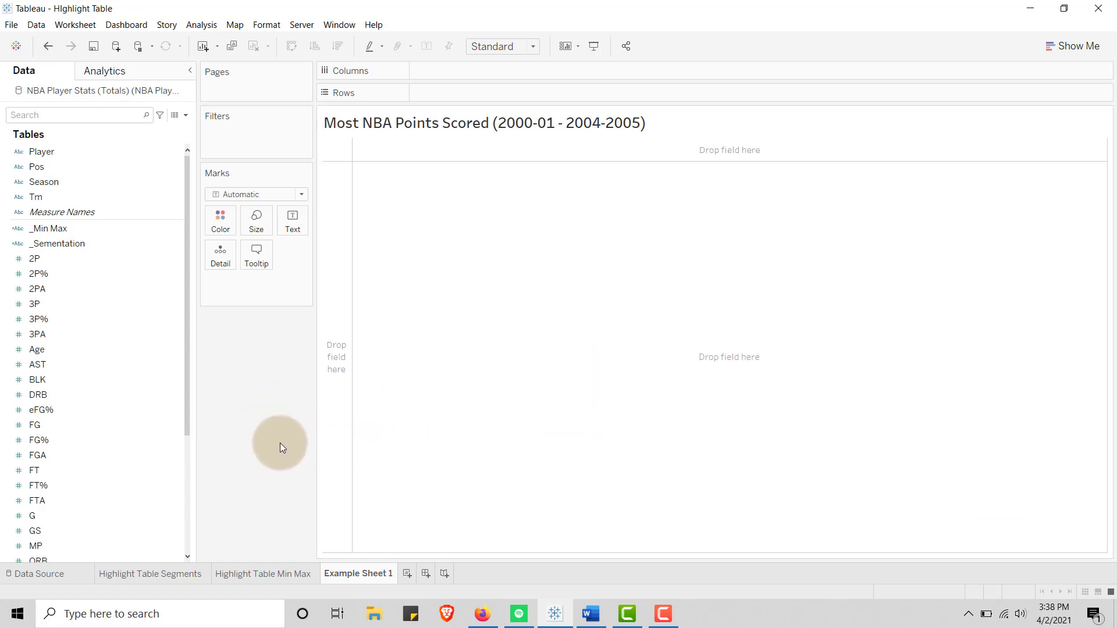
mouse_move(489, 613)
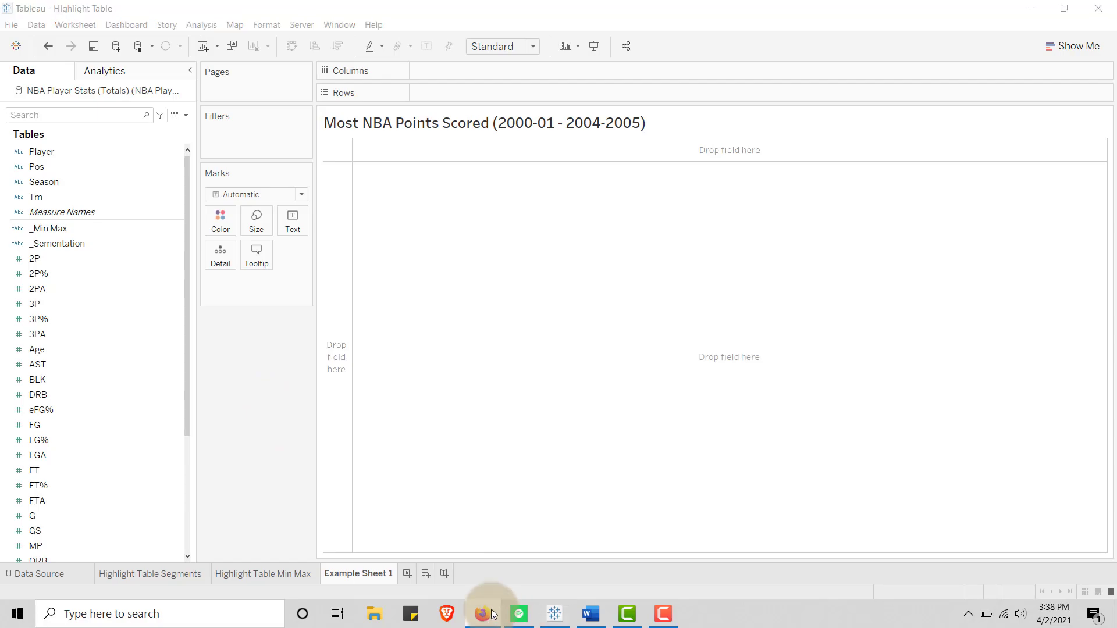
click(482, 613)
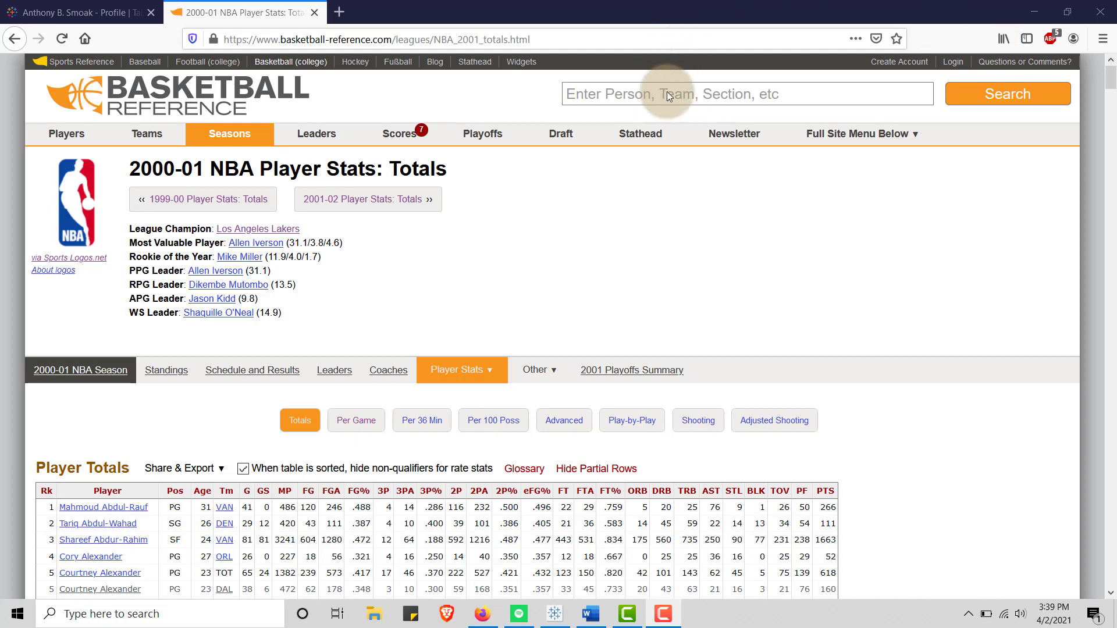
scroll(down, 3)
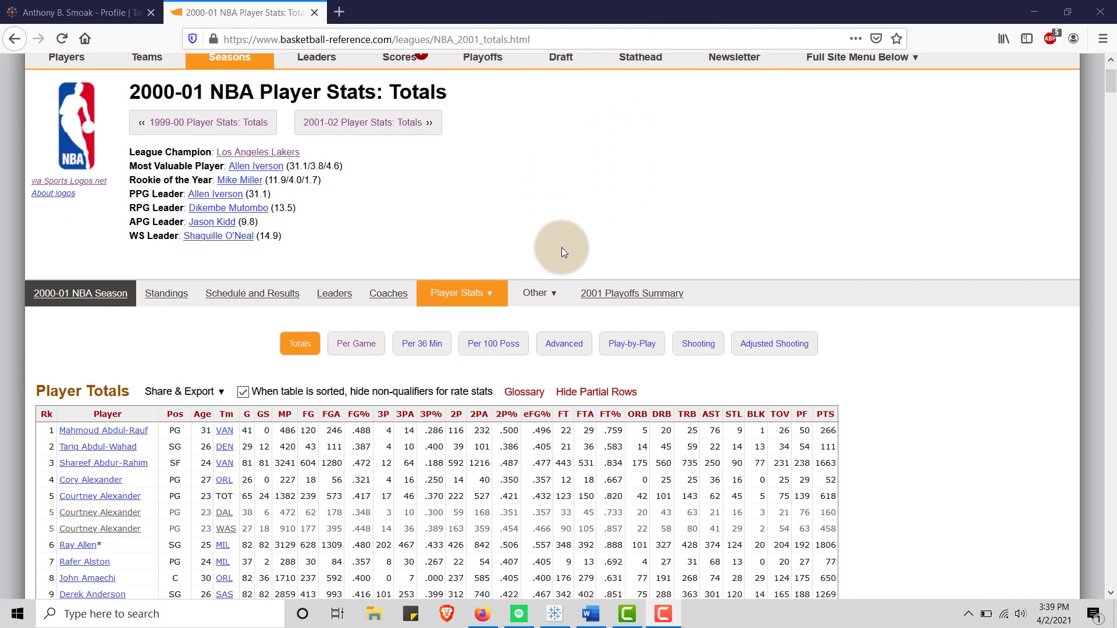
scroll(up, 3)
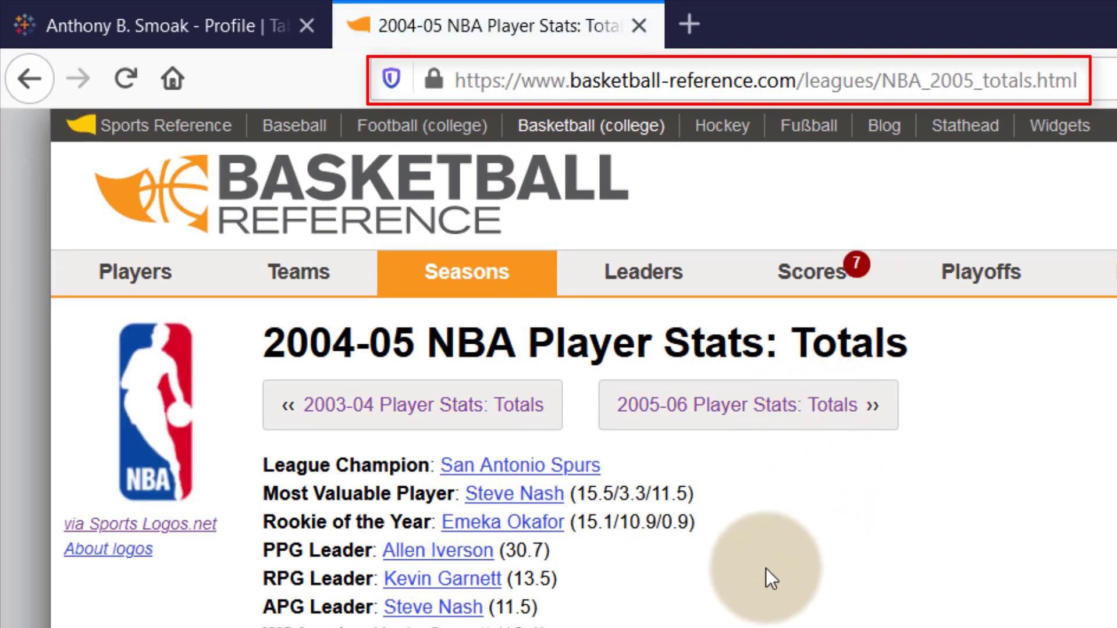
scroll(down, 3)
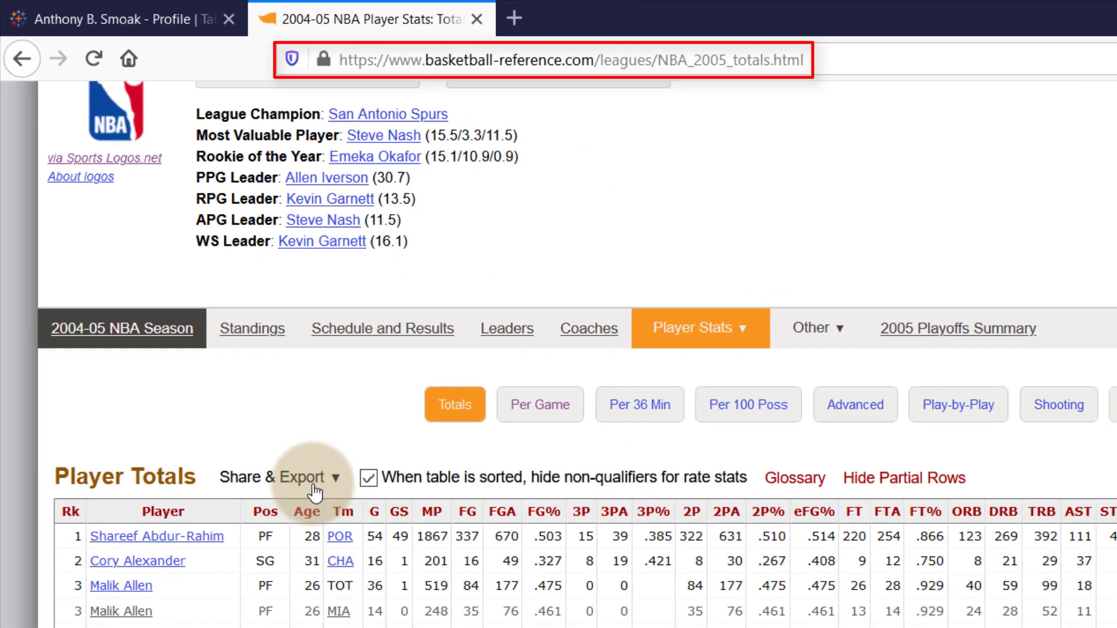
click(289, 477)
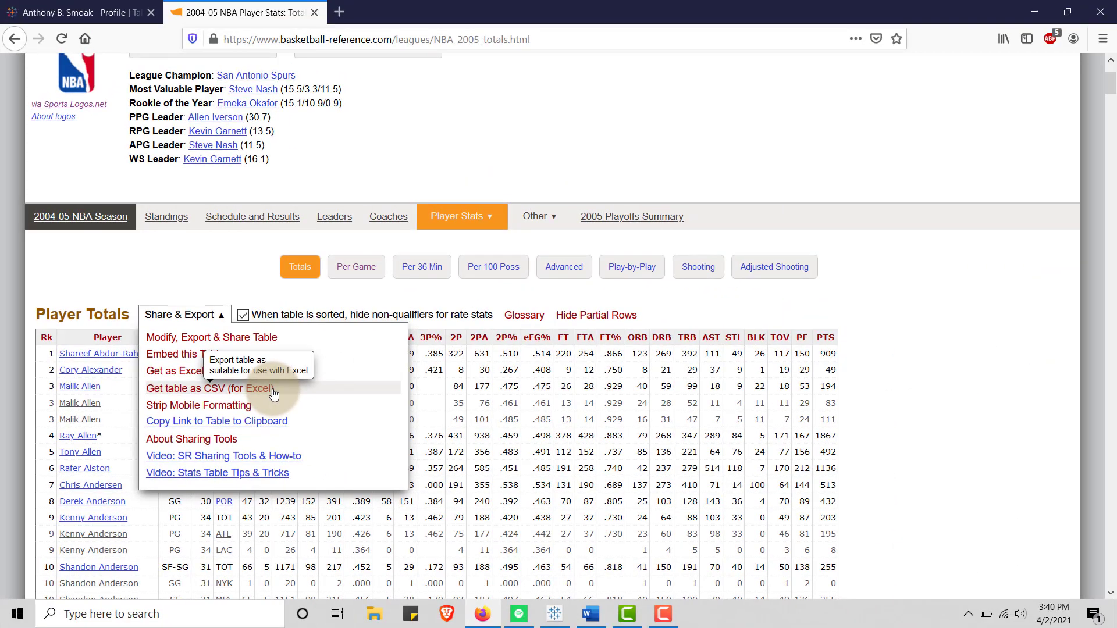
click(466, 136)
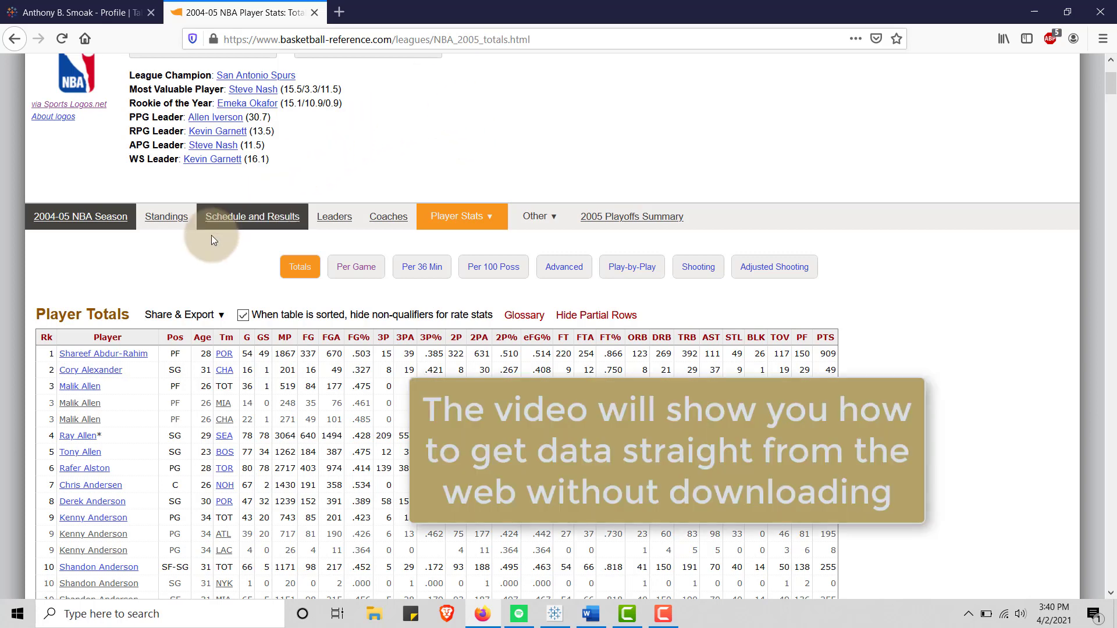
scroll(up, 3)
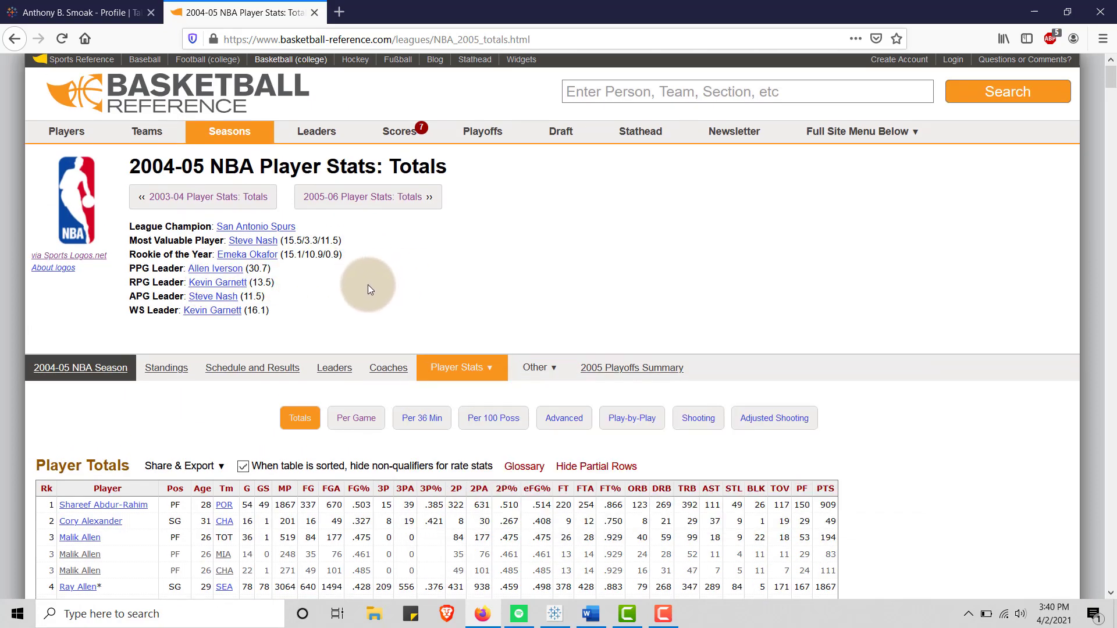
scroll(down, 3)
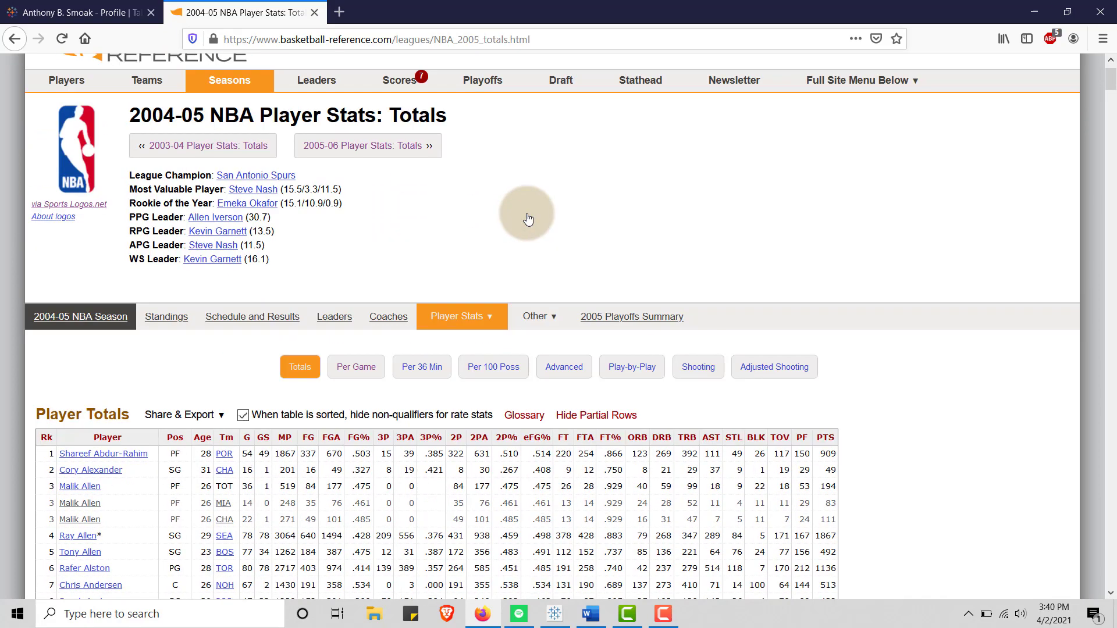
scroll(up, 3)
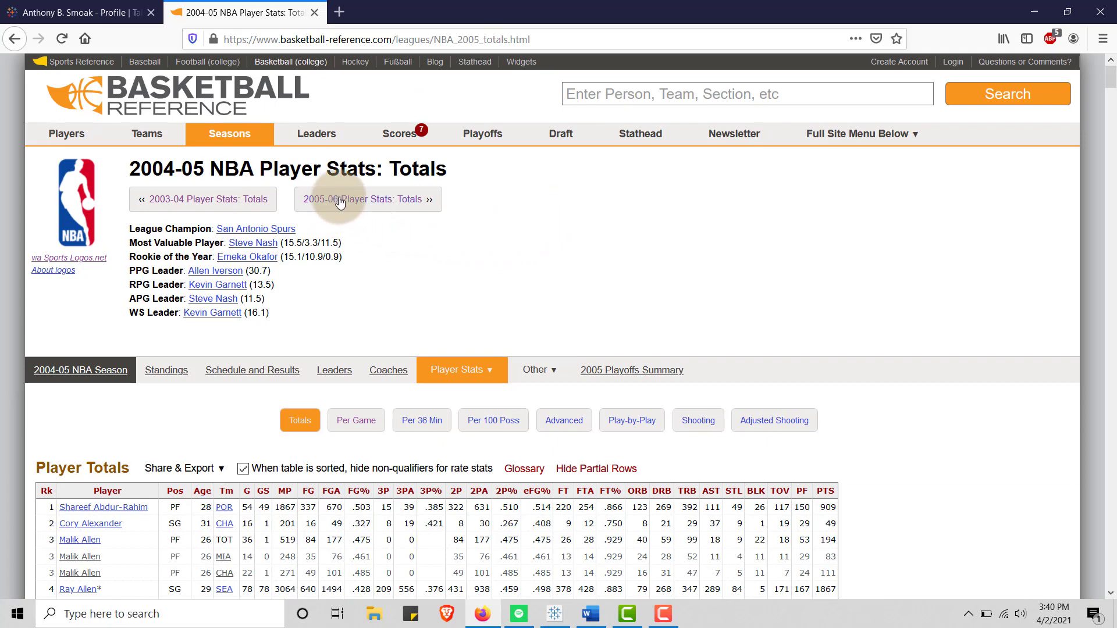
mouse_move(846, 154)
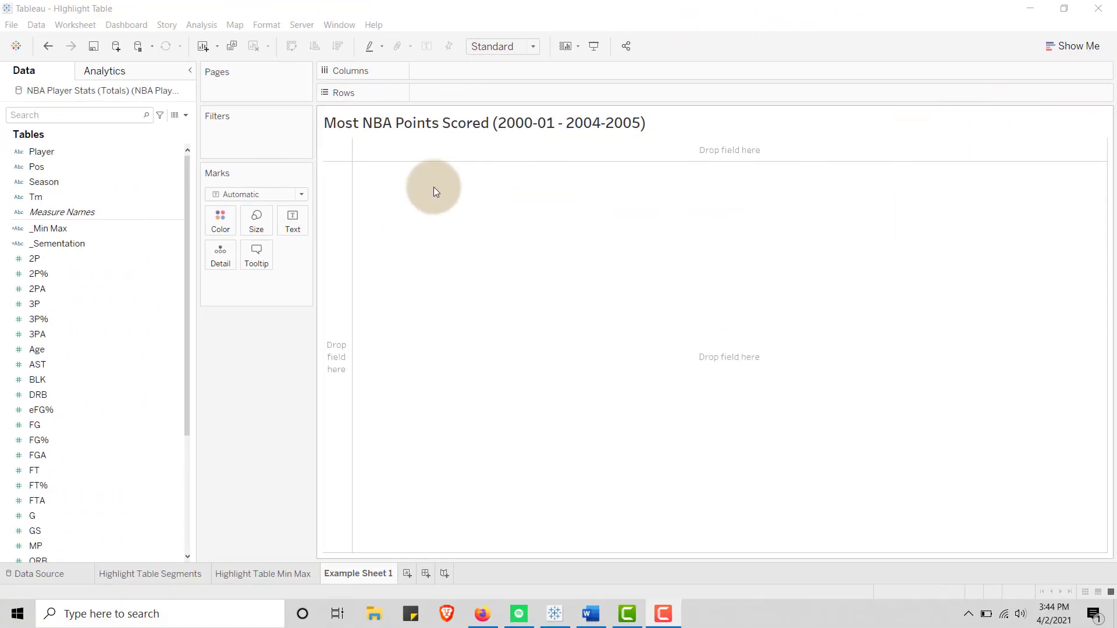
Step: Put Season on the Columns shelf and Player on the Rows shelf
click(45, 181)
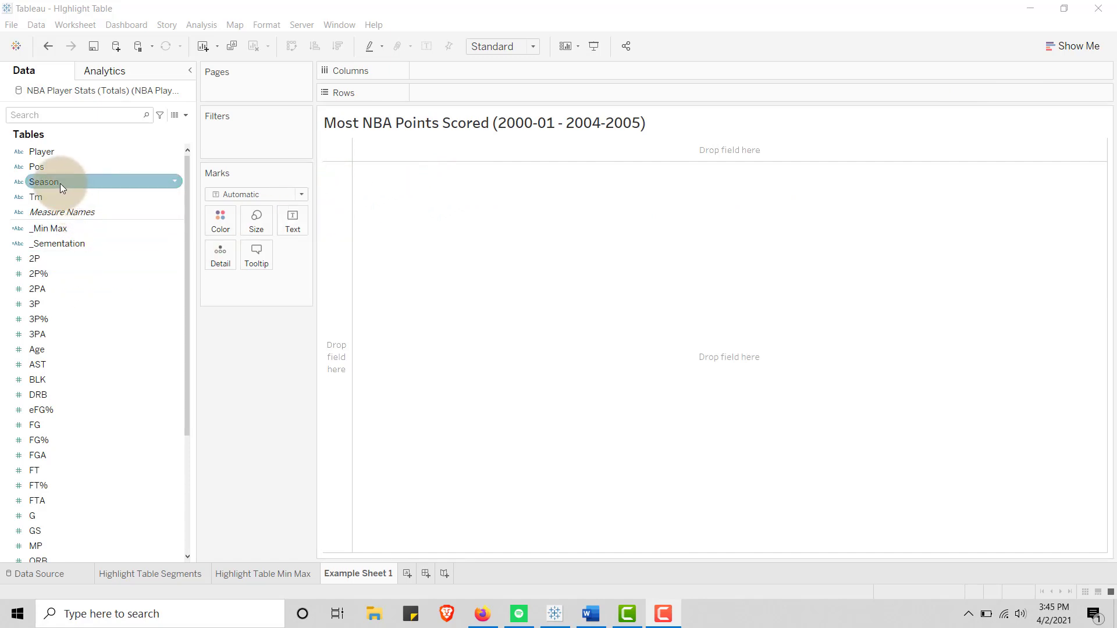
drag(45, 182, 462, 70)
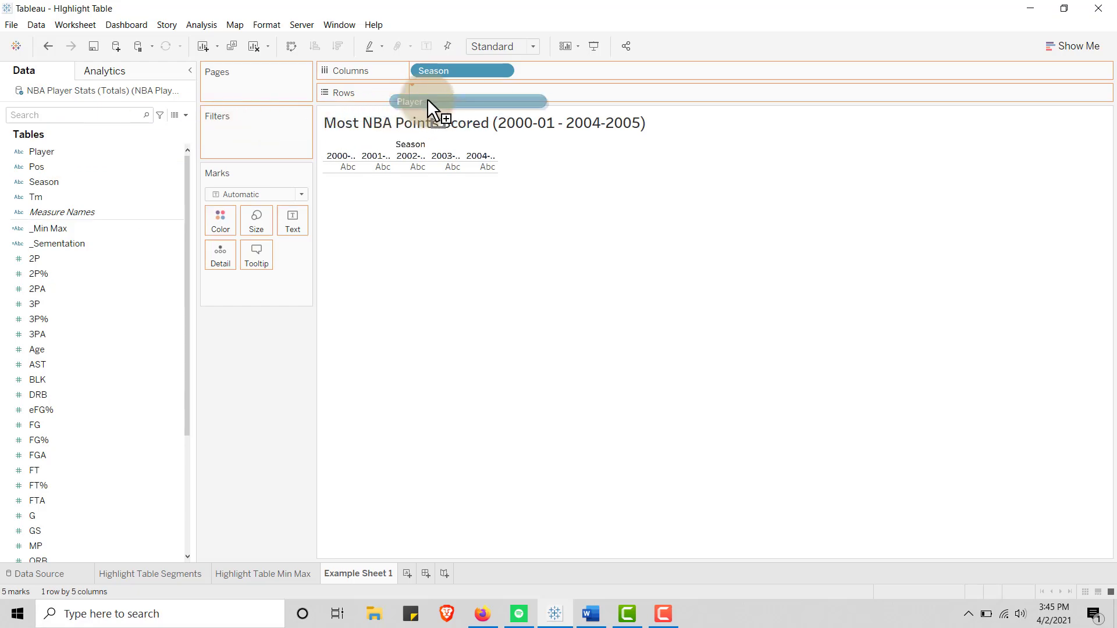
drag(42, 151, 461, 92)
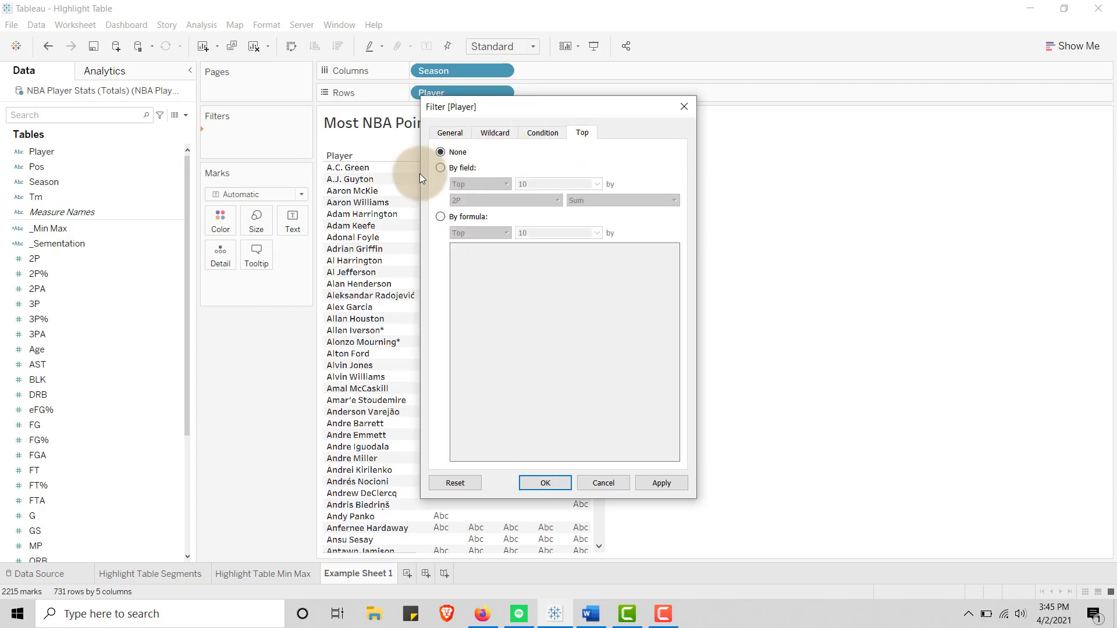
Step: Filter Player to the Top 20 by Sum of PTS
click(441, 168)
text(20)
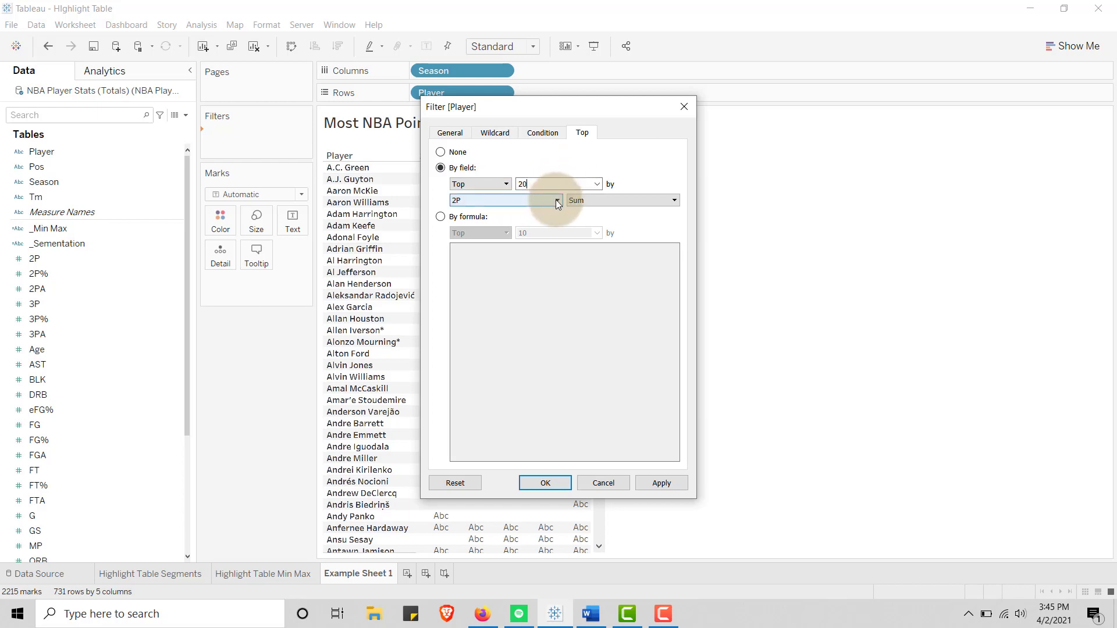
click(557, 200)
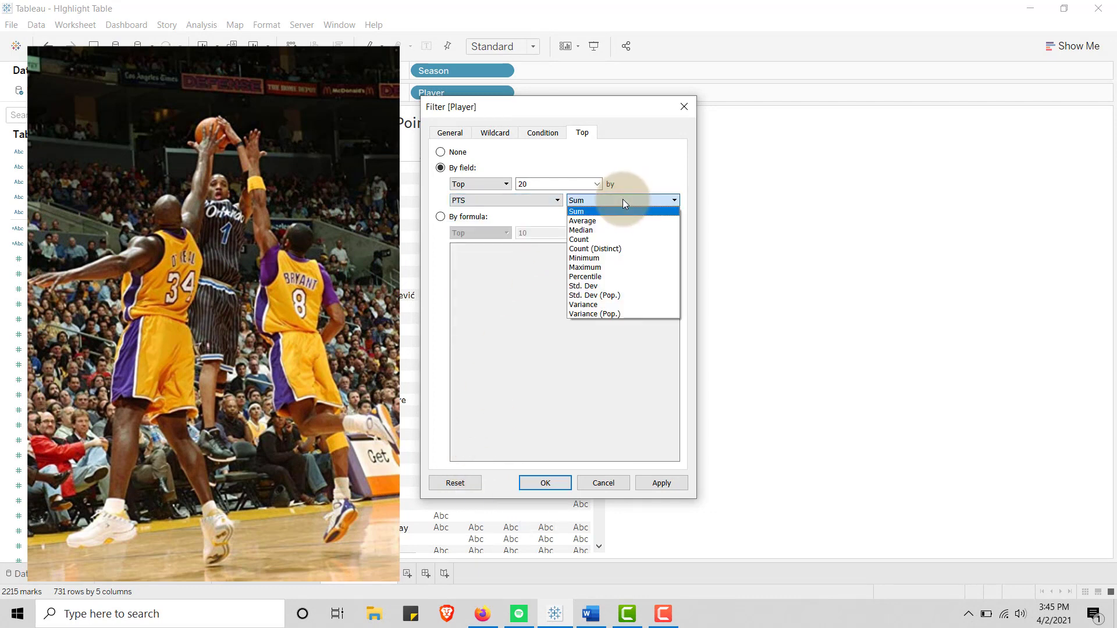
click(575, 210)
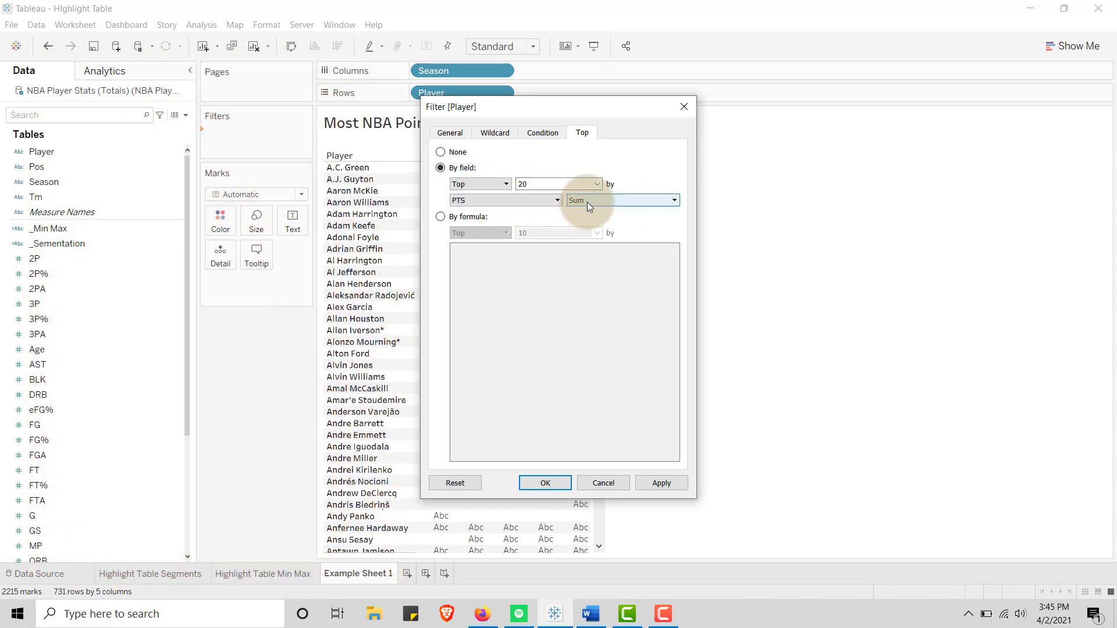
click(544, 482)
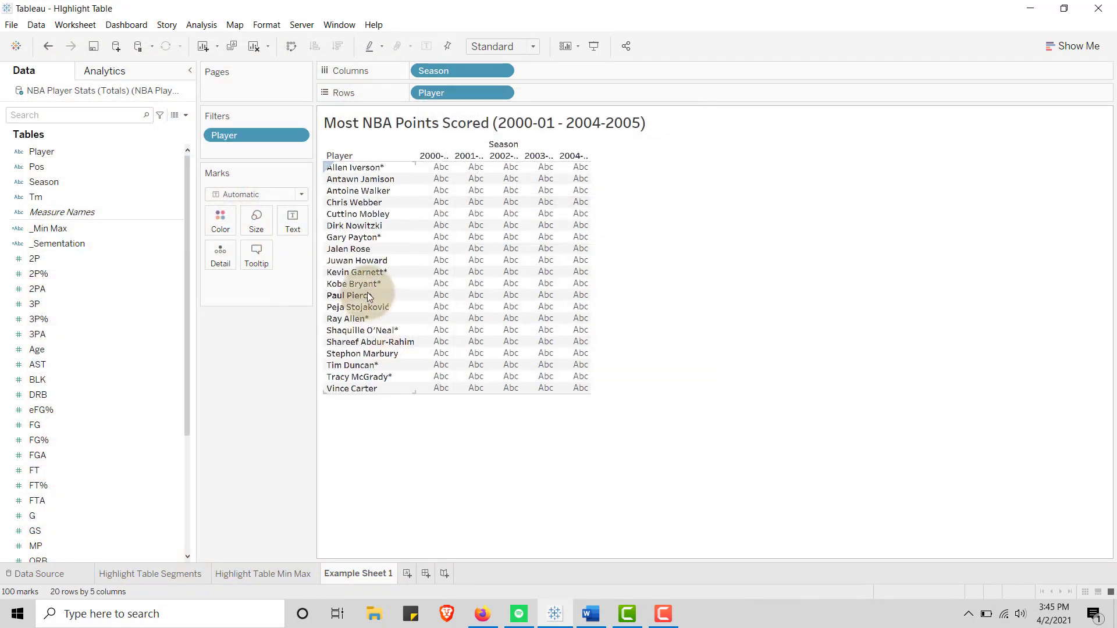
Step: Fit the table to Entire View and hide the Season field label for columns
click(531, 47)
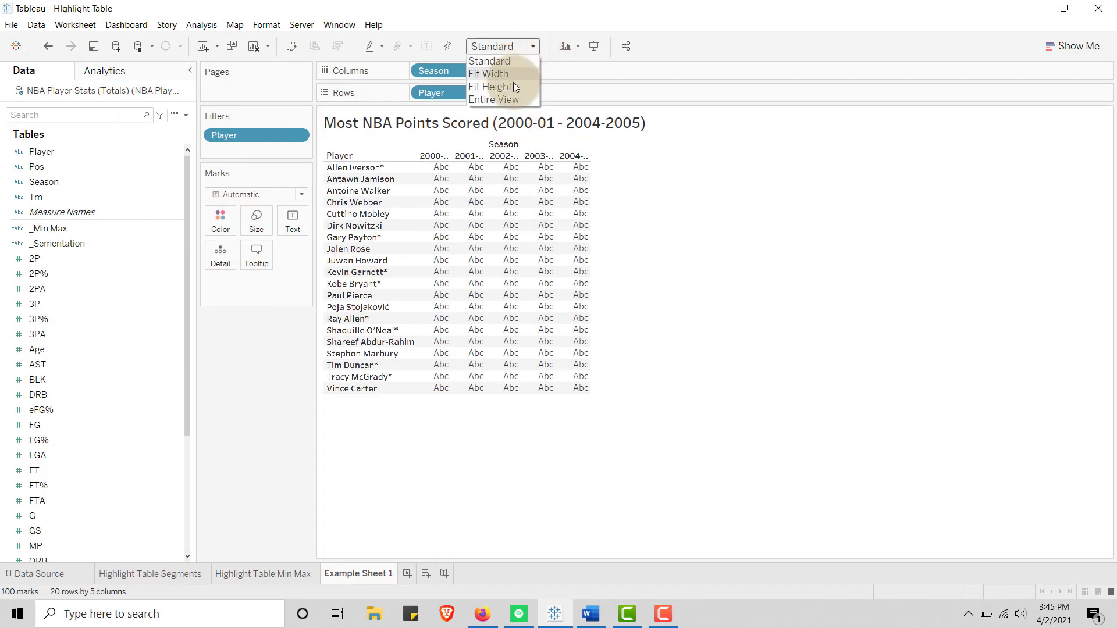
click(502, 99)
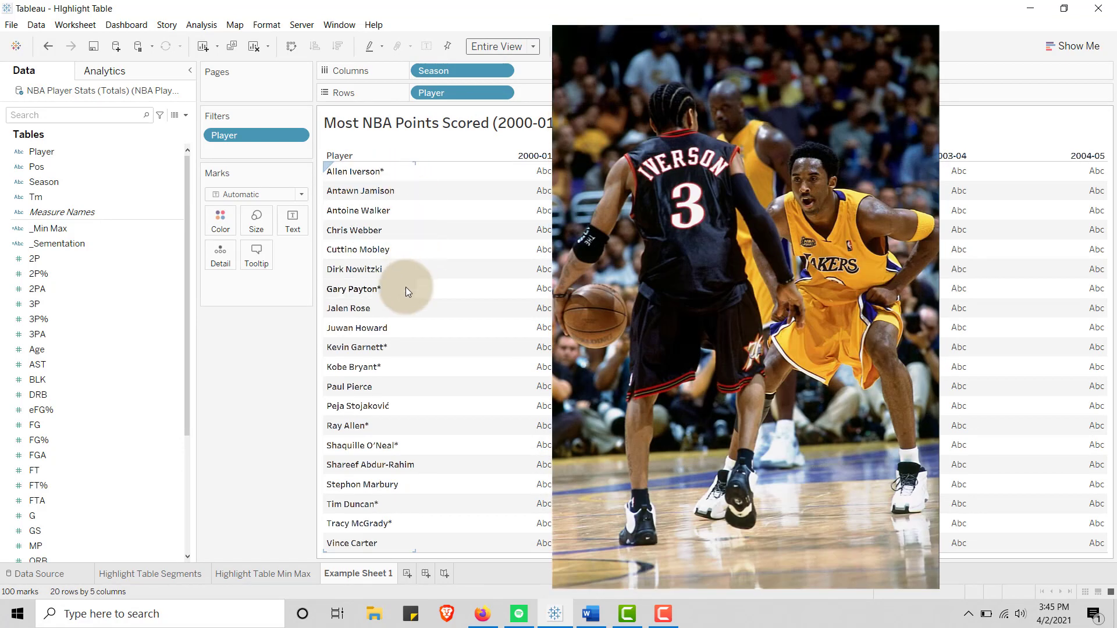
mouse_move(417, 347)
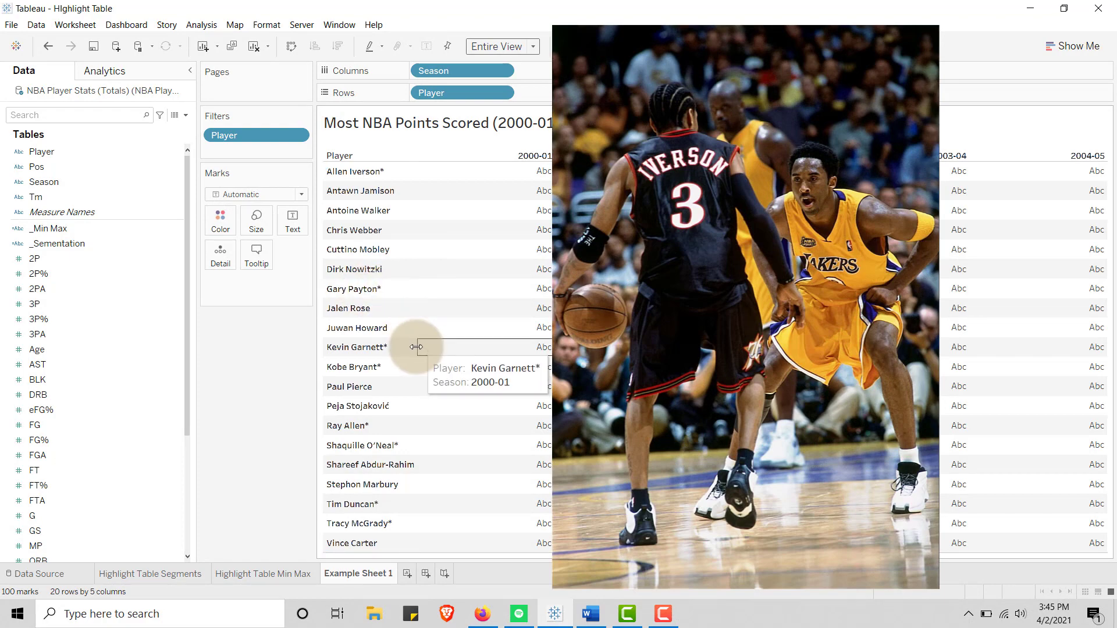
mouse_move(383, 371)
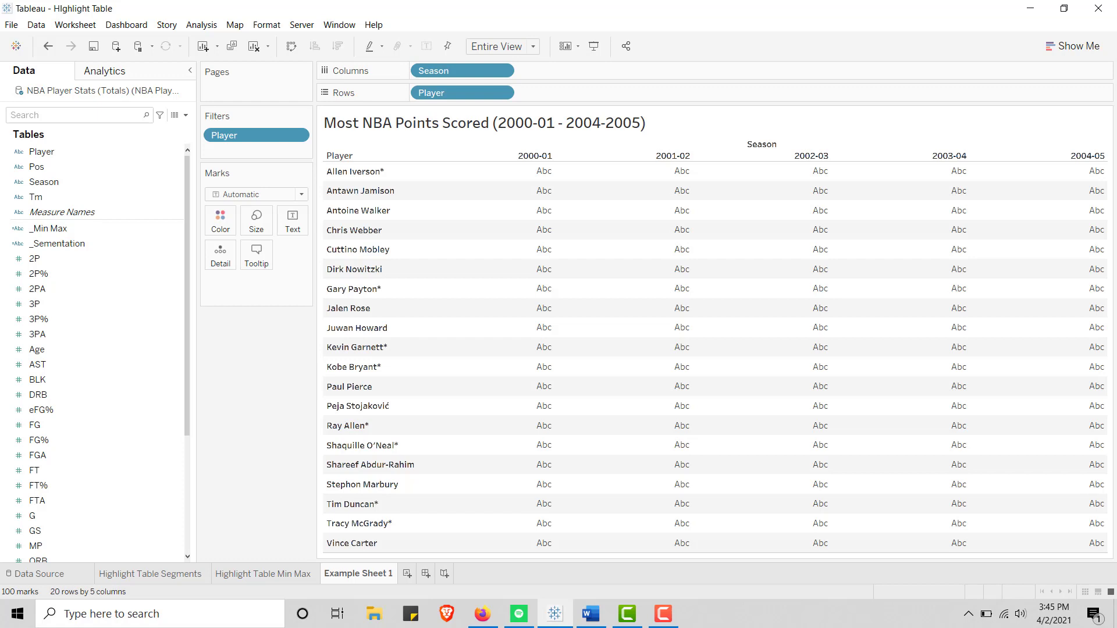
mouse_move(750, 159)
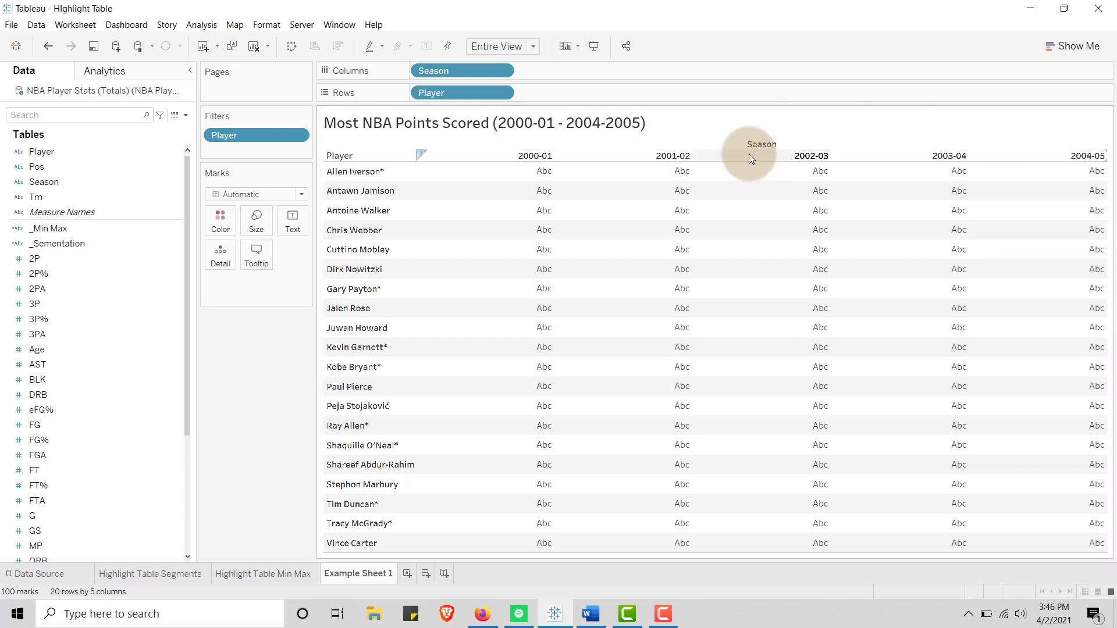
right_click(749, 158)
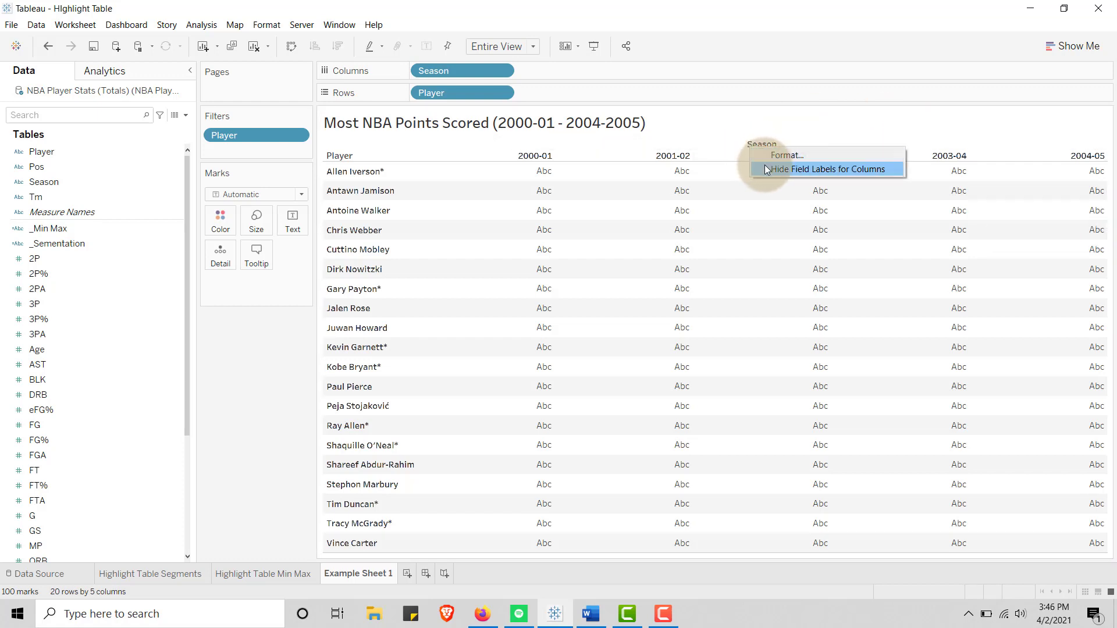
click(824, 169)
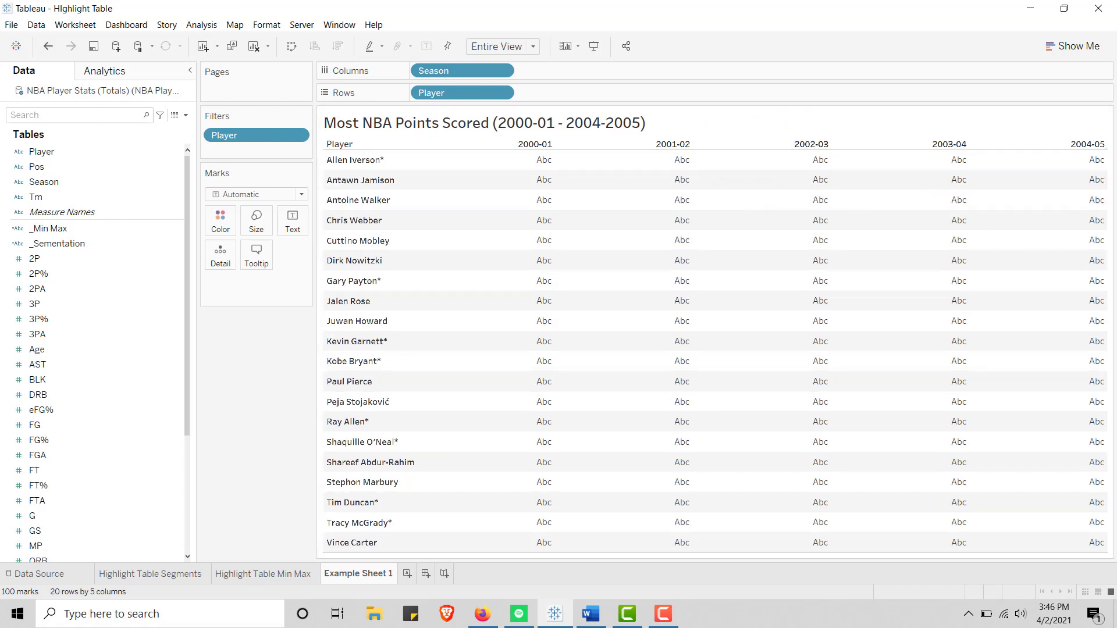
click(37, 364)
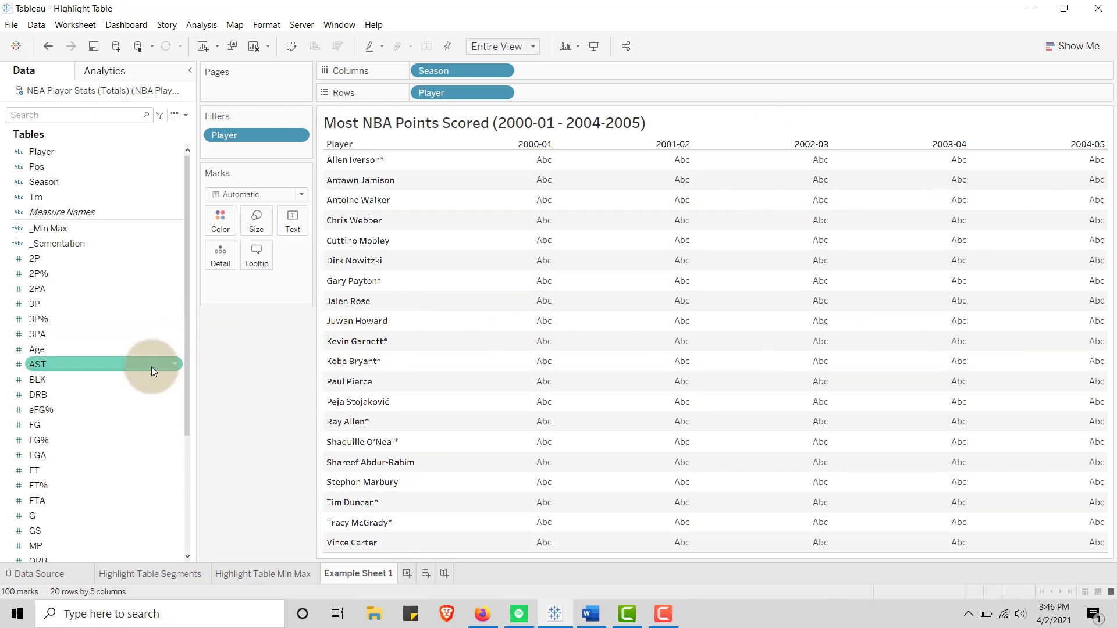
Step: Colour the cells by SUM(PTS) and change the mark type to Square
scroll(down, 3)
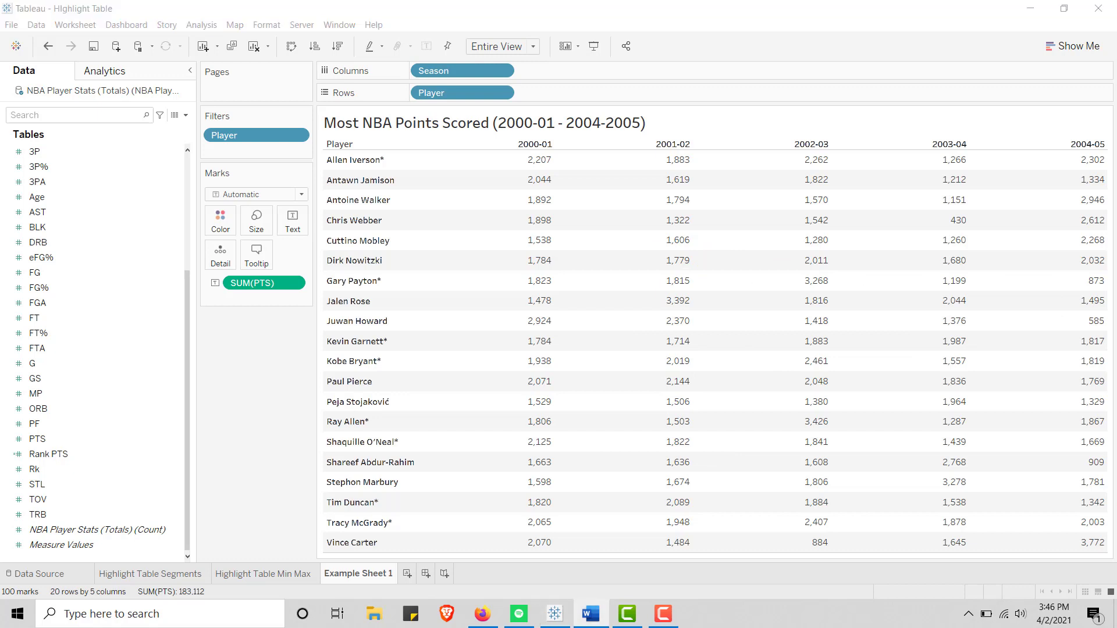
click(253, 282)
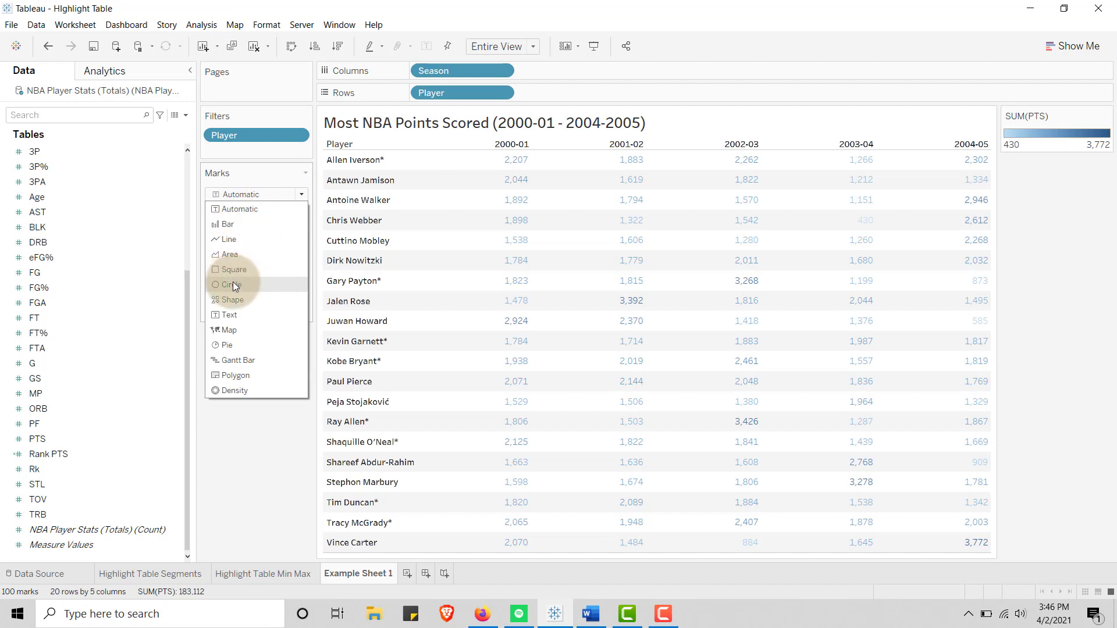
click(232, 270)
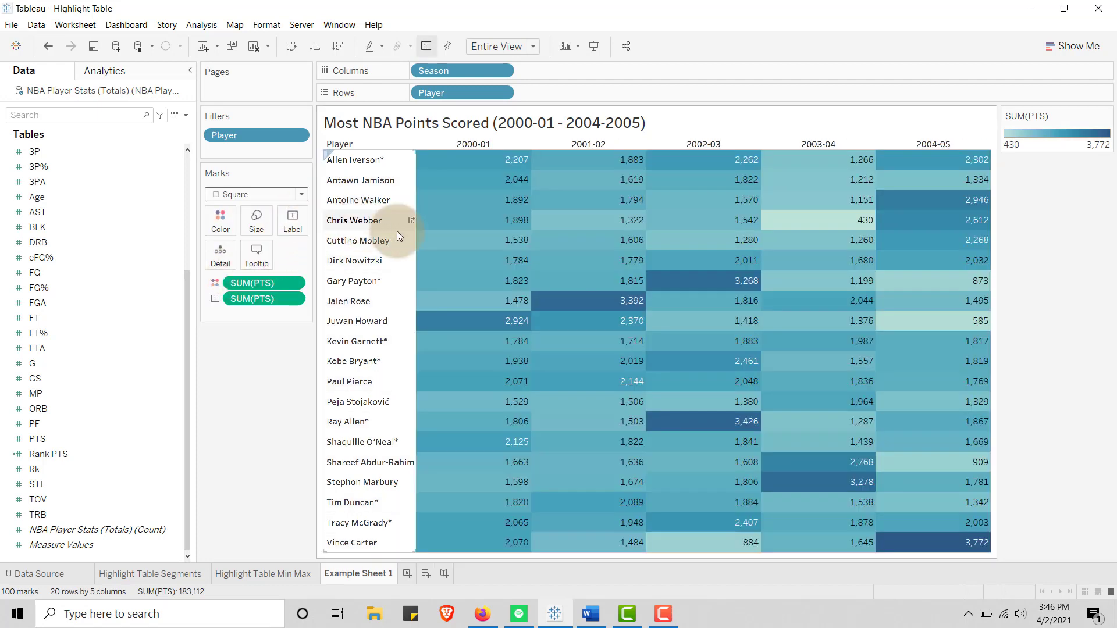
mouse_move(725, 260)
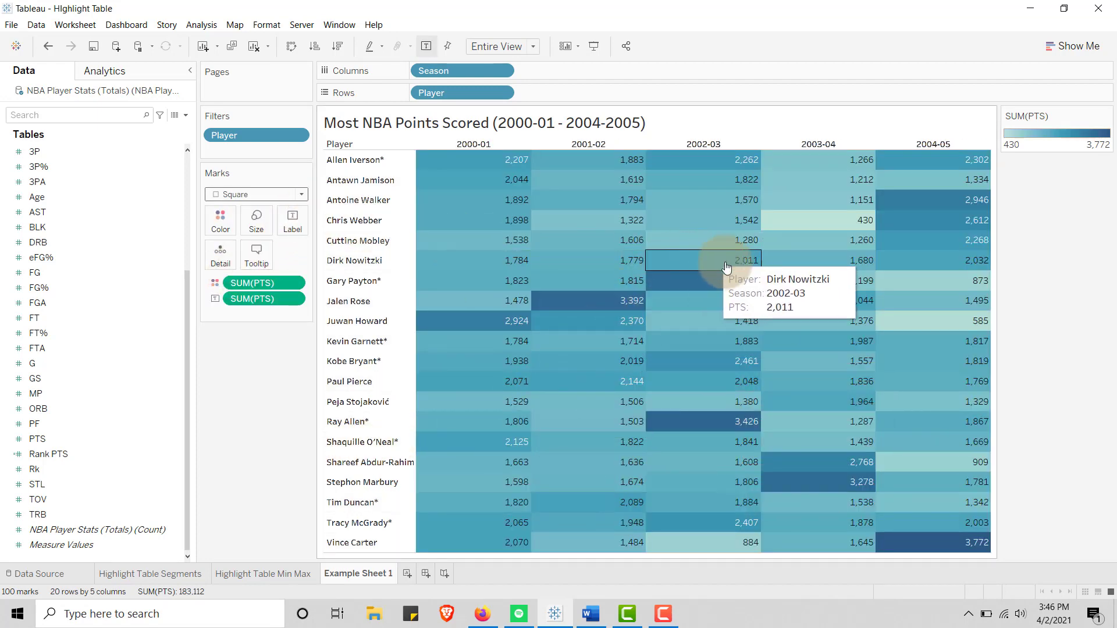
mouse_move(805, 291)
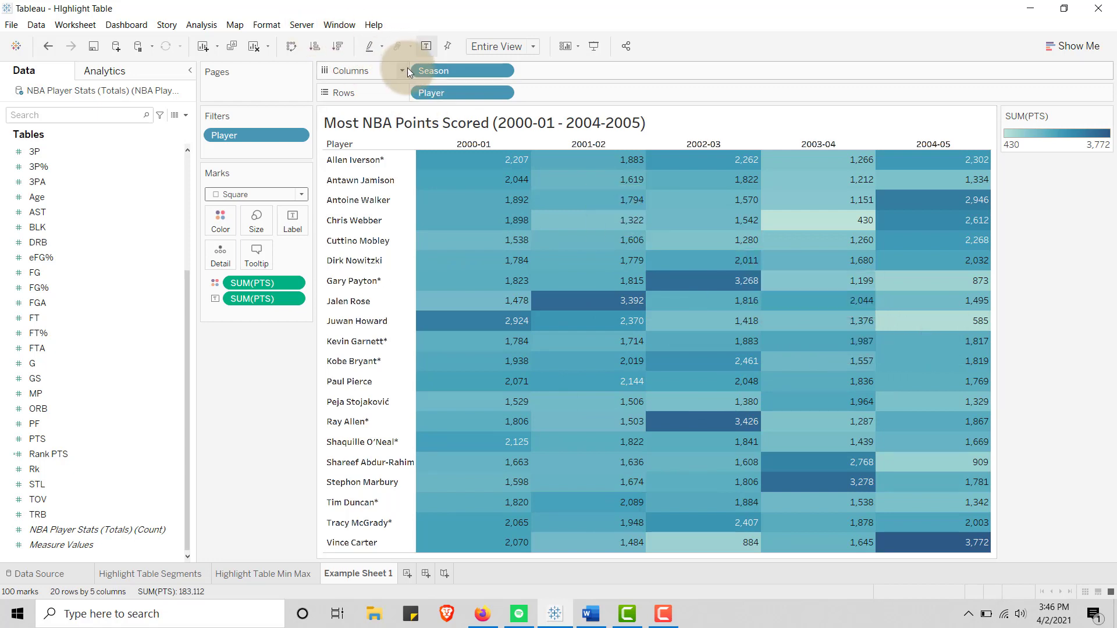
Step: Sort the Player rows by Sum of PTS in descending order
right_click(431, 93)
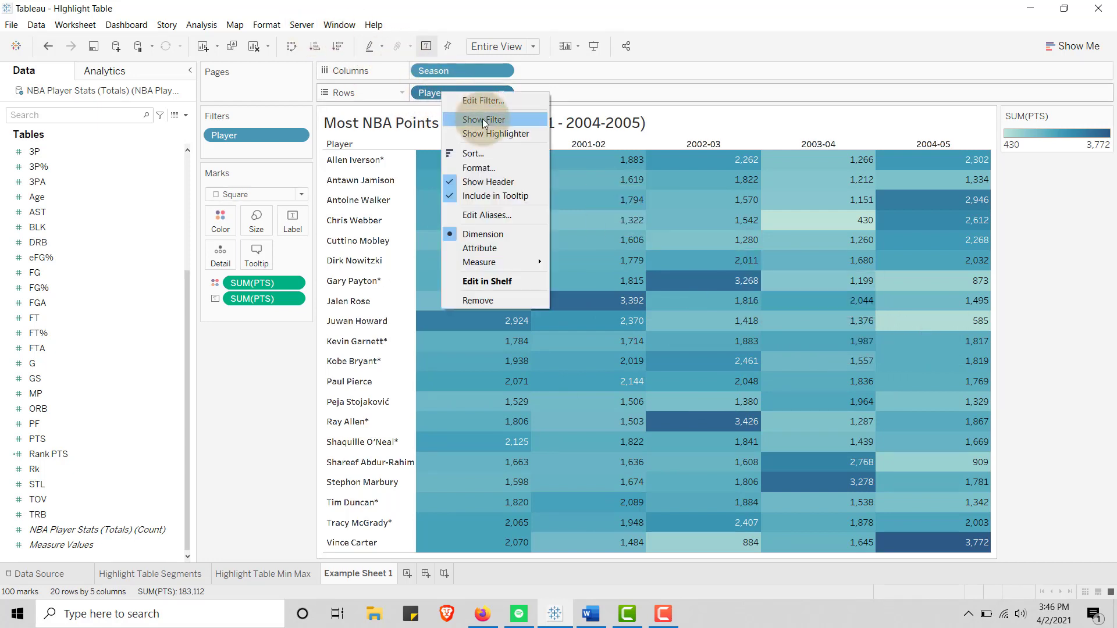
click(473, 154)
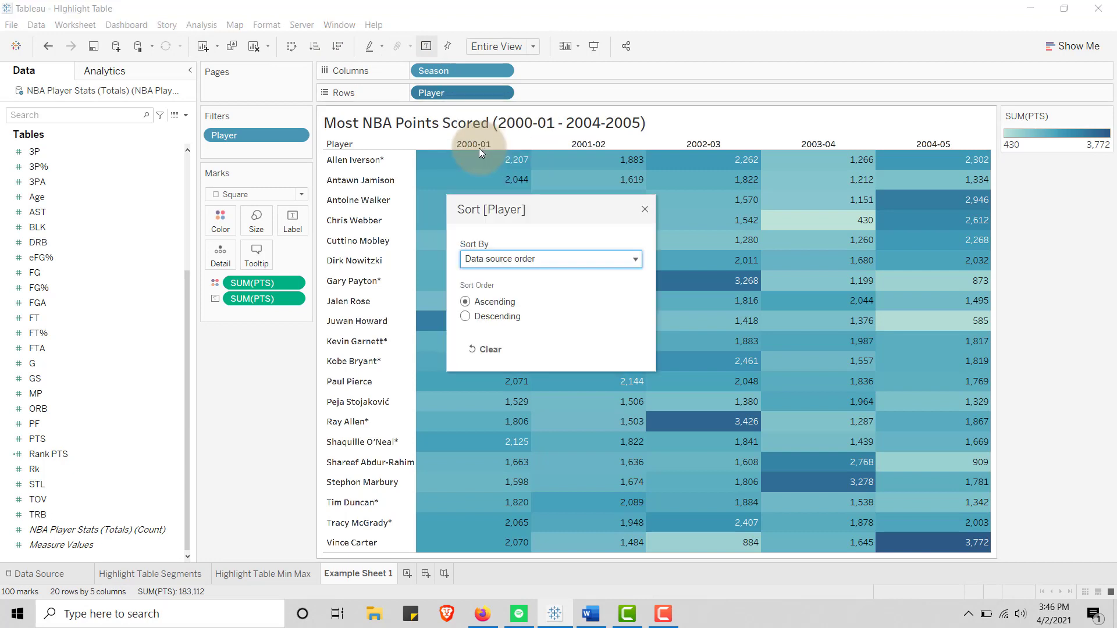
click(549, 258)
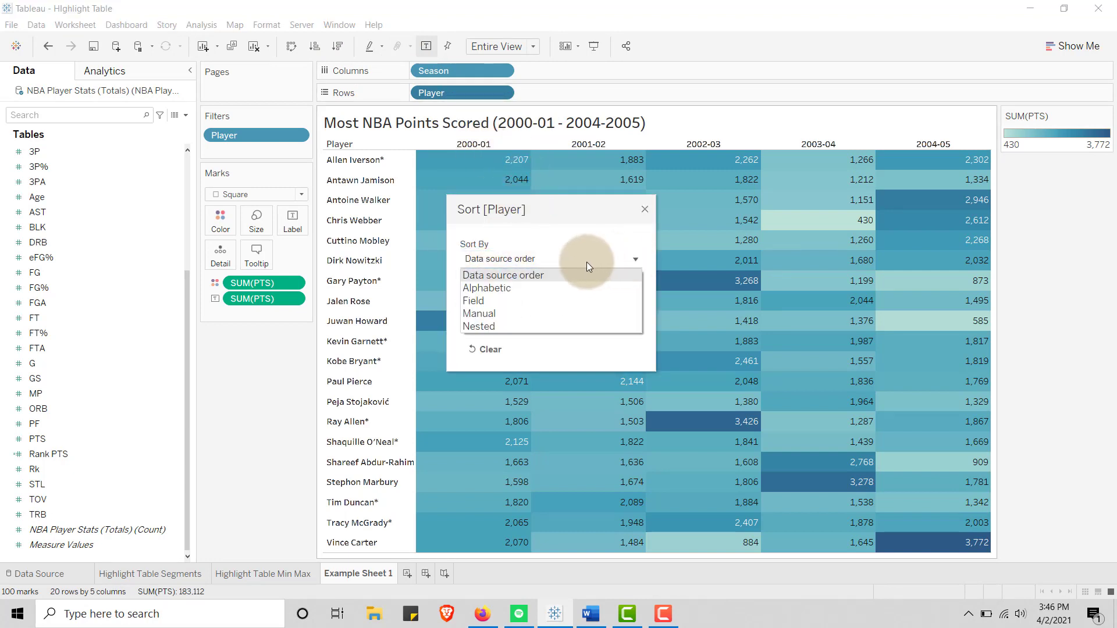
click(473, 300)
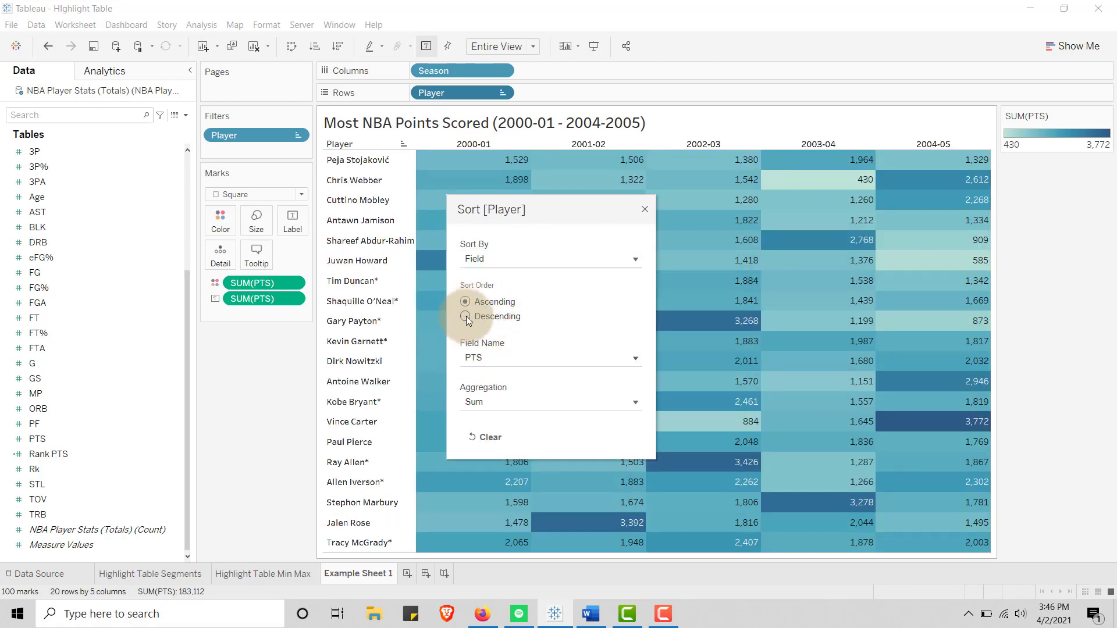
click(465, 316)
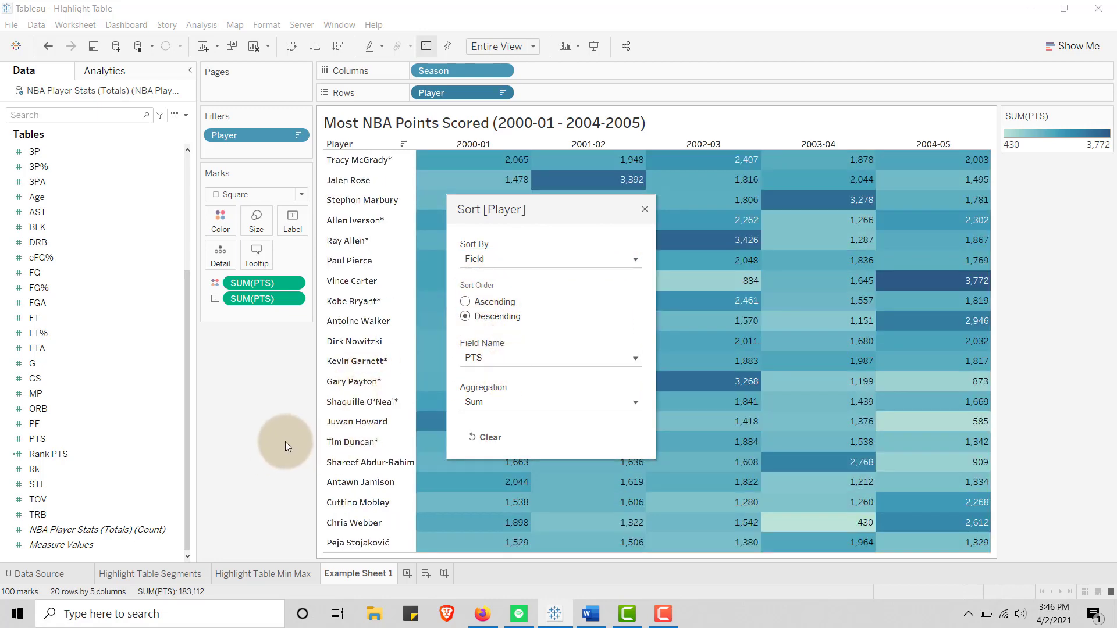
mouse_move(644, 213)
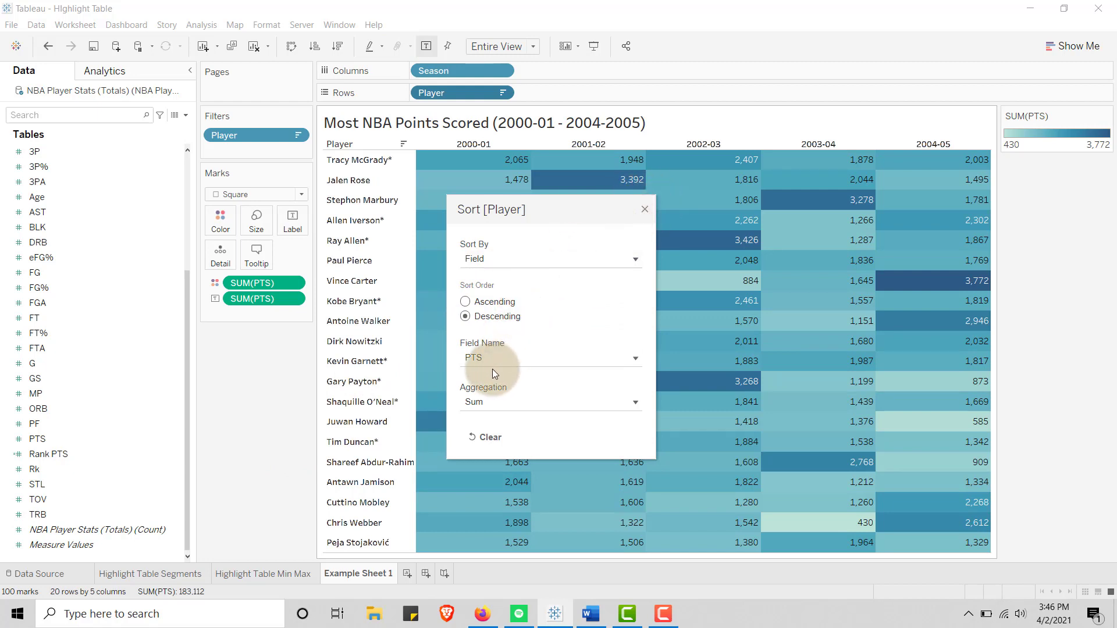
click(643, 208)
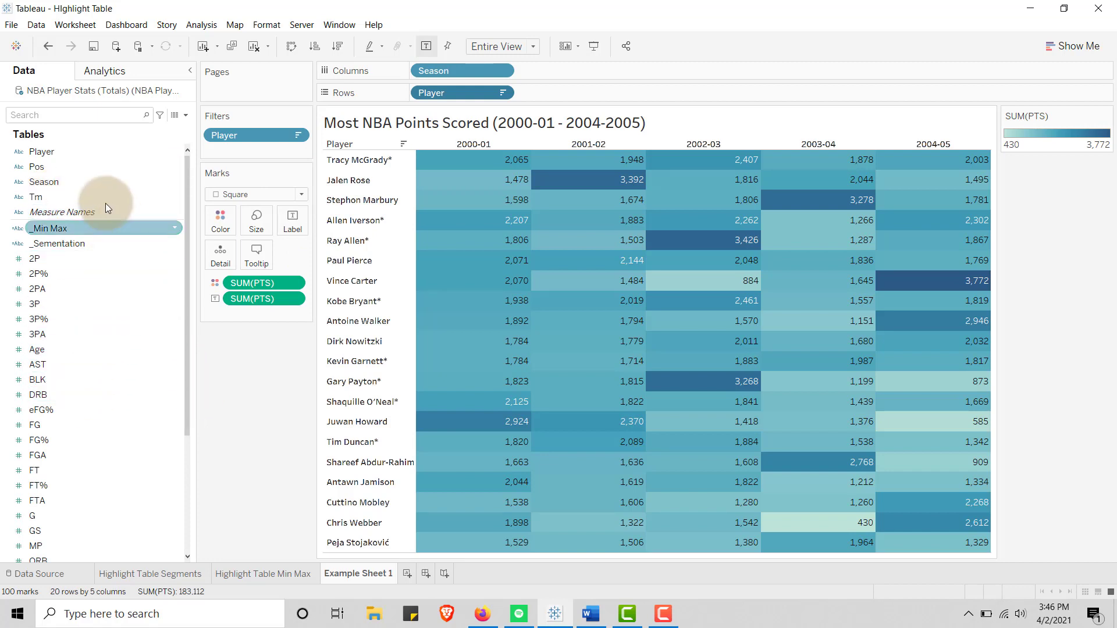
mouse_move(187, 314)
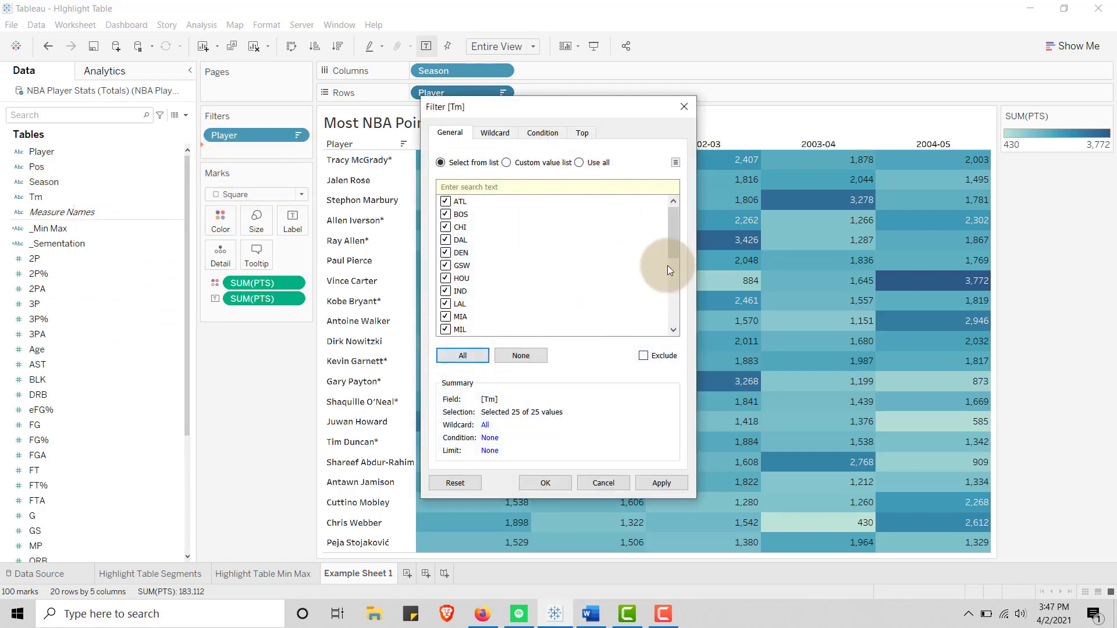
Step: Apply a Tm filter that excludes the TOT team value
scroll(down, 3)
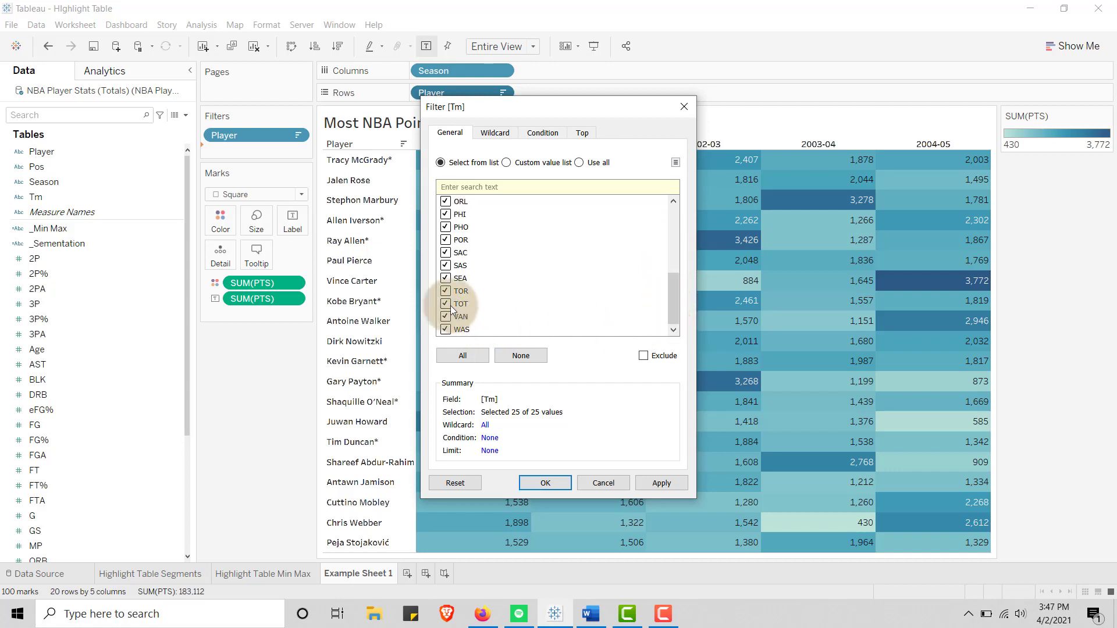
click(447, 303)
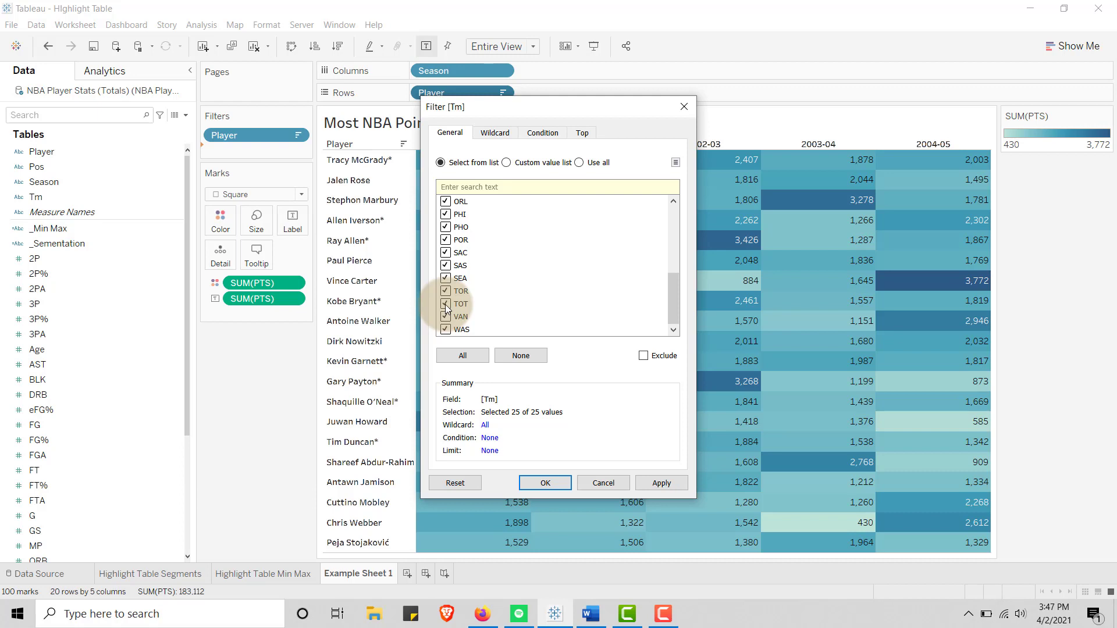
click(446, 304)
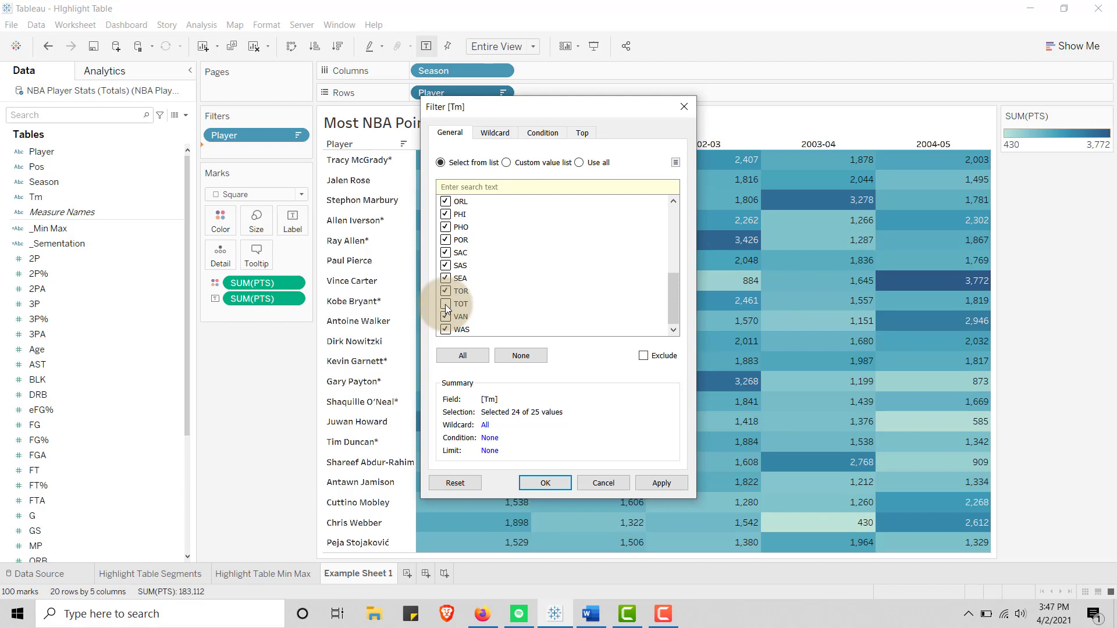
click(447, 304)
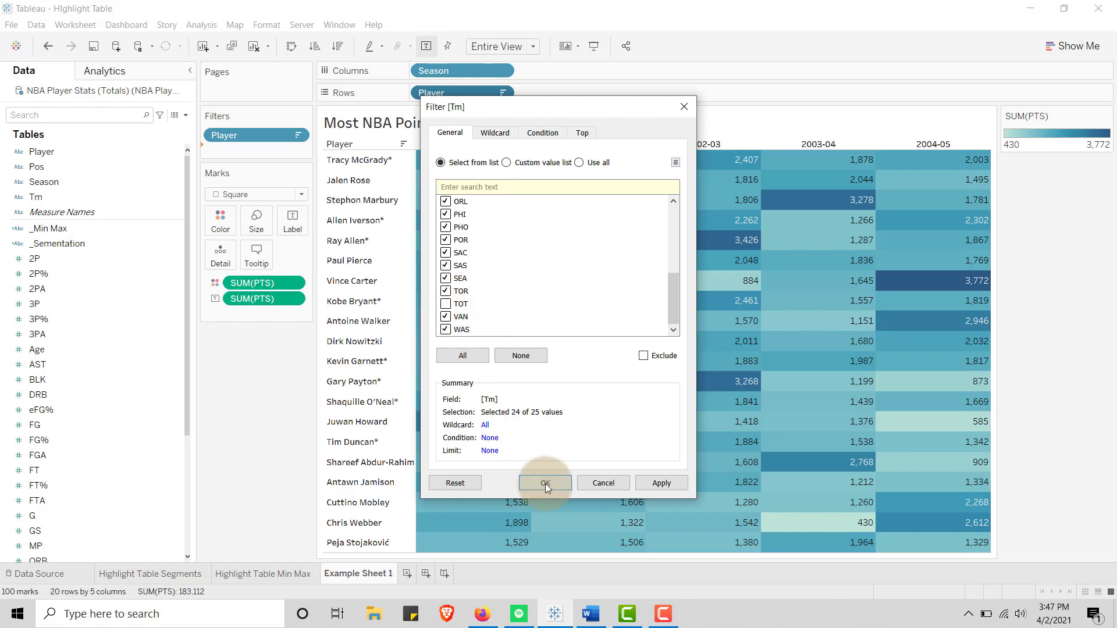
click(544, 483)
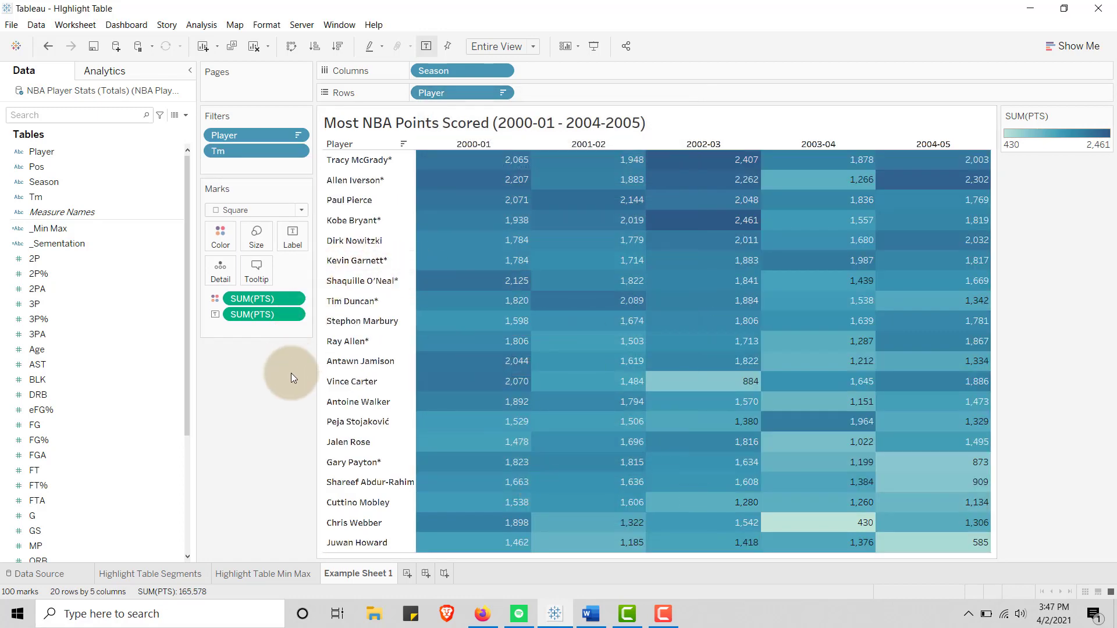
mouse_move(356, 200)
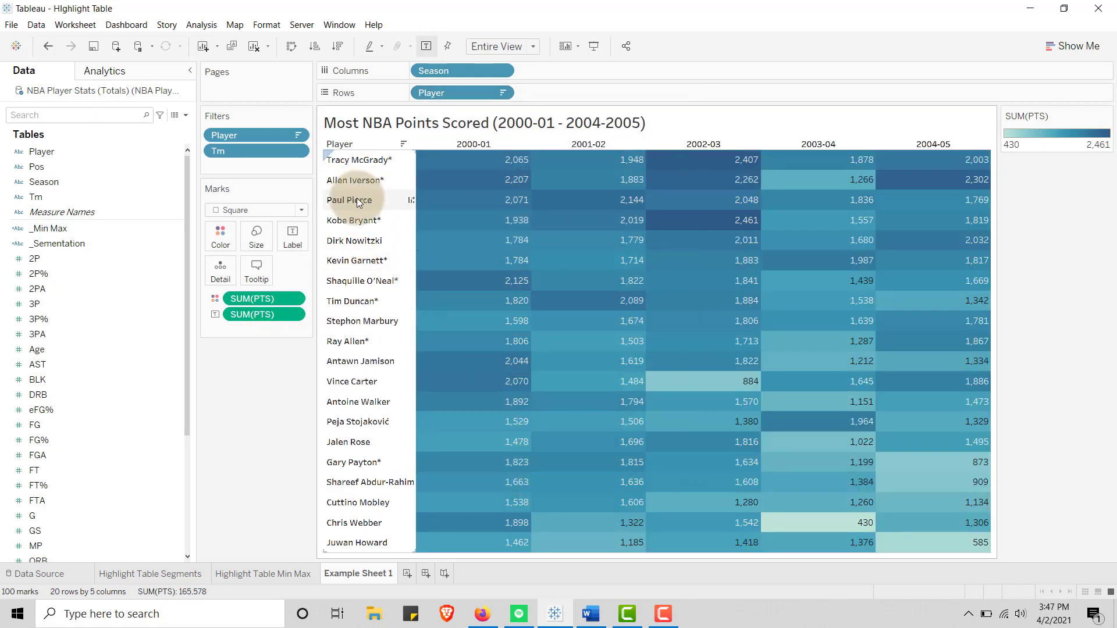
mouse_move(367, 301)
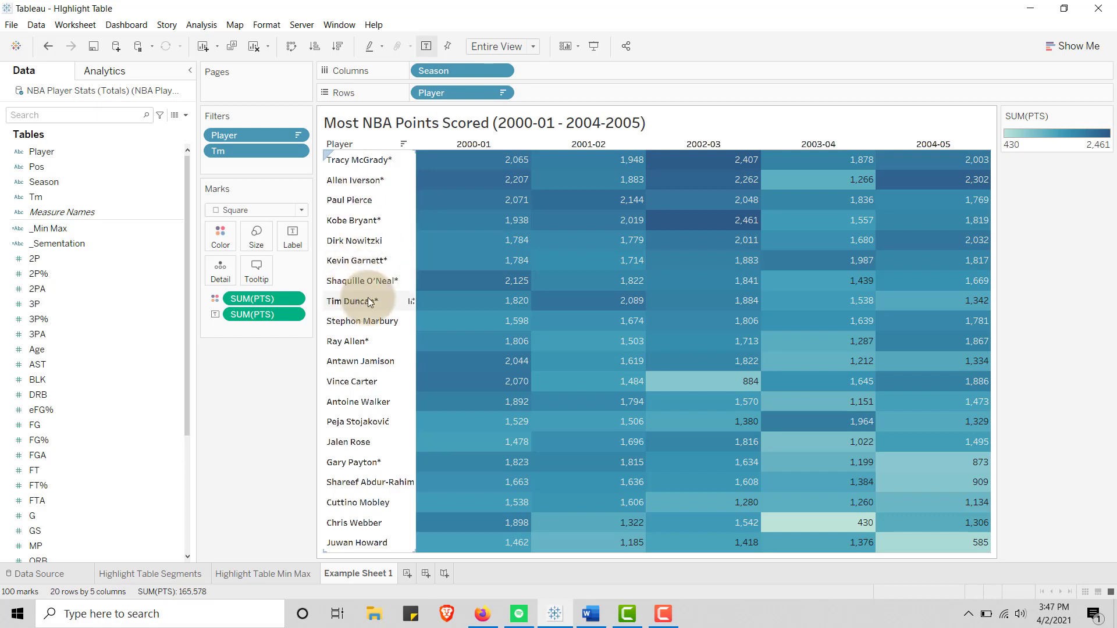
mouse_move(267, 431)
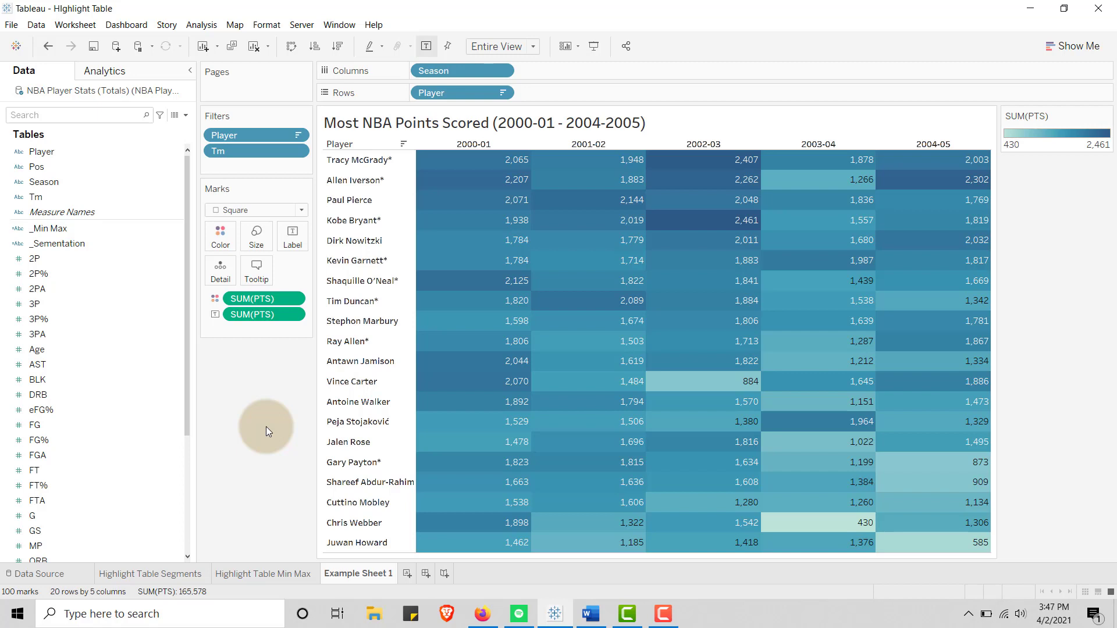
mouse_move(255, 235)
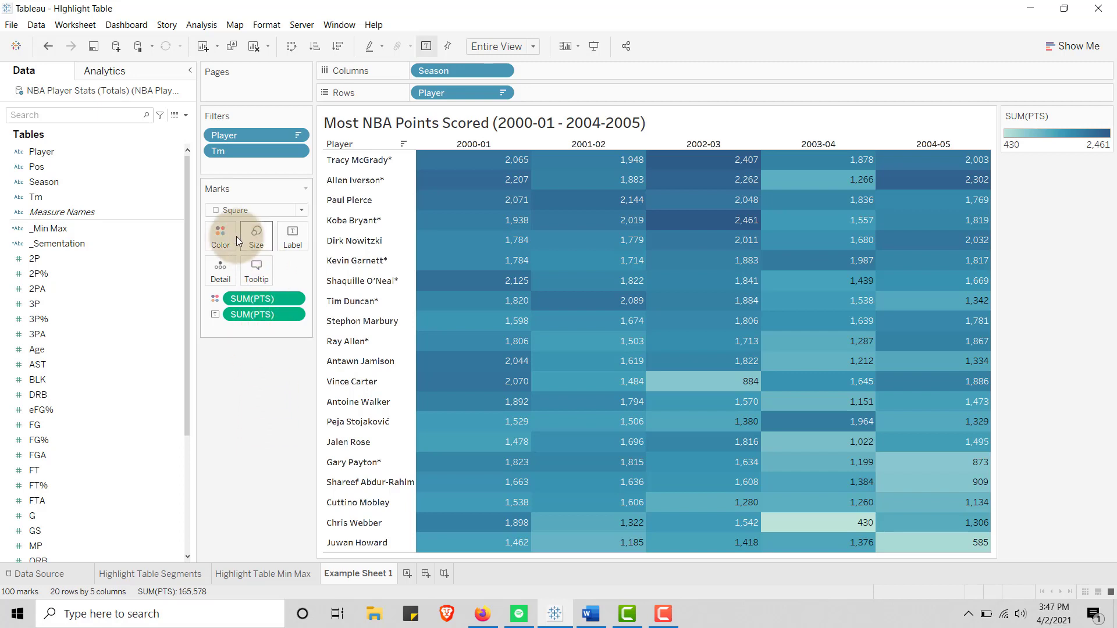
click(220, 235)
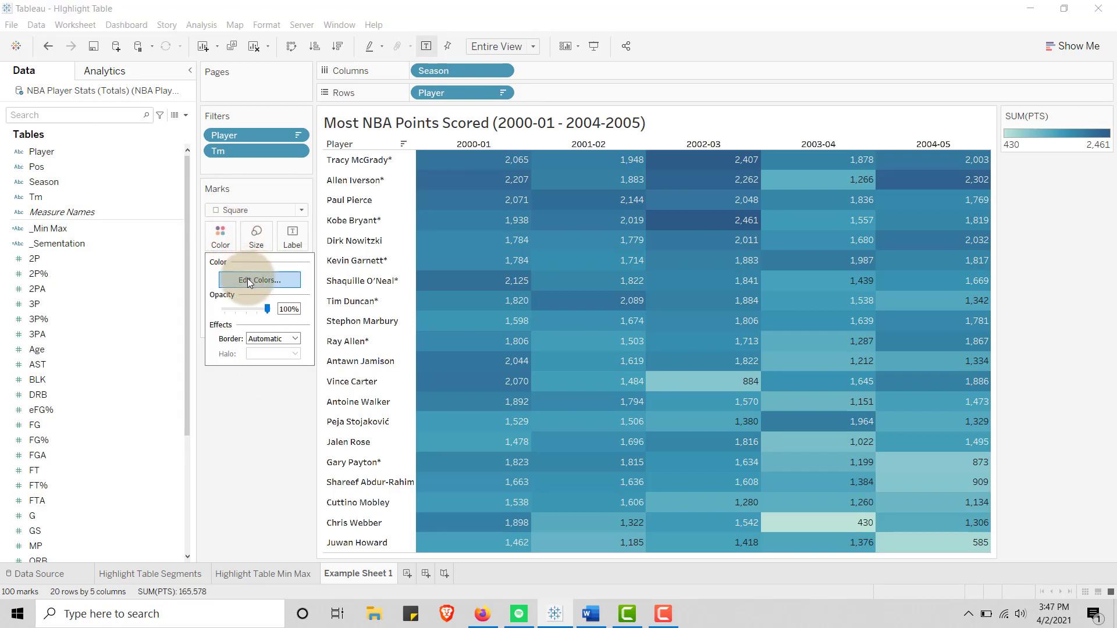
click(258, 279)
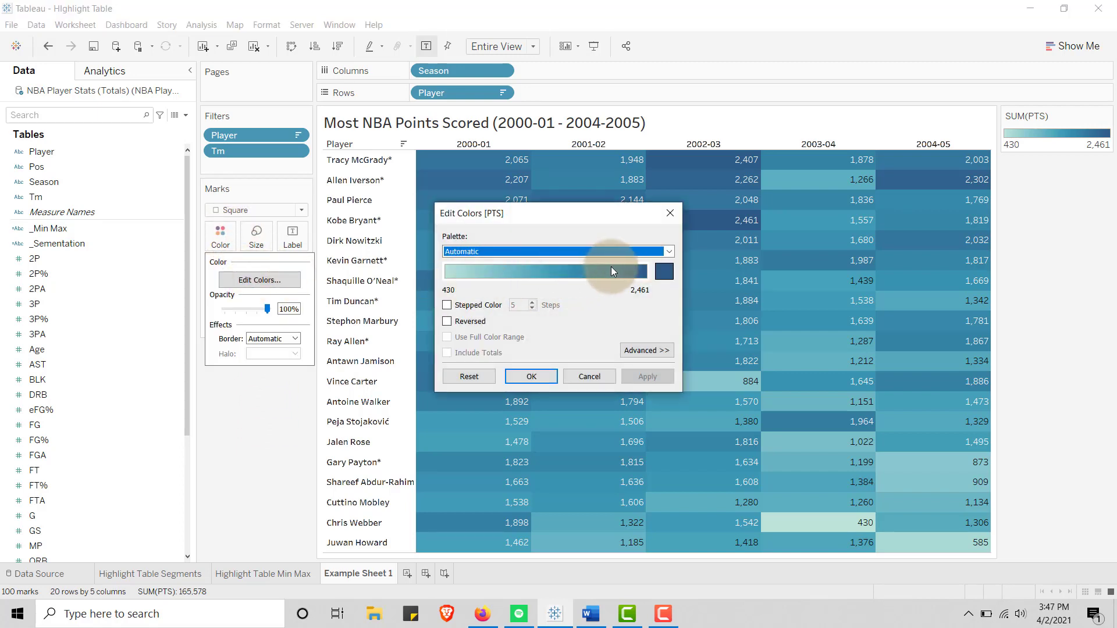
click(665, 251)
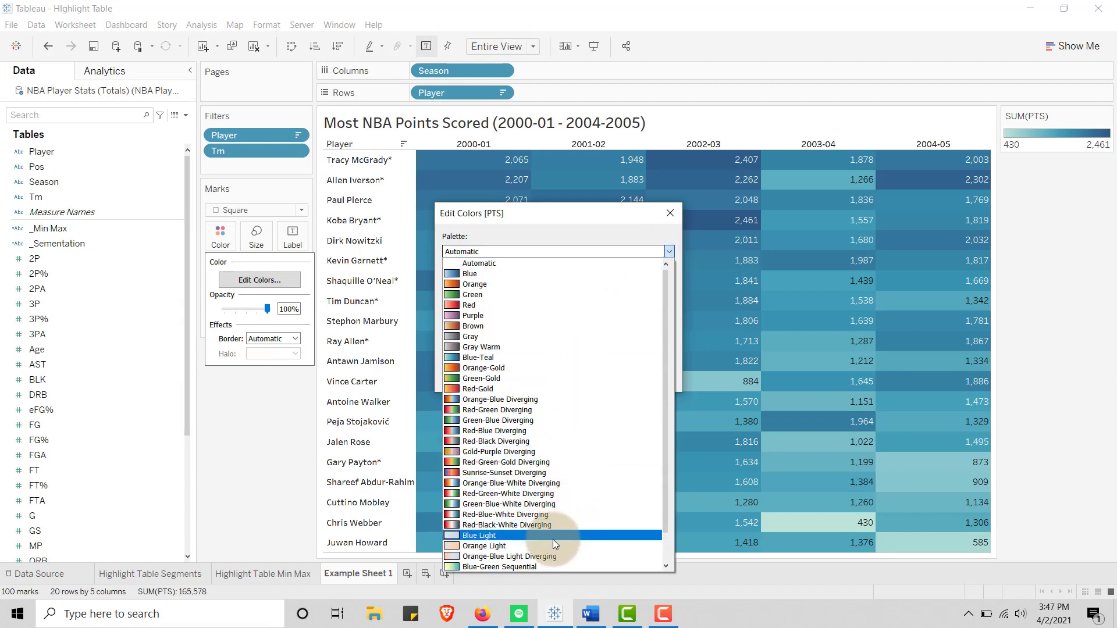
scroll(down, 3)
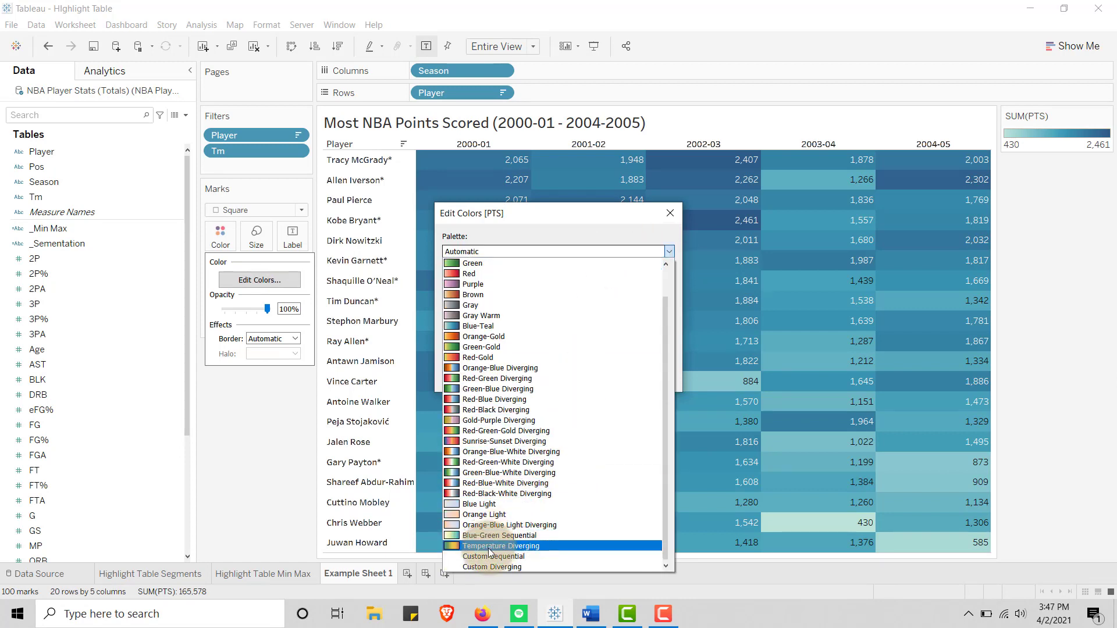
mouse_move(507, 492)
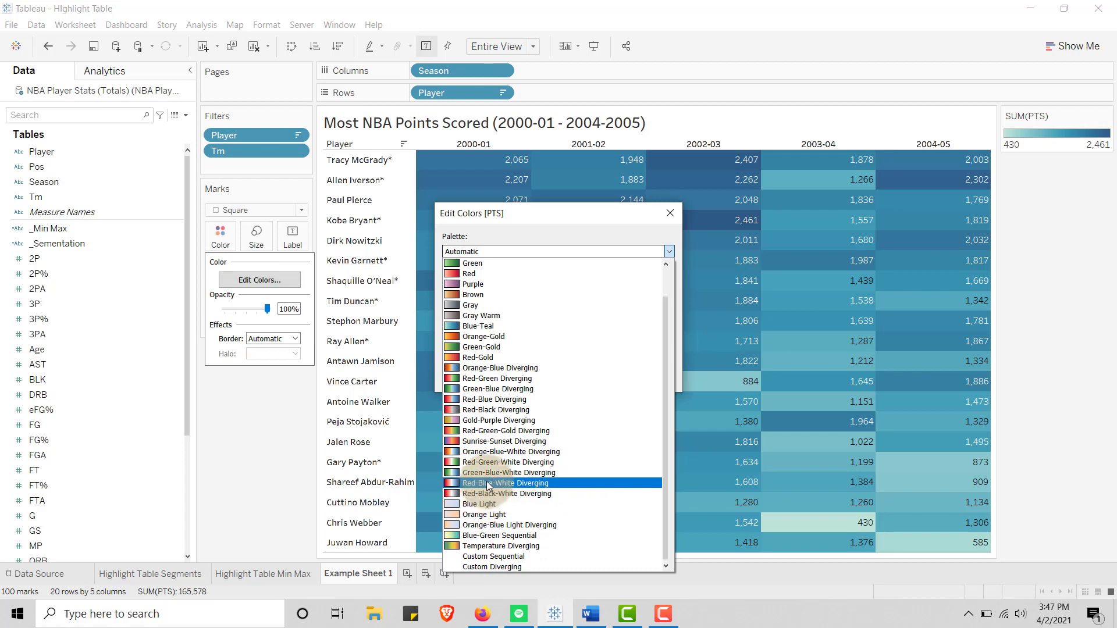
click(501, 483)
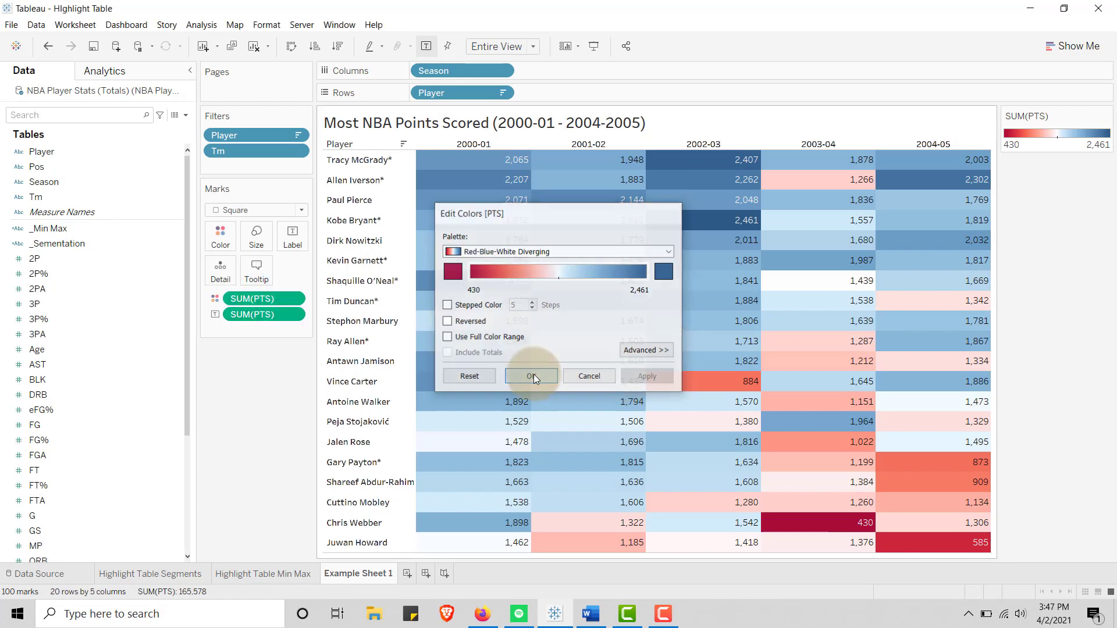
click(530, 375)
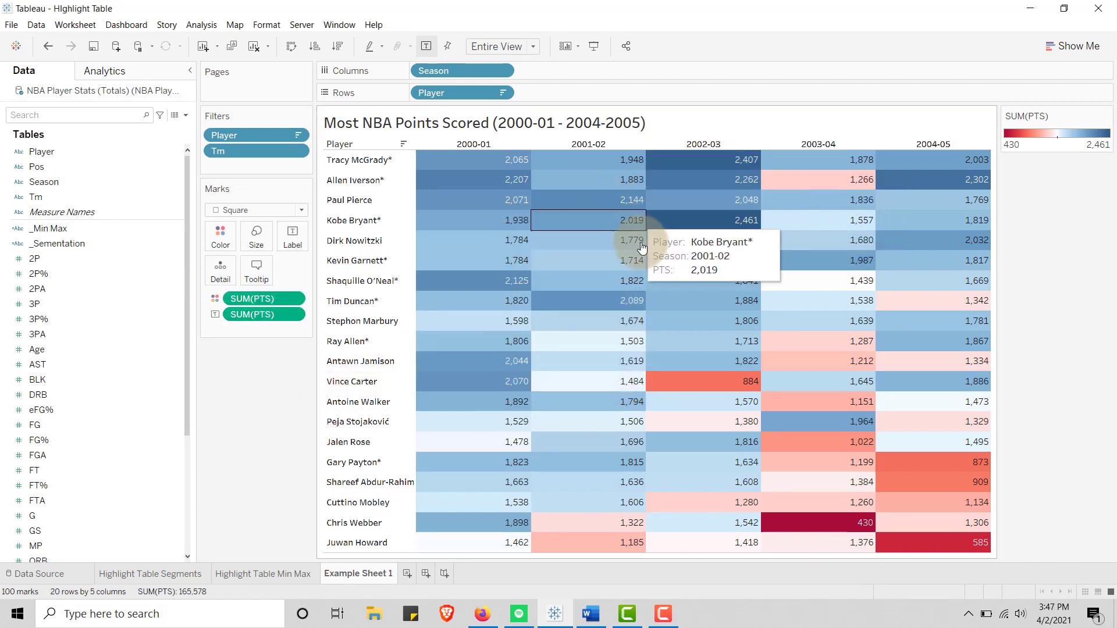
mouse_move(803, 428)
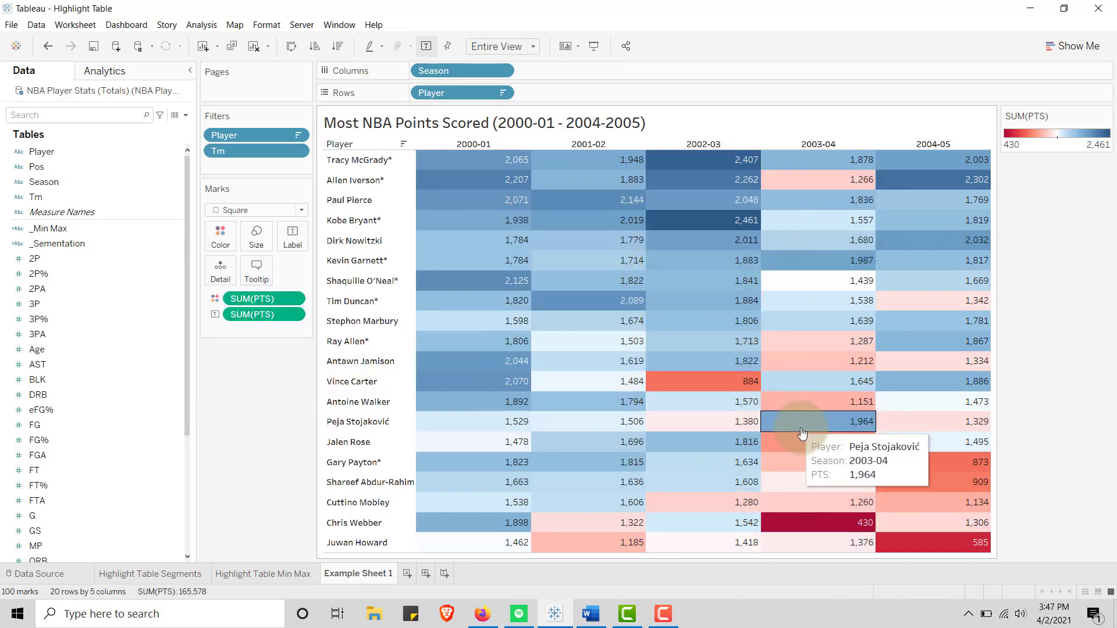
mouse_move(921, 496)
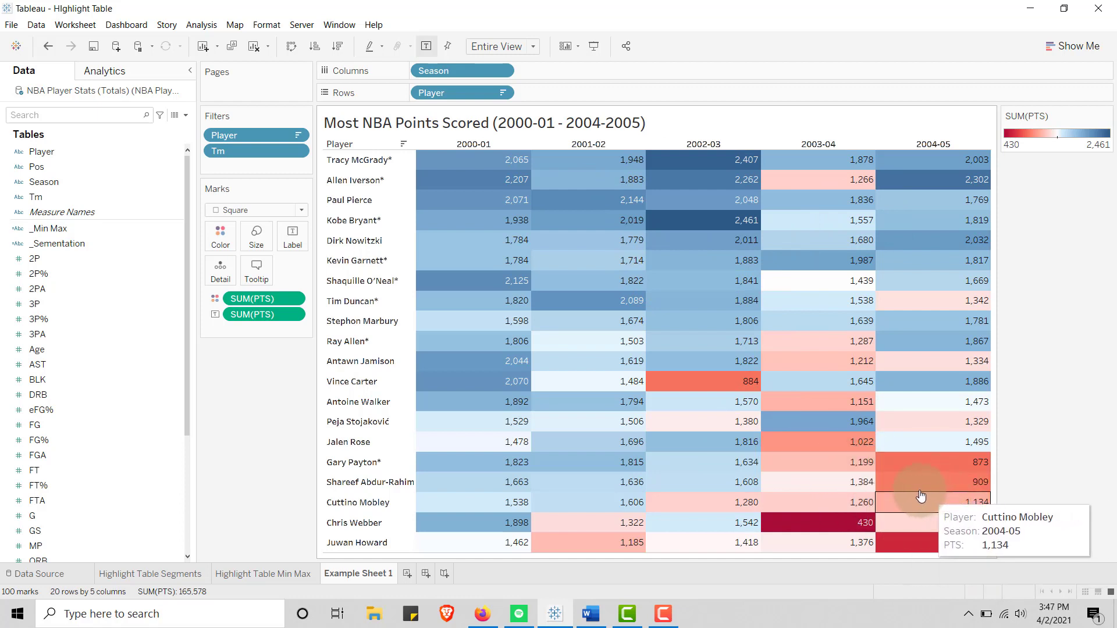
mouse_move(256, 426)
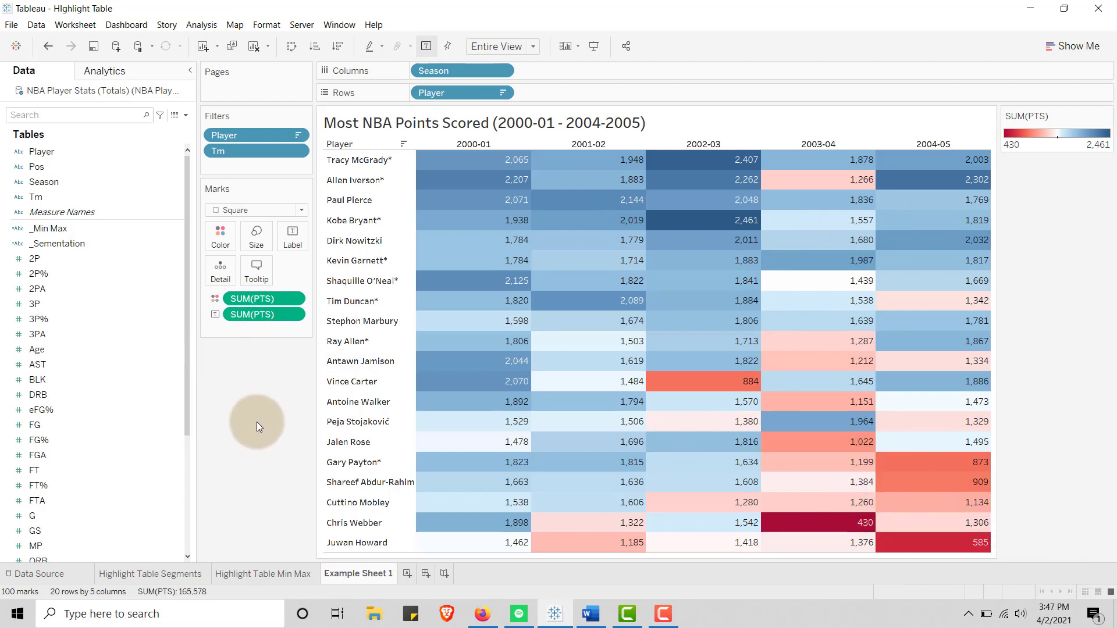
click(220, 235)
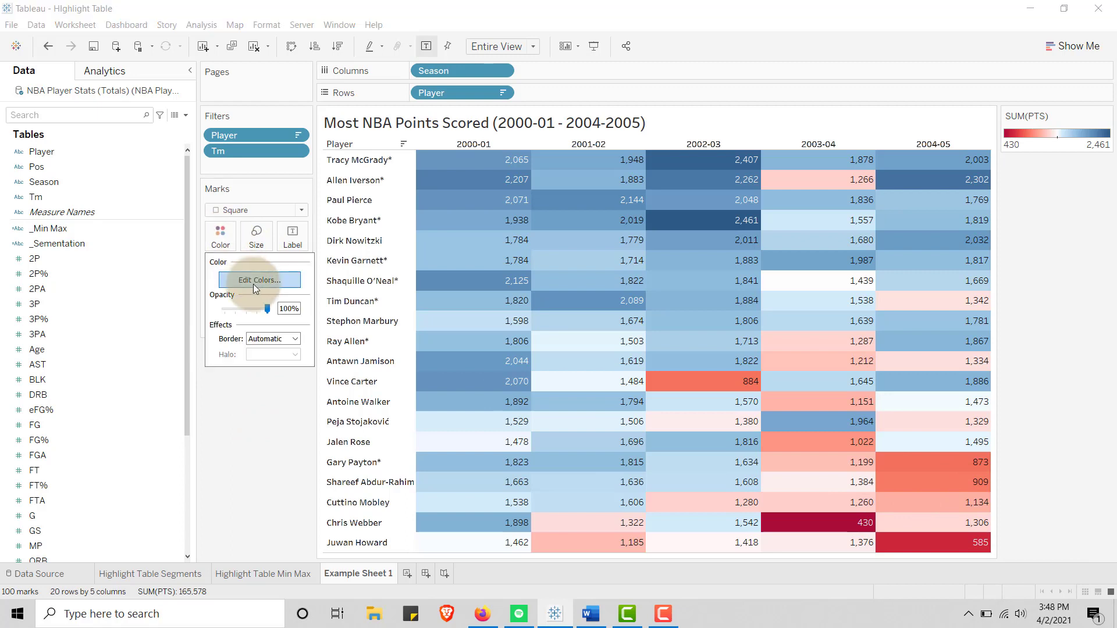
click(294, 338)
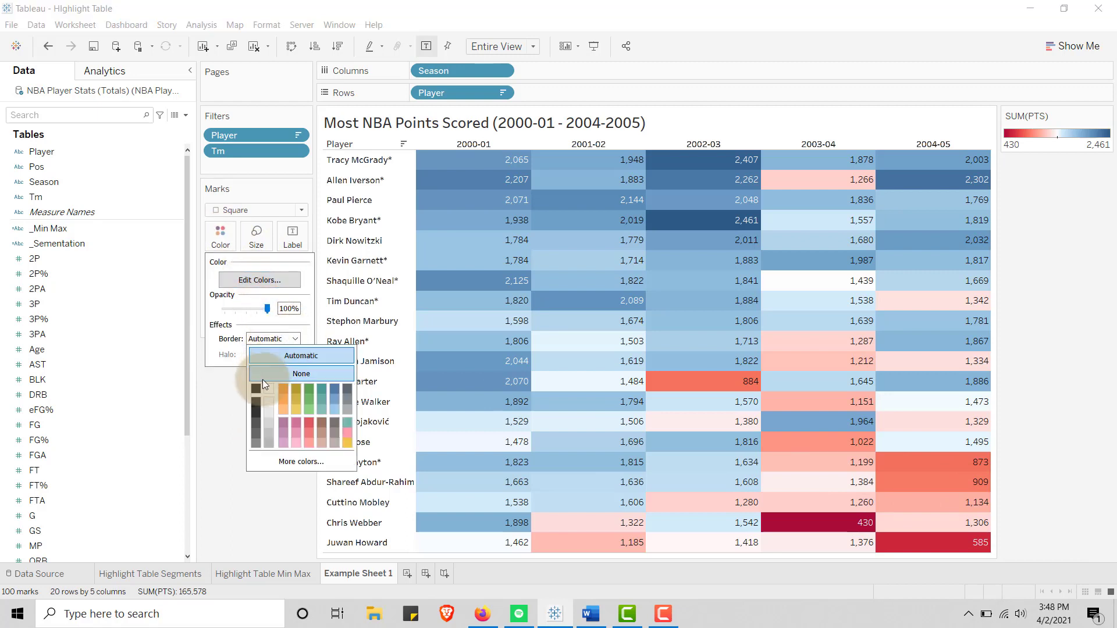
click(302, 373)
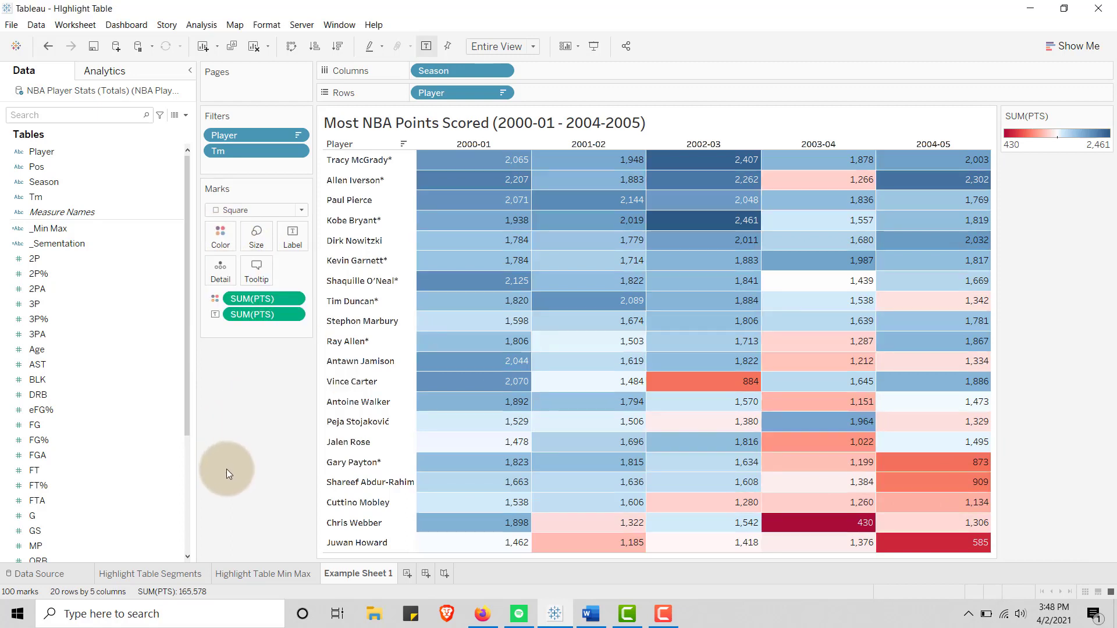
mouse_move(516, 240)
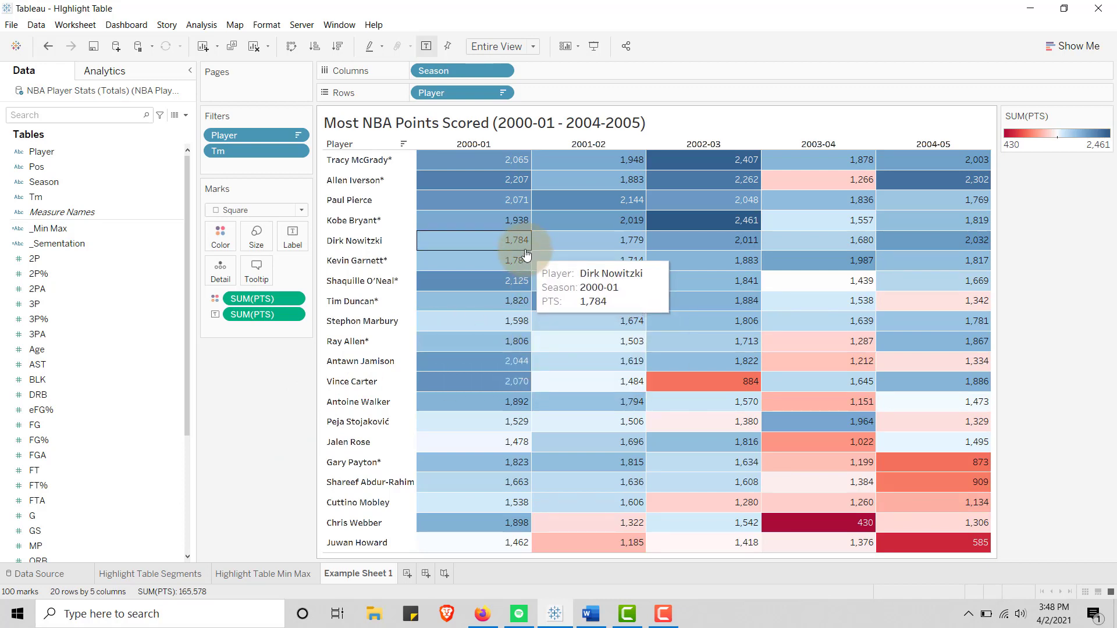
mouse_move(641, 71)
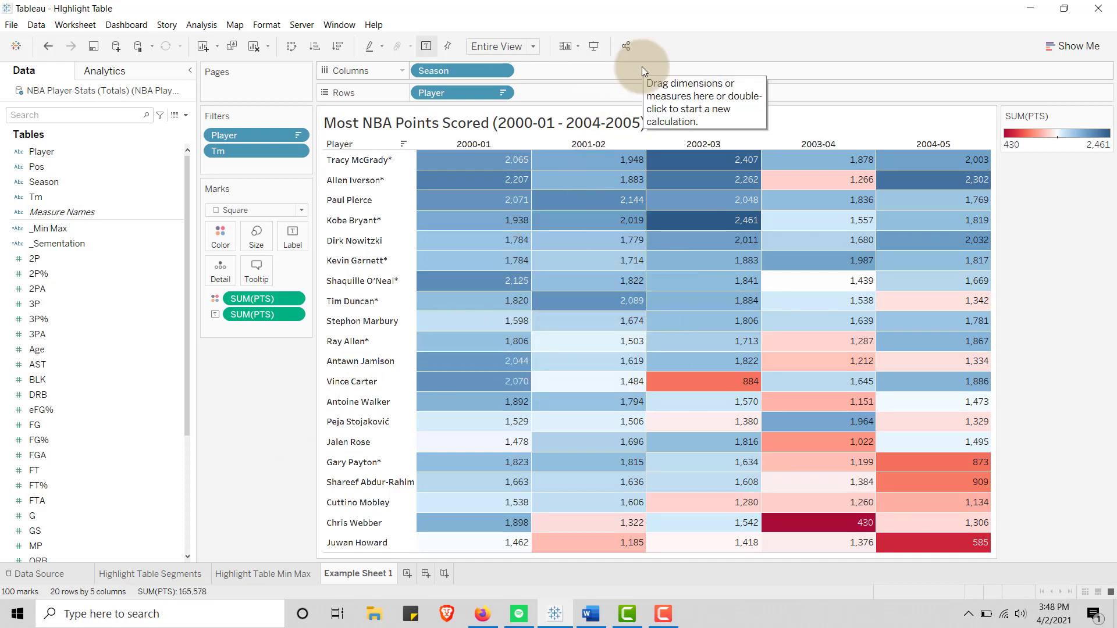
mouse_move(989, 292)
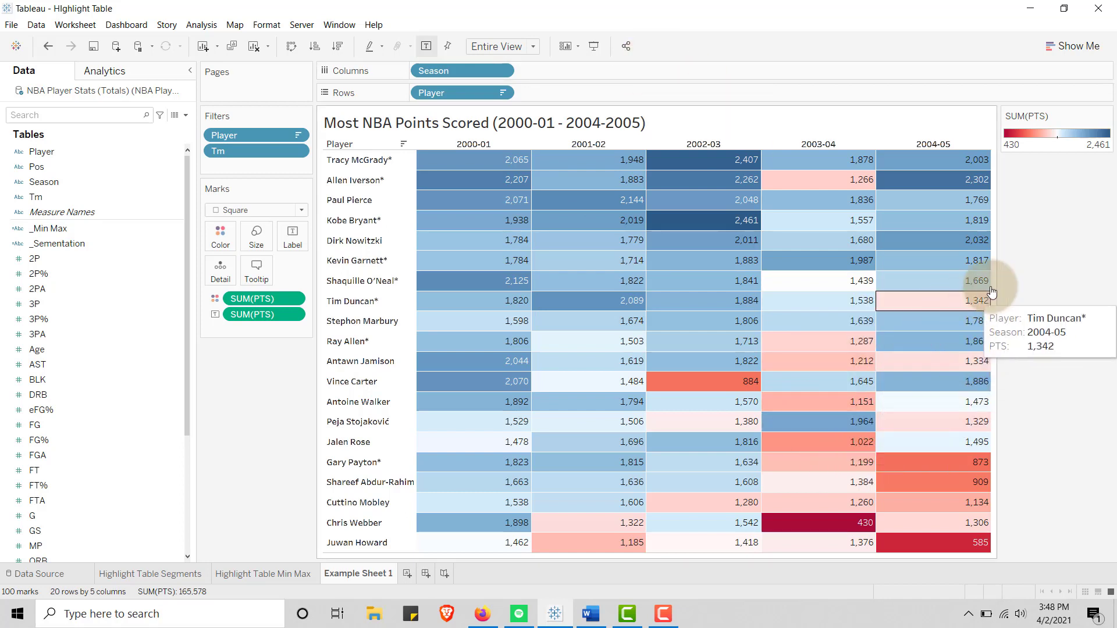
mouse_move(1031, 276)
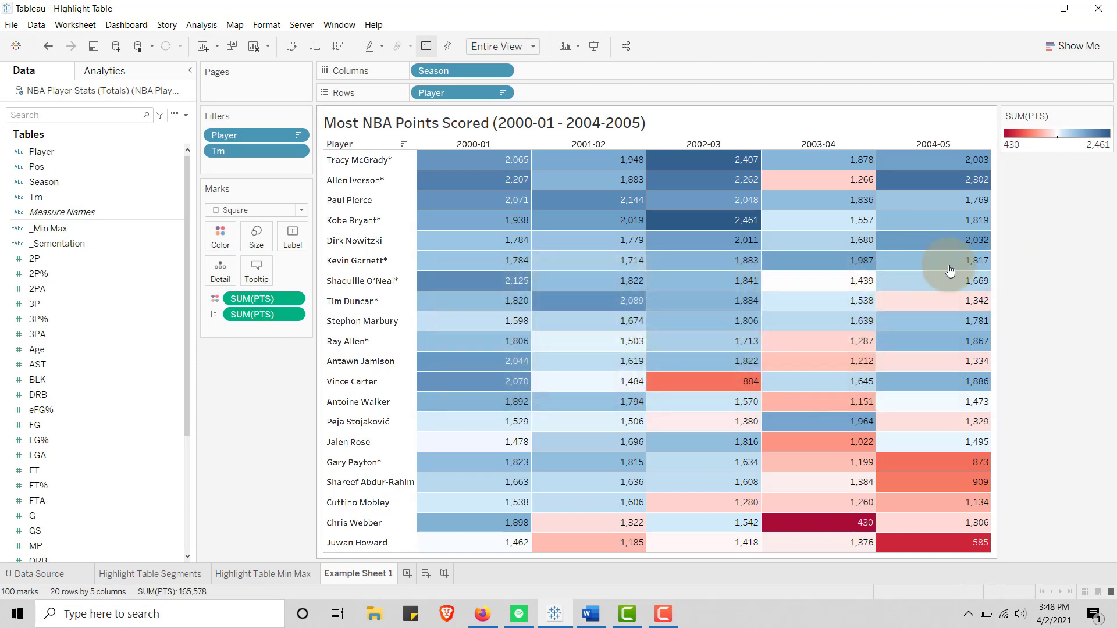
Step: Open the _Sementation formula, with its 2000 and 1200 point thresholds, for editing
click(58, 243)
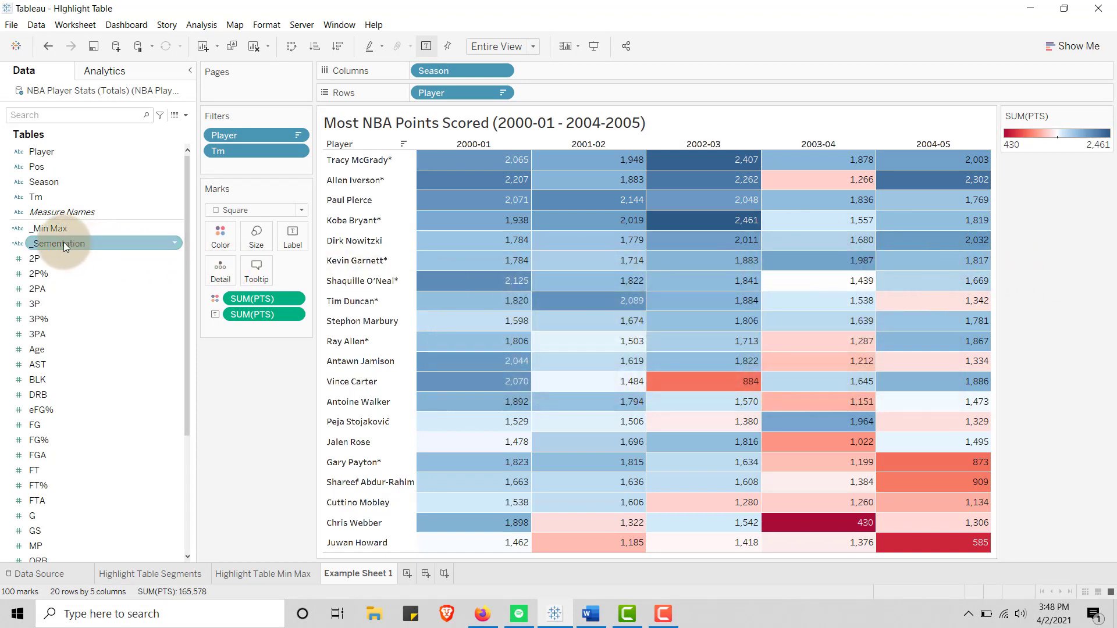
right_click(59, 243)
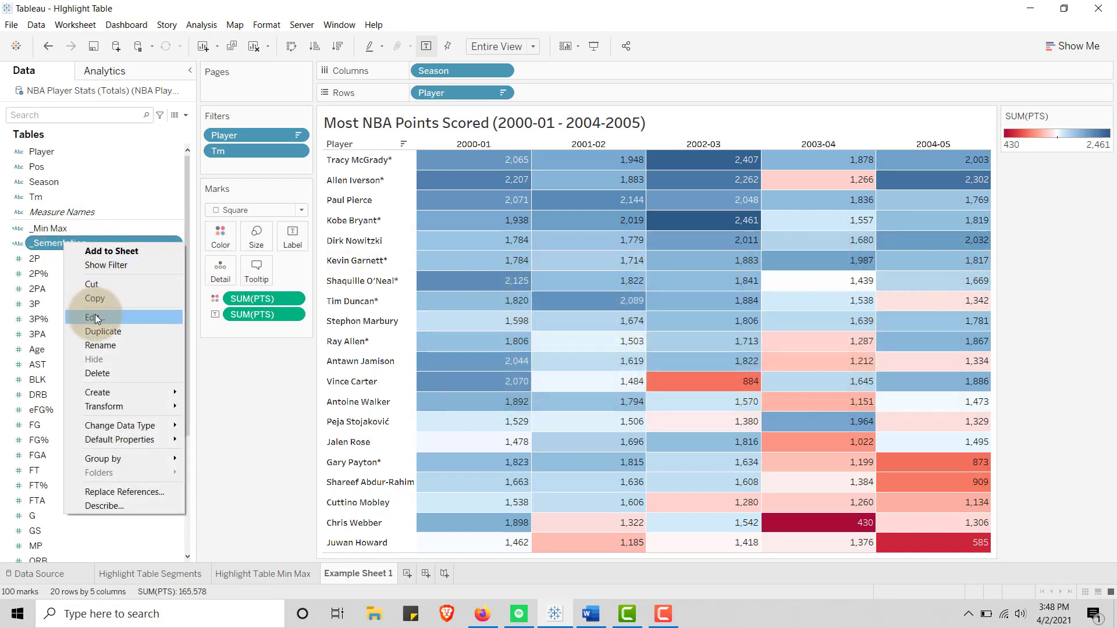
click(93, 317)
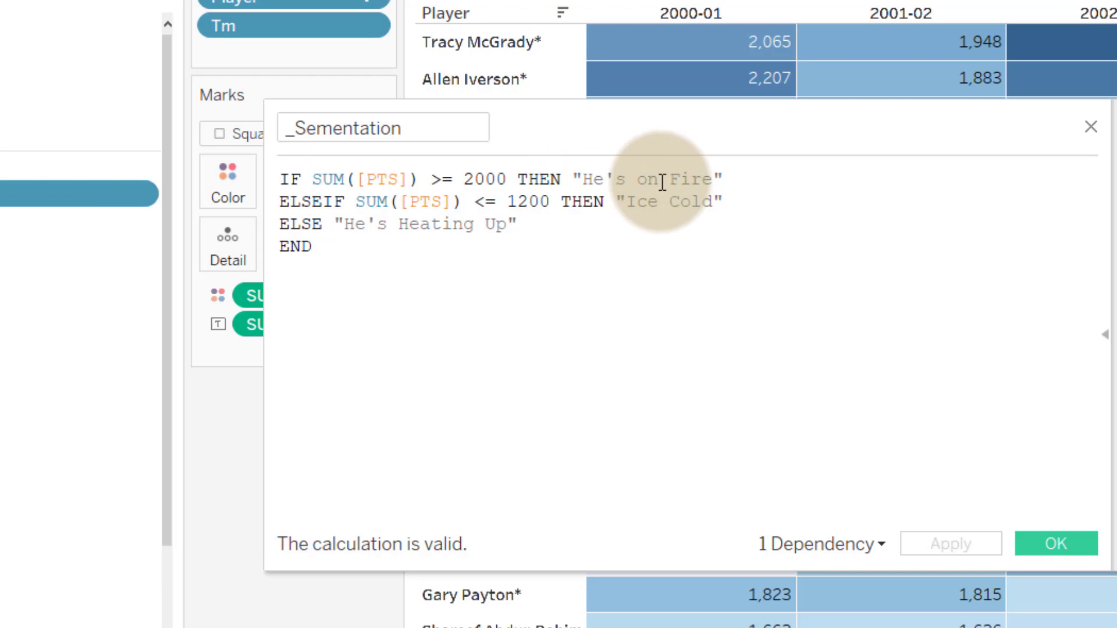
click(312, 247)
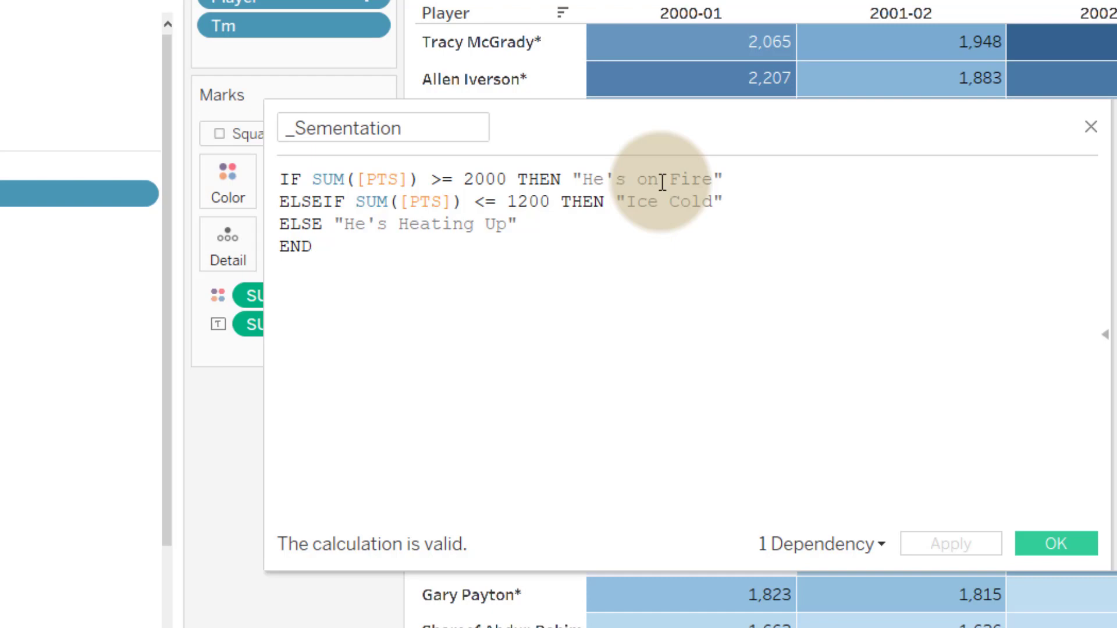
click(310, 248)
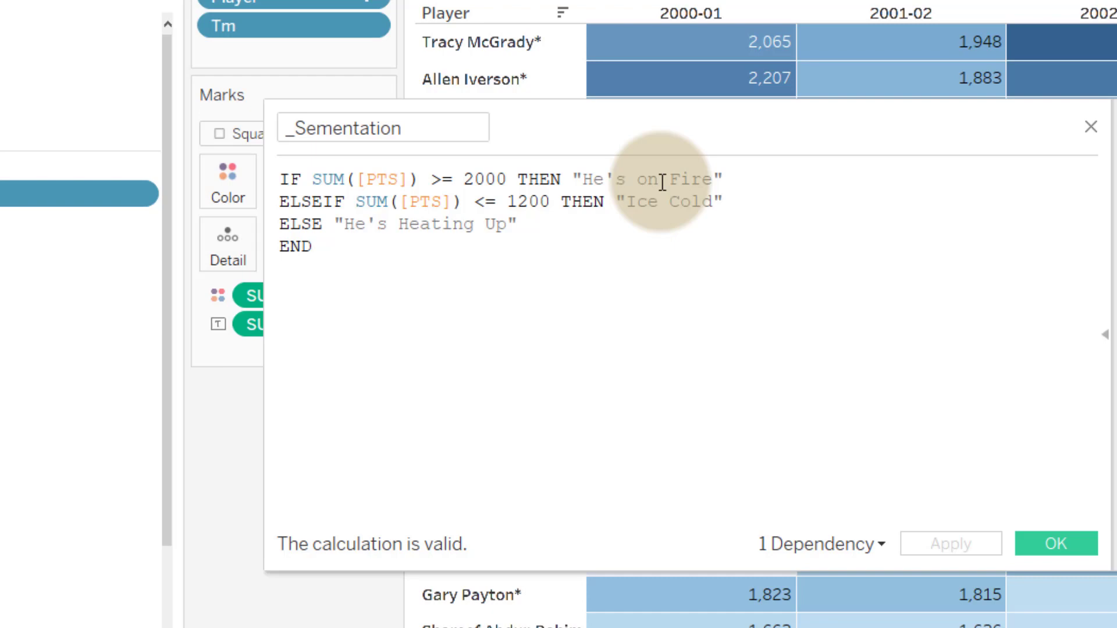
click(312, 247)
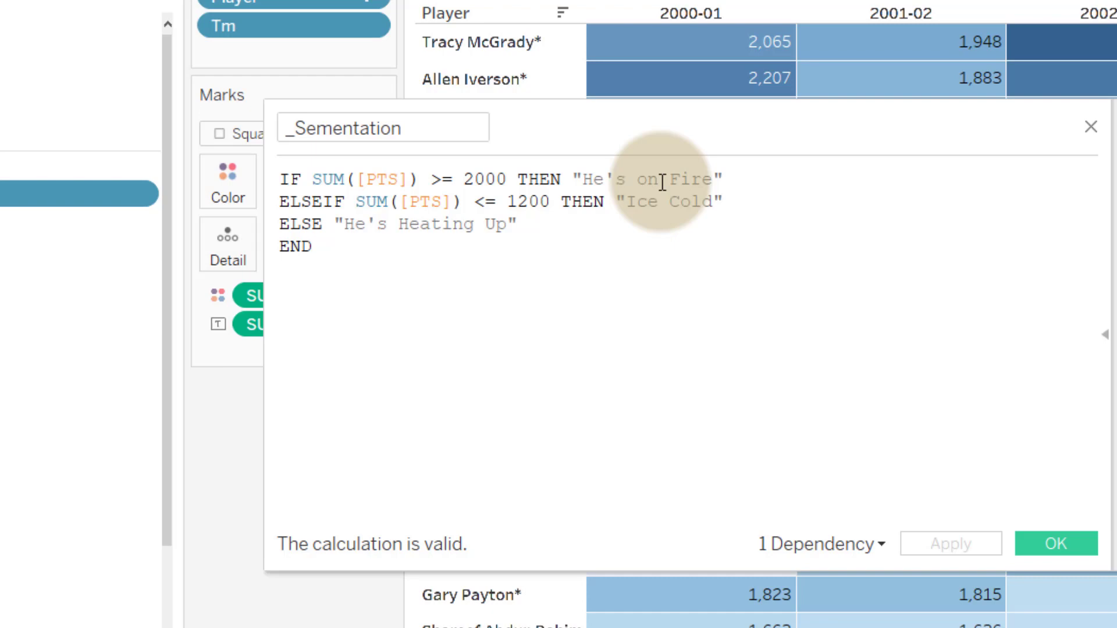
click(310, 247)
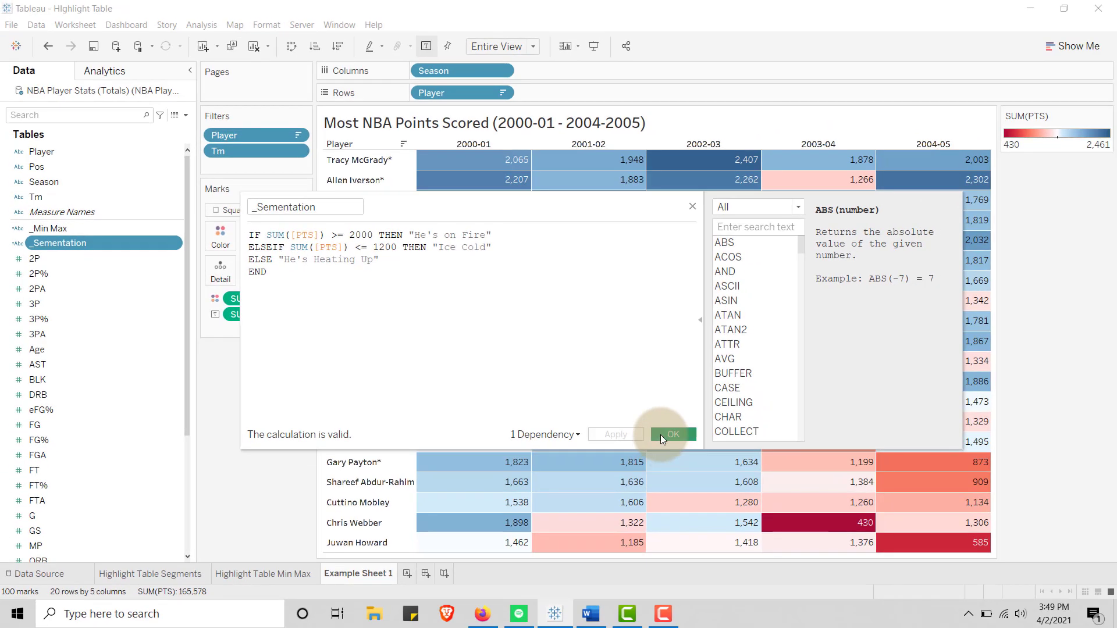
Step: Colour the marks by _Sementation and enlarge the squares with the Size slider
click(670, 434)
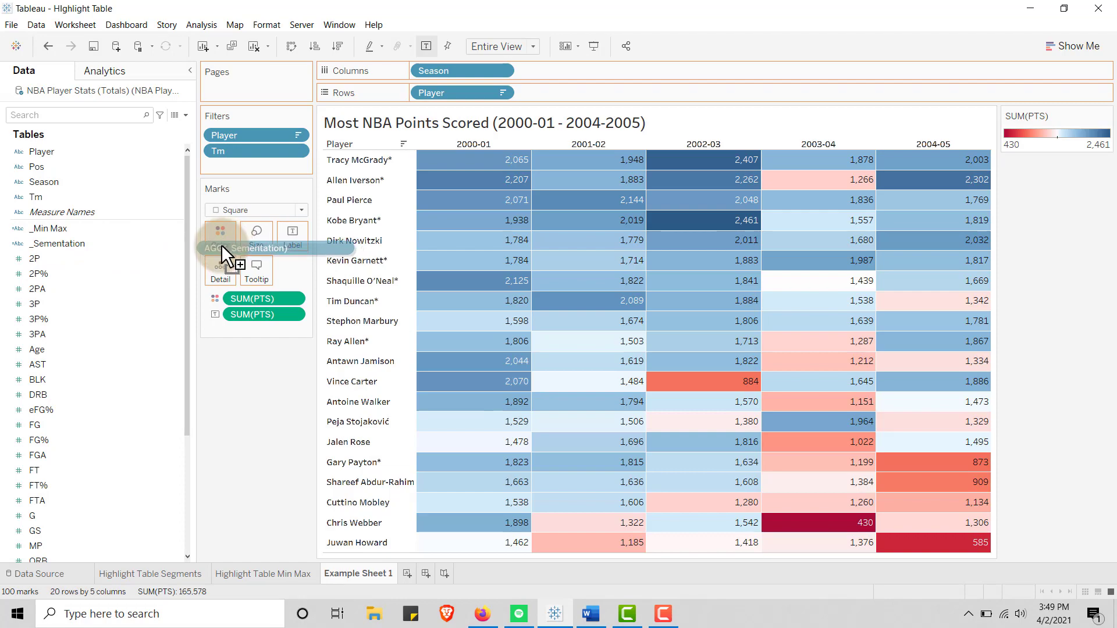
click(220, 235)
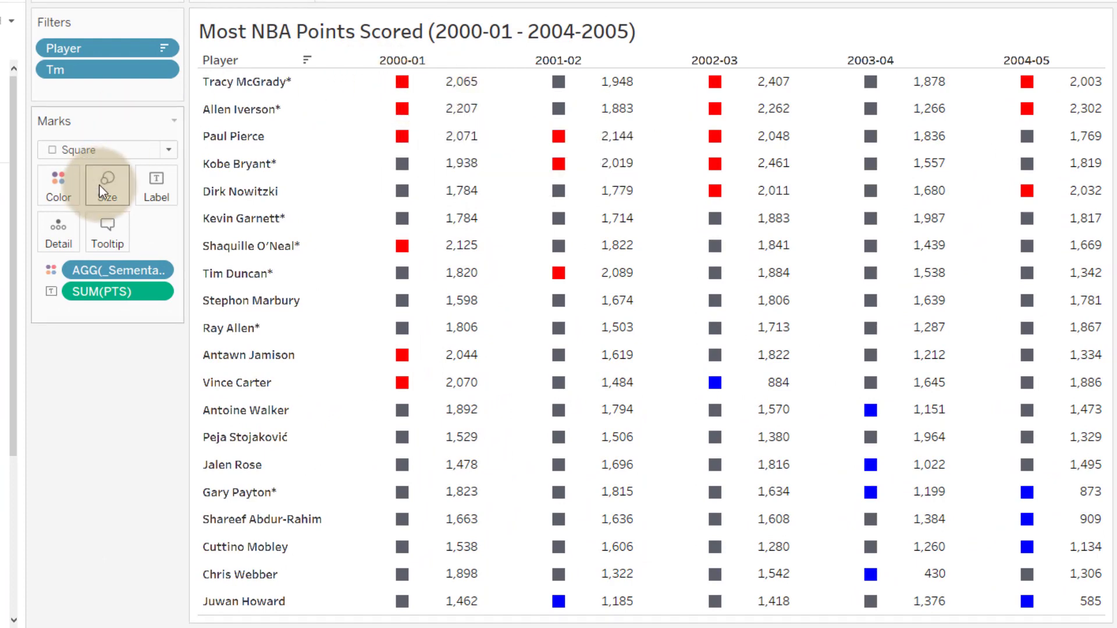
click(106, 184)
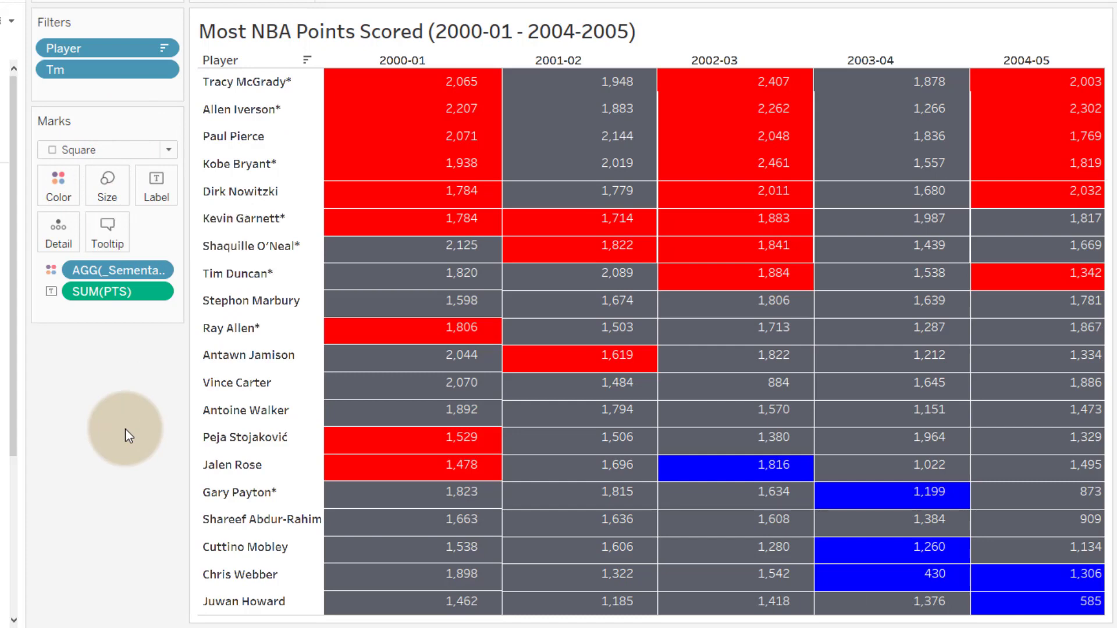
mouse_move(377, 171)
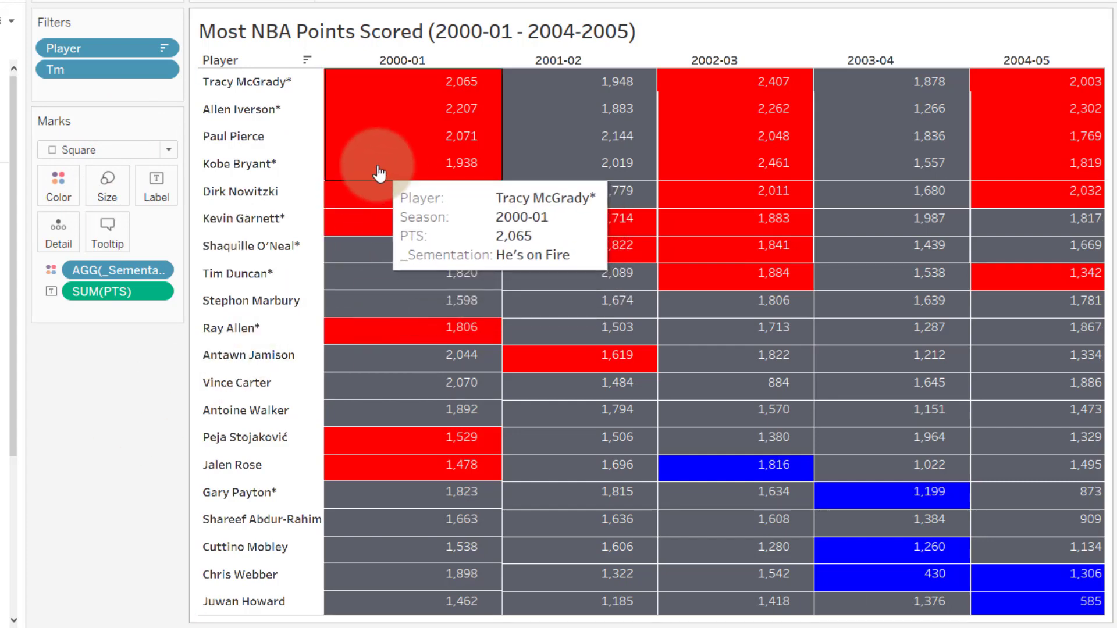
mouse_move(354, 177)
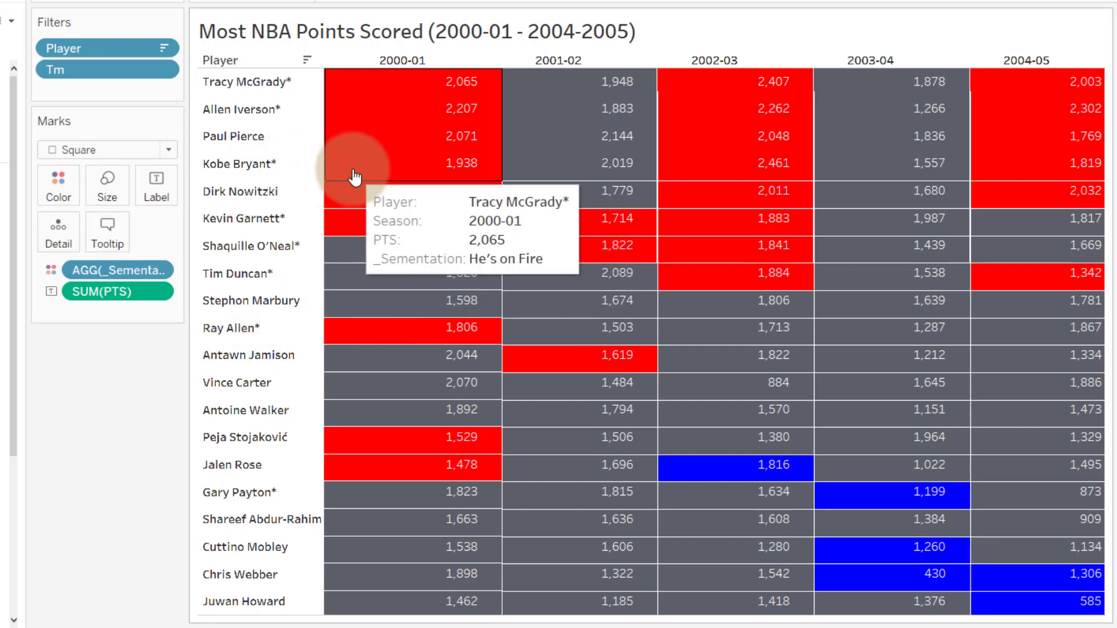
mouse_move(396, 175)
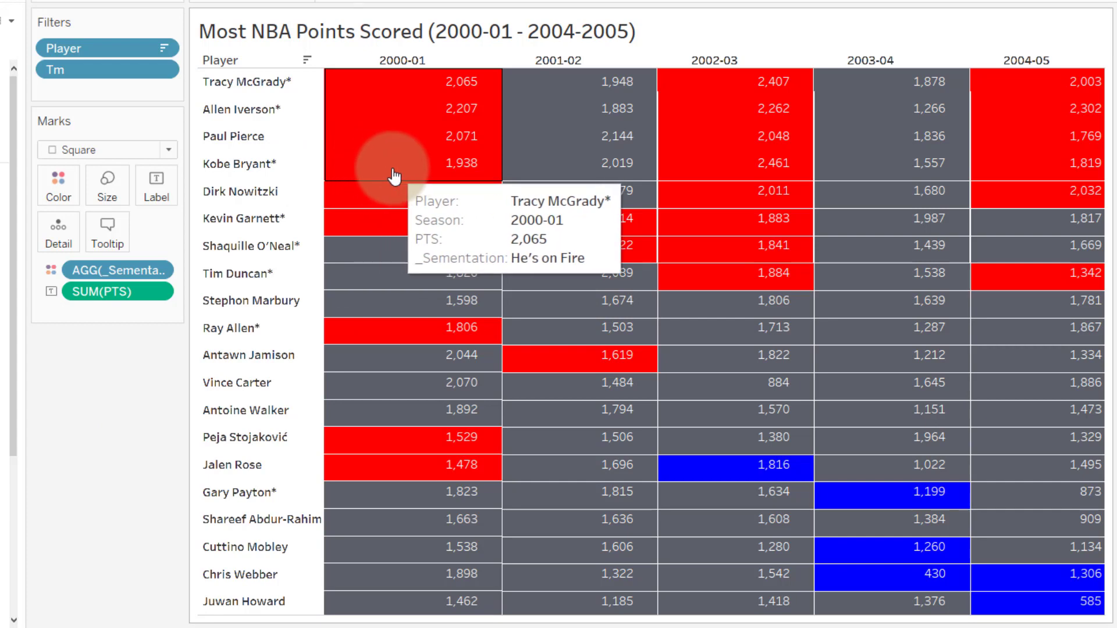
mouse_move(106, 197)
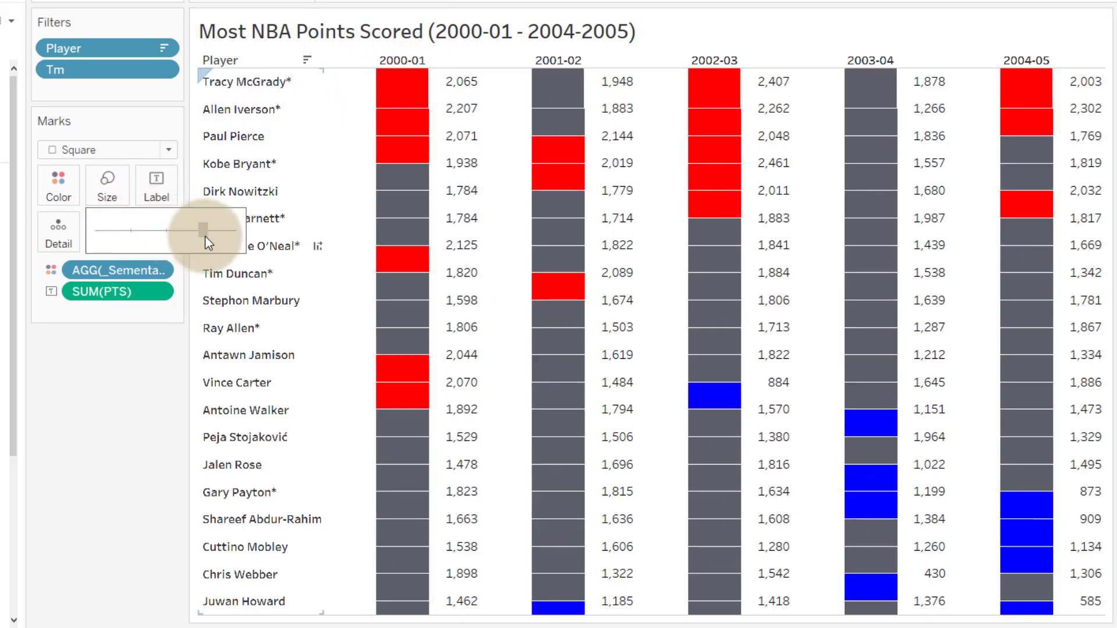
drag(197, 231, 218, 231)
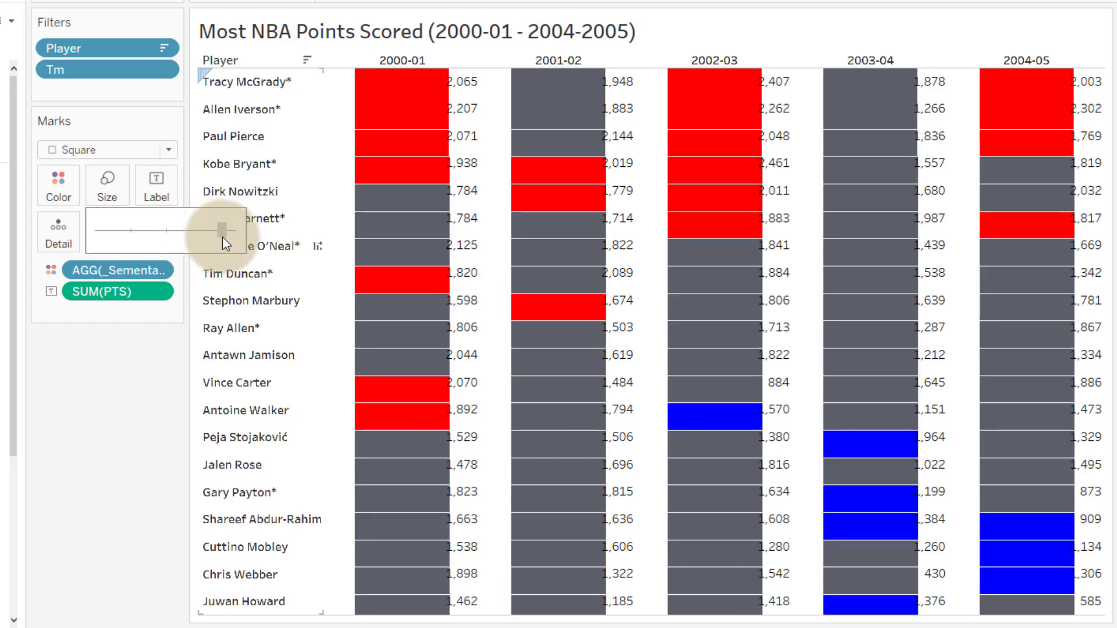
drag(213, 229, 229, 229)
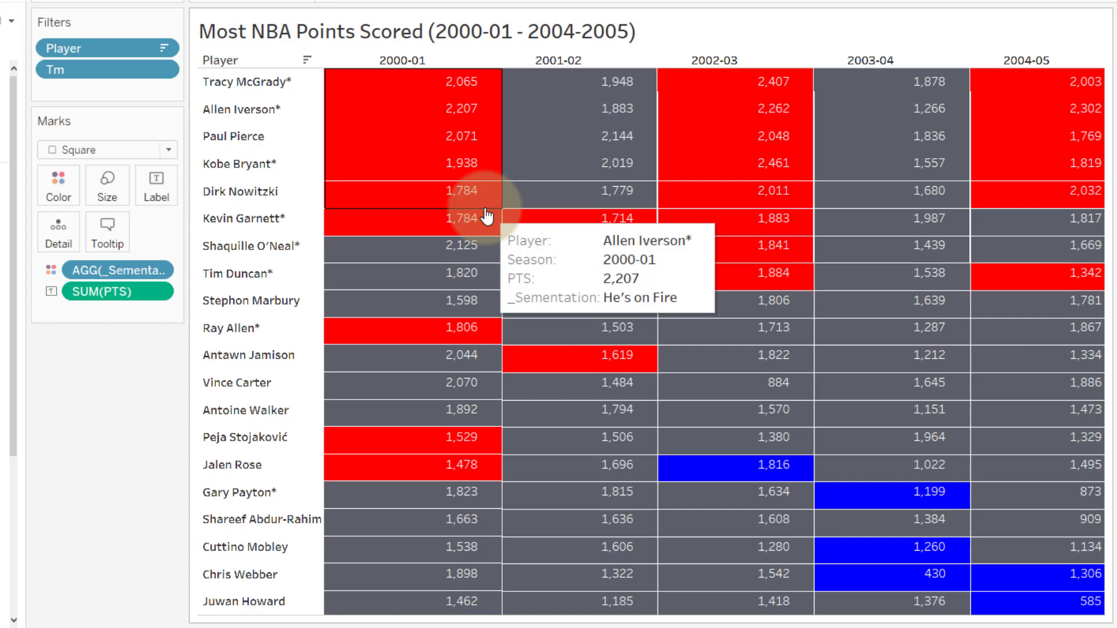
mouse_move(513, 257)
text("")
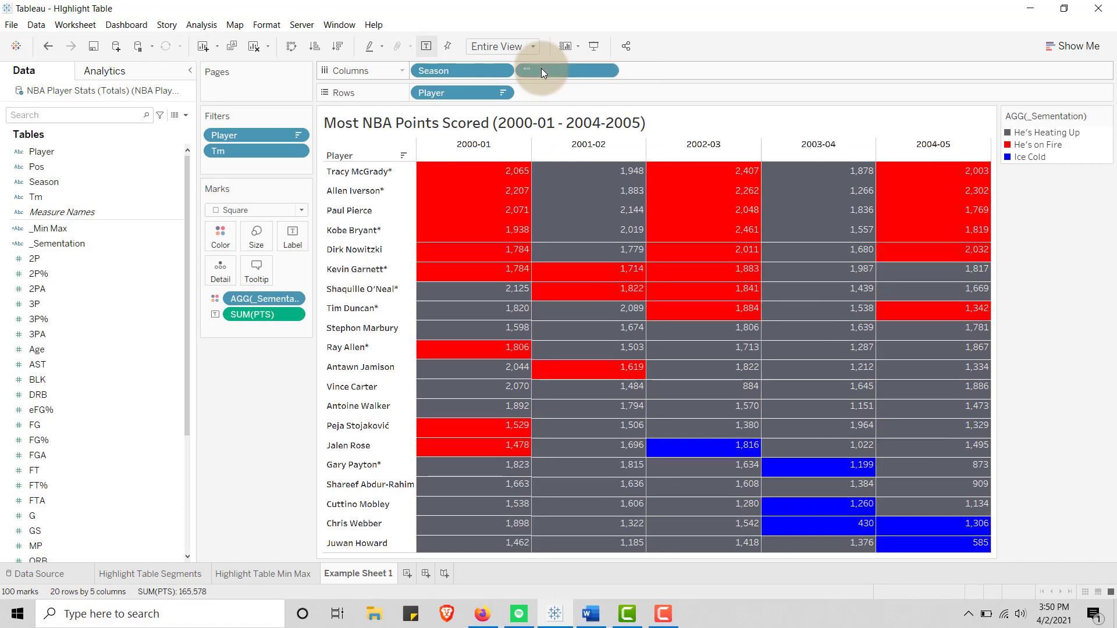
mouse_move(508, 161)
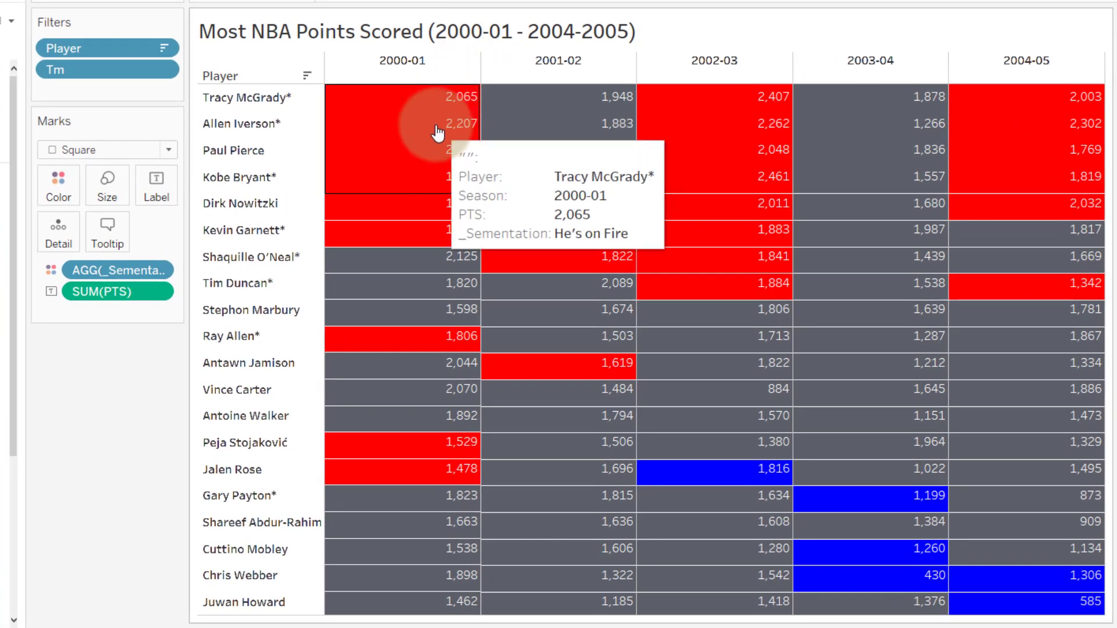
mouse_move(399, 203)
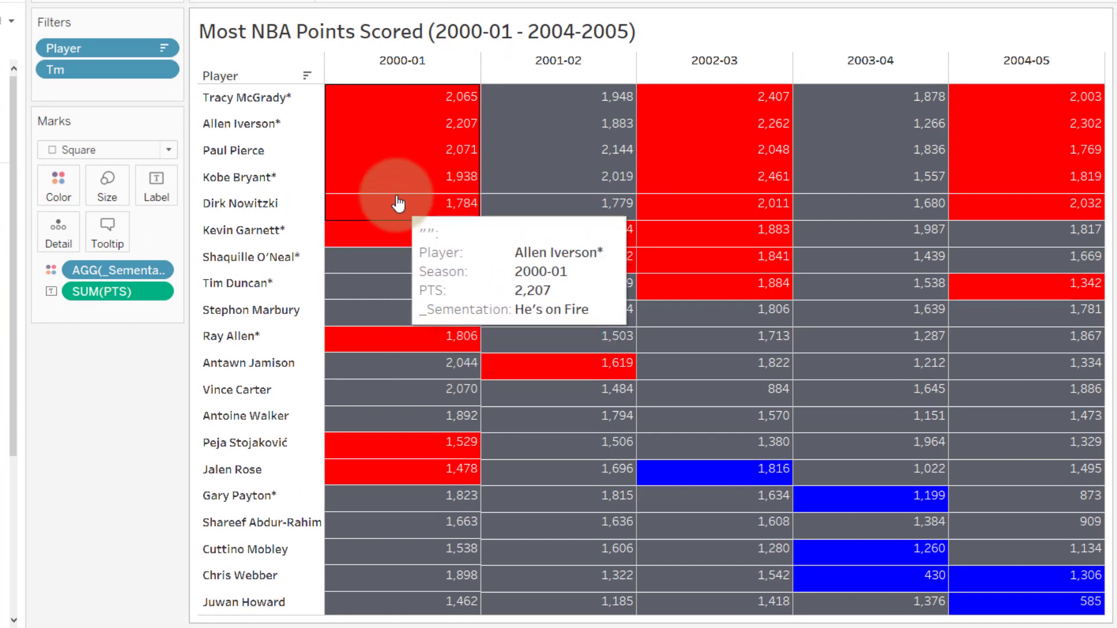
mouse_move(409, 347)
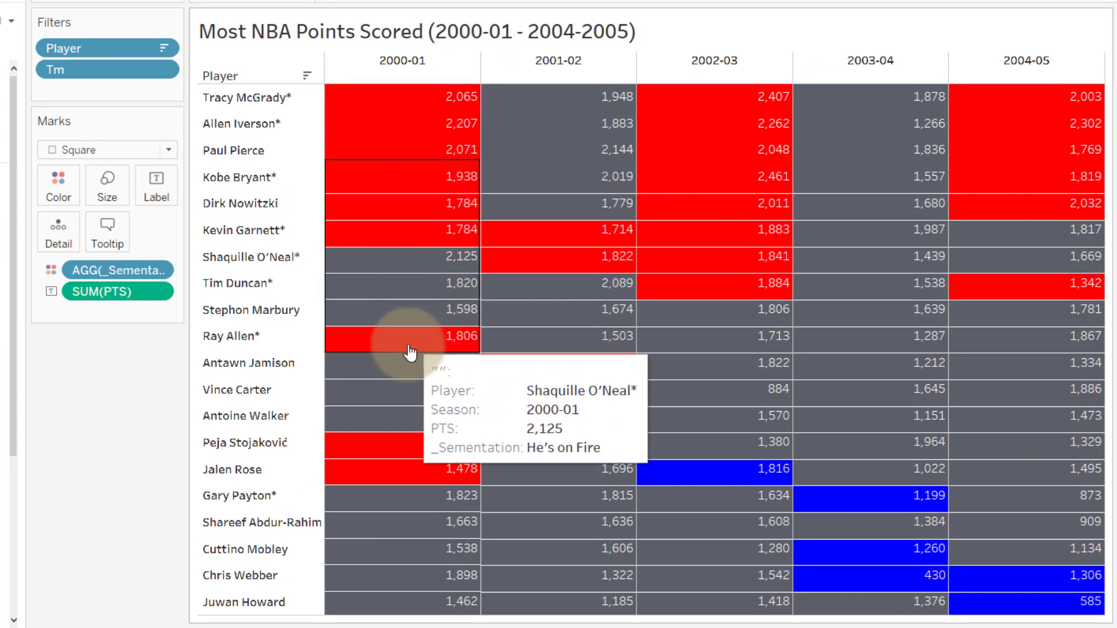
mouse_move(519, 227)
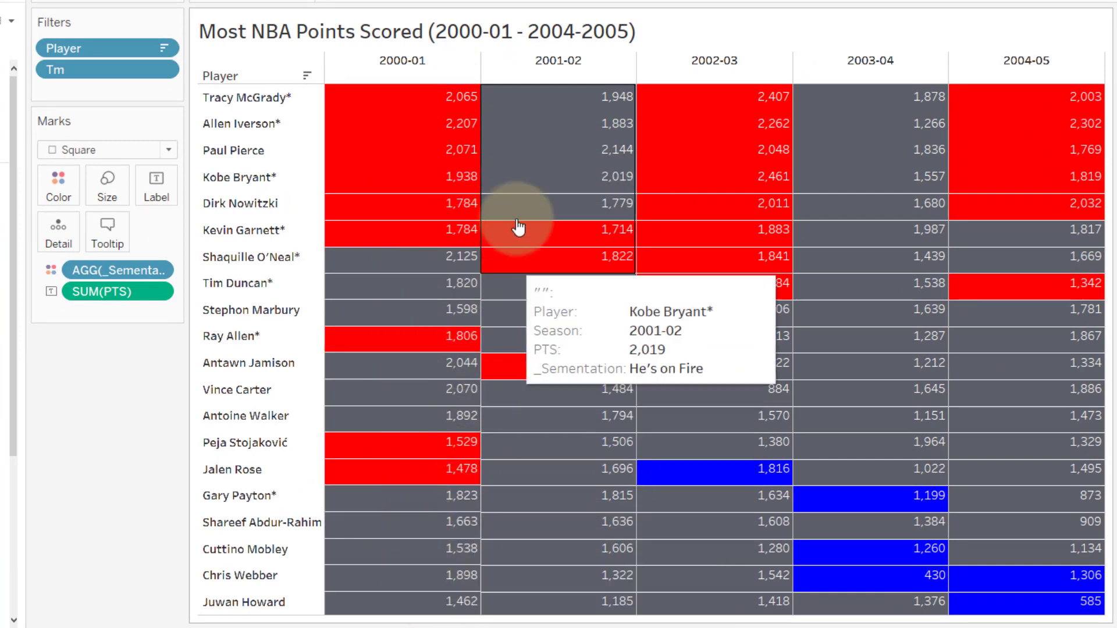
mouse_move(526, 242)
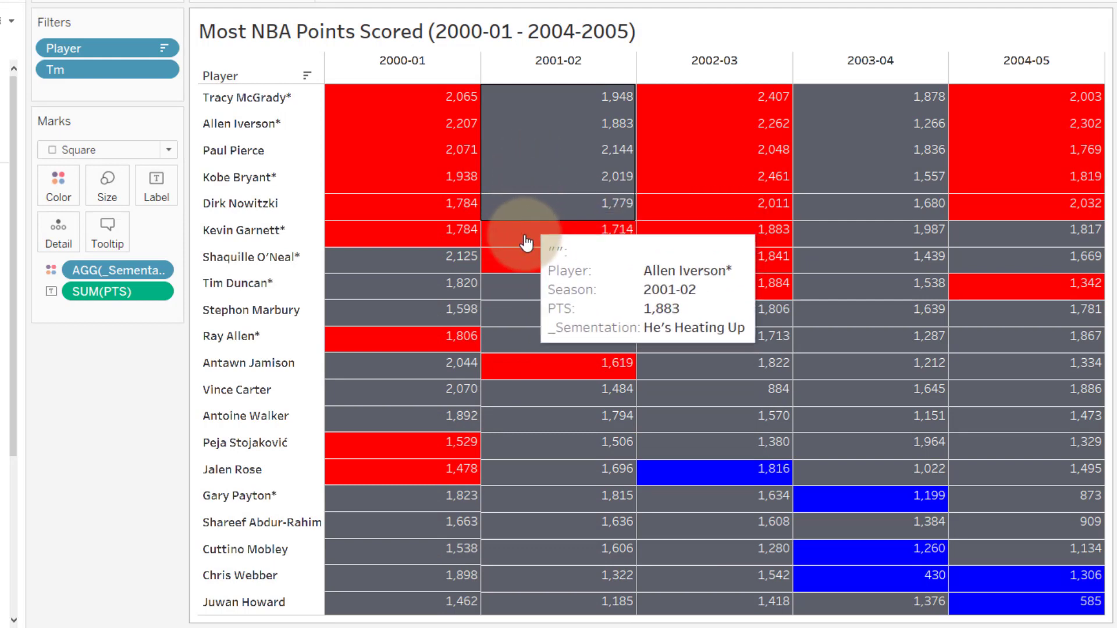
mouse_move(542, 323)
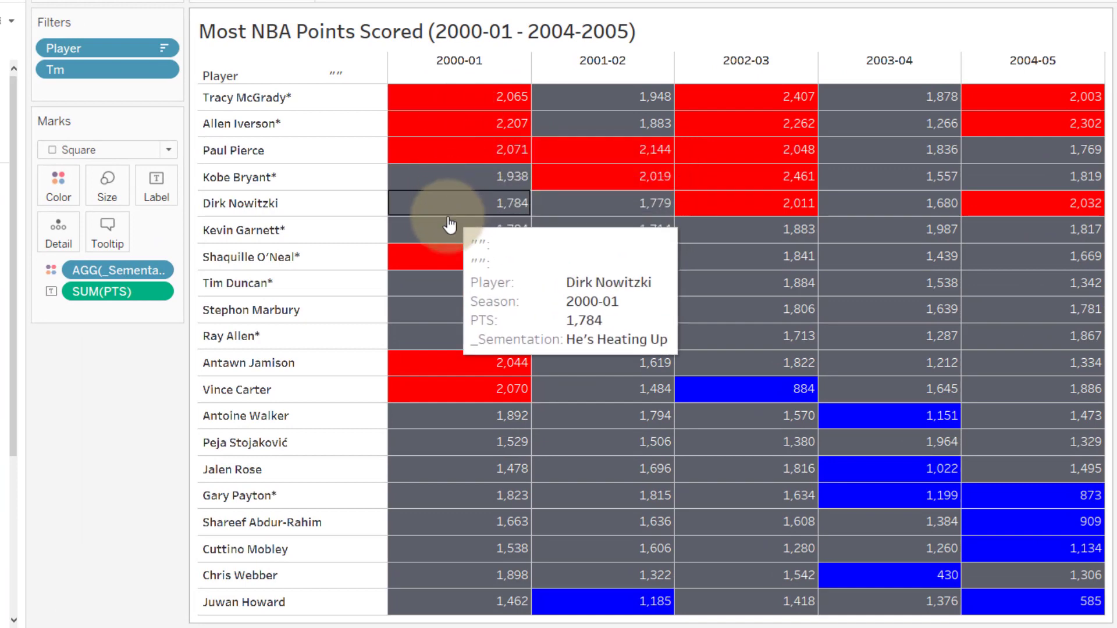
mouse_move(456, 370)
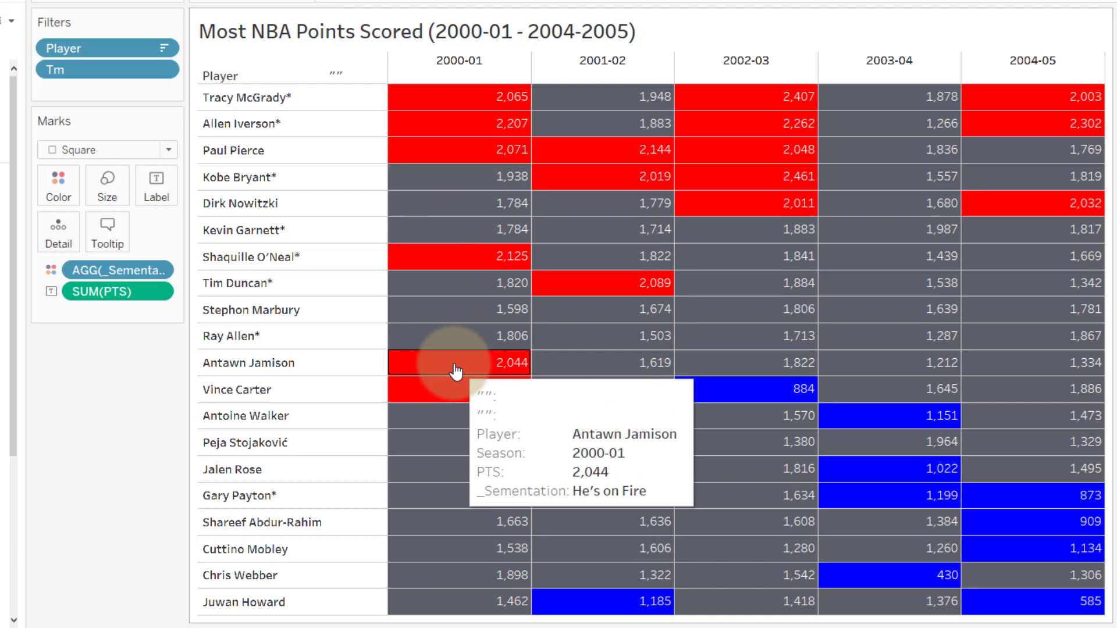
mouse_move(435, 97)
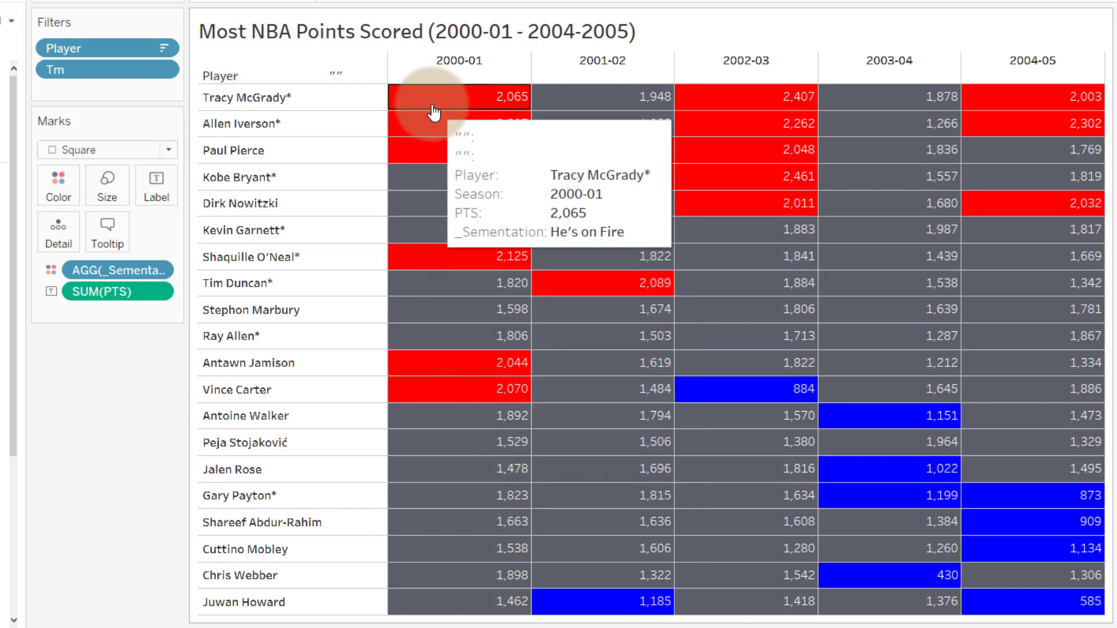
mouse_move(461, 335)
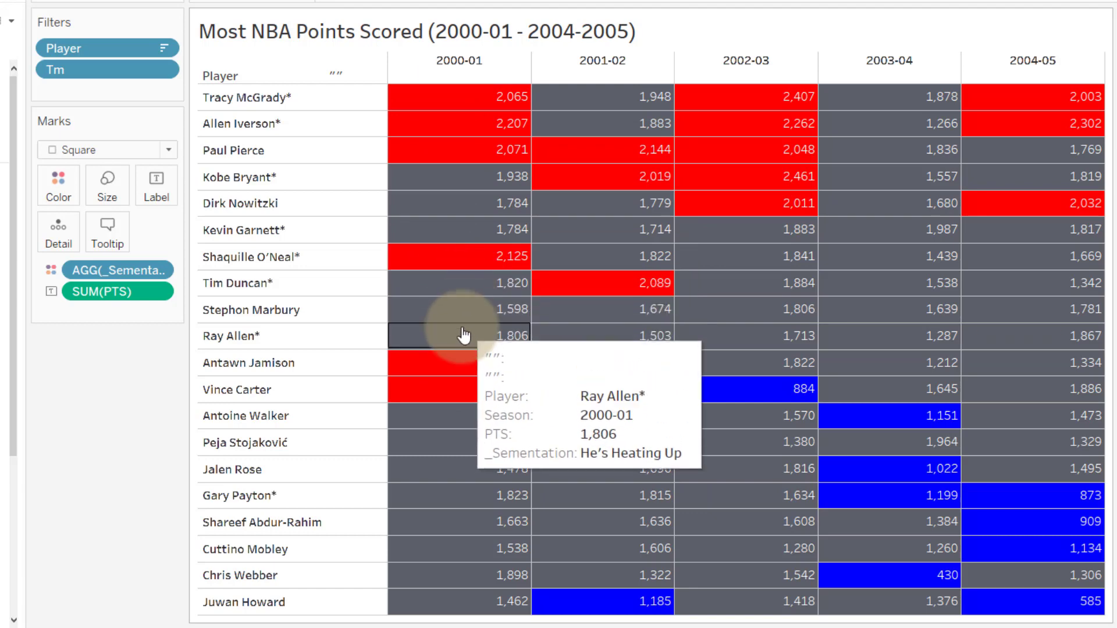
Step: Delete the two blank placeholder lines from the tooltip and confirm
click(107, 231)
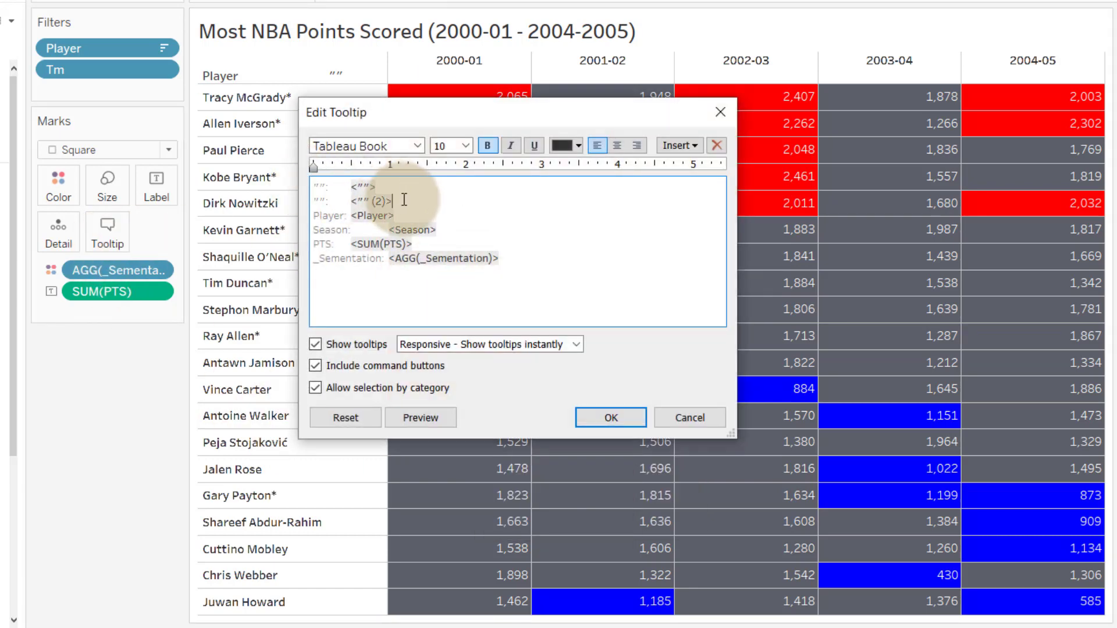
drag(402, 199, 317, 187)
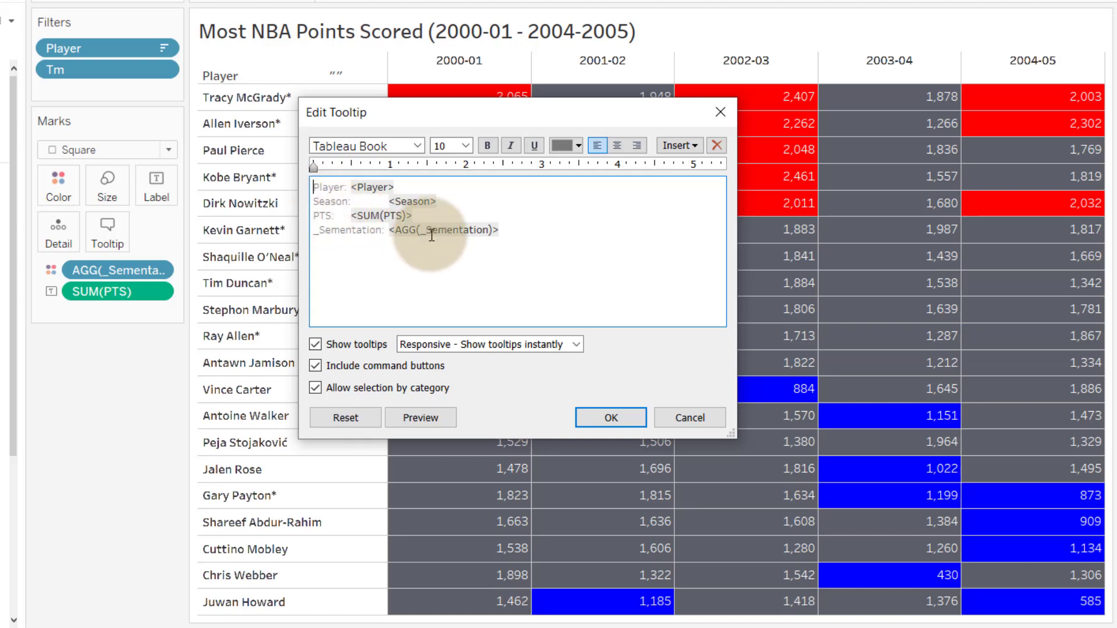
click(609, 416)
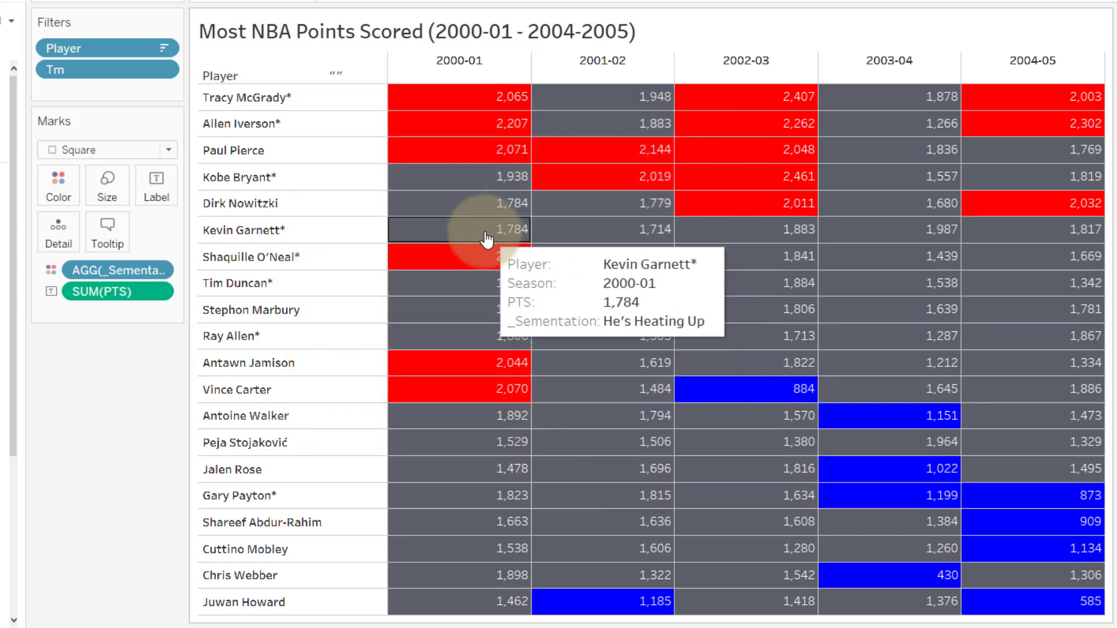
mouse_move(602, 176)
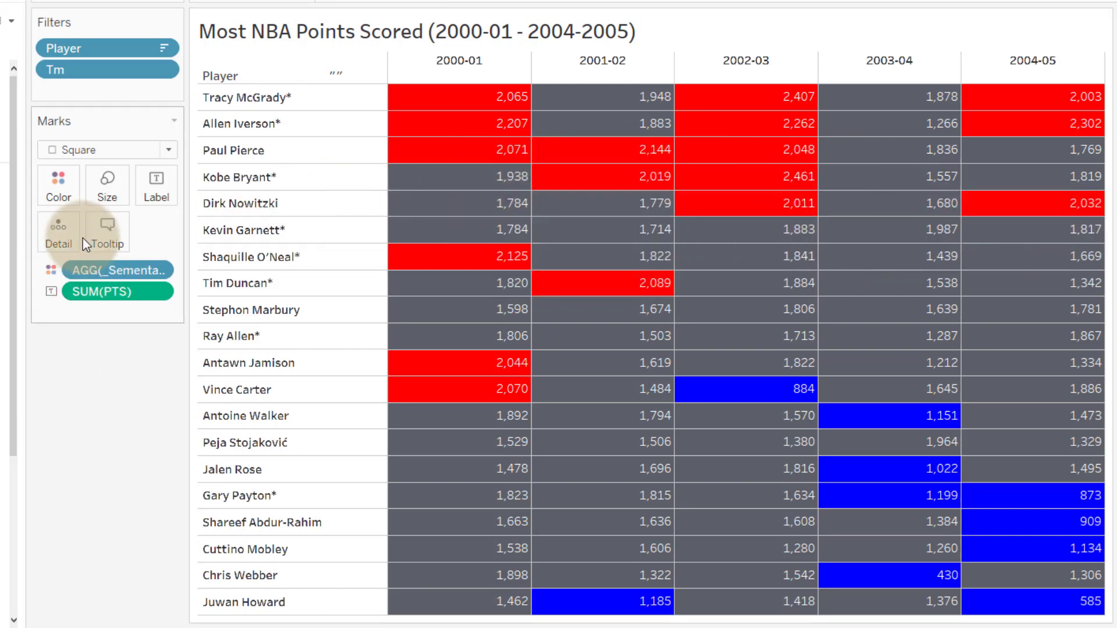
Step: Open the Format pane for the blank "" pill on the Rows shelf
click(57, 185)
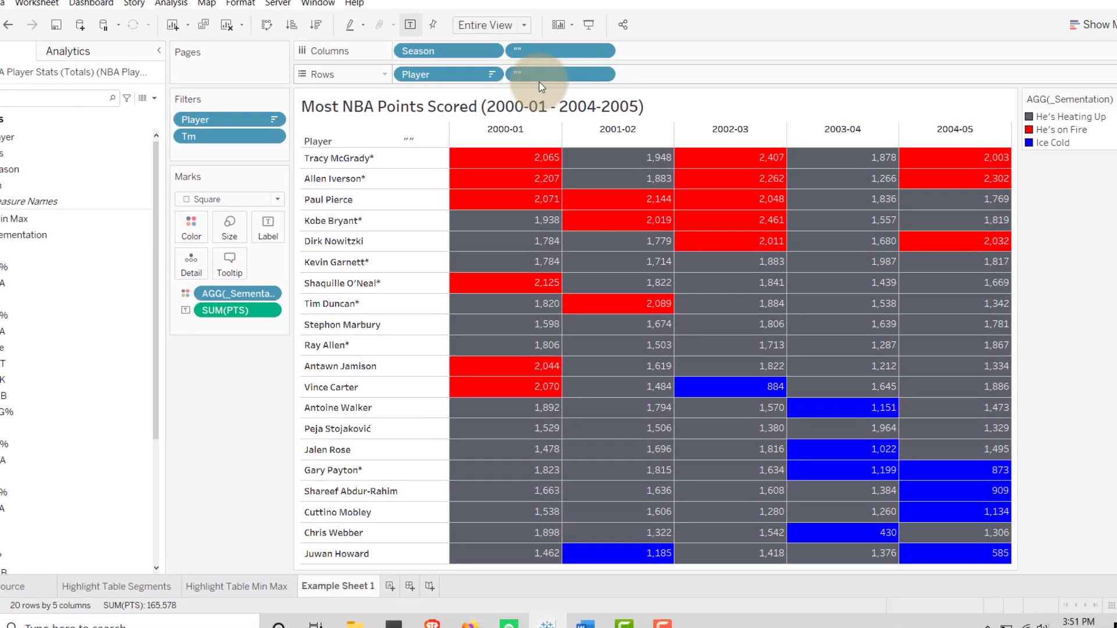
right_click(561, 92)
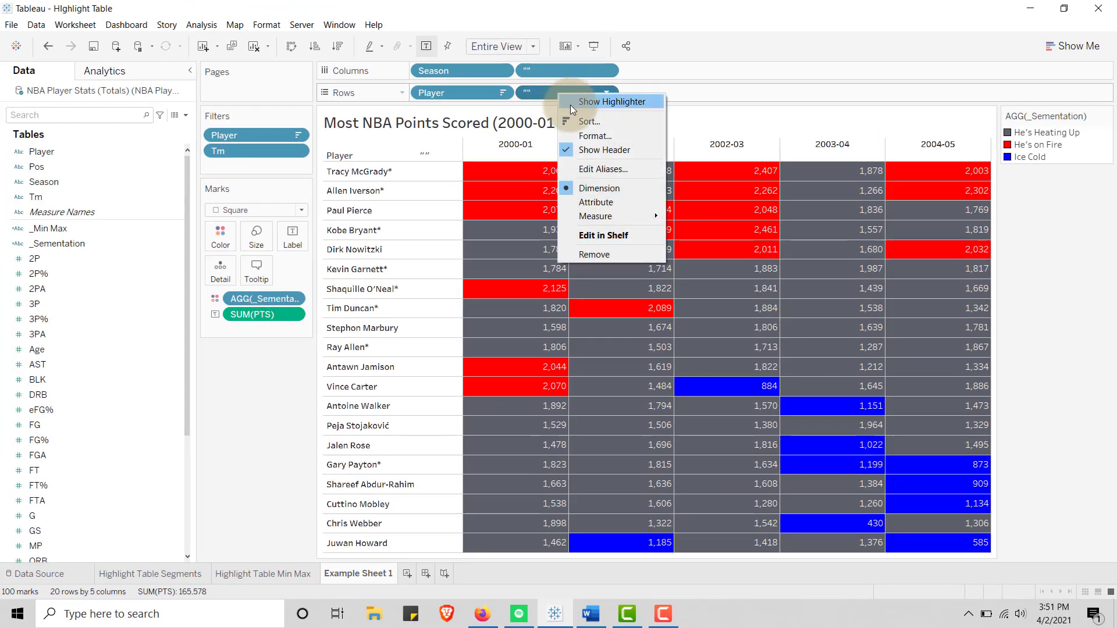
click(594, 136)
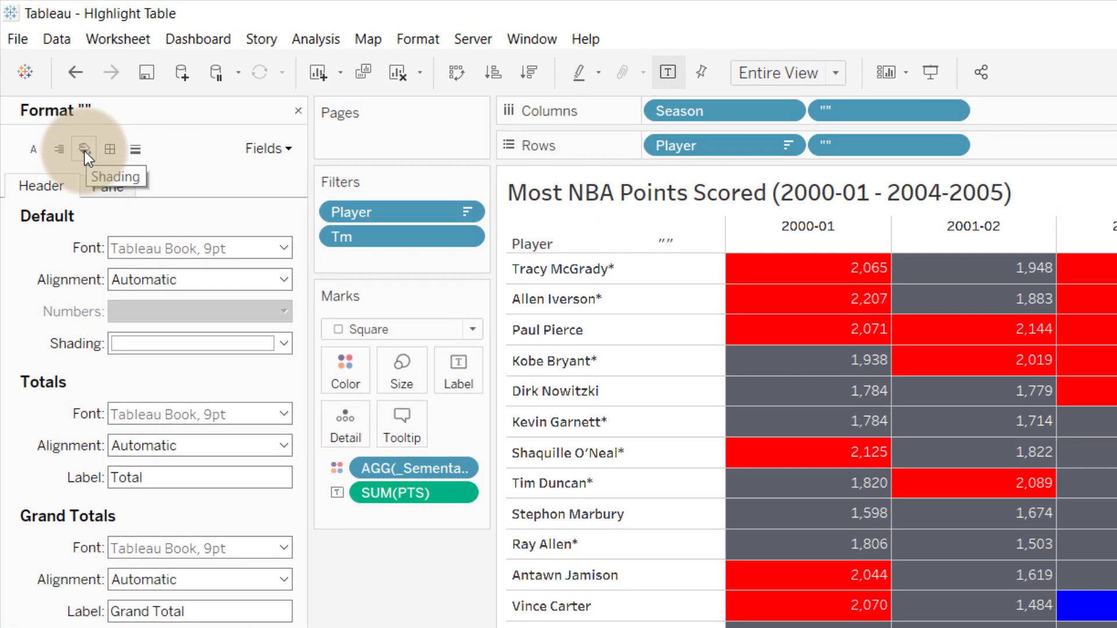
Step: Under Borders, set Row and Column Divider line styles and give them a light colour
click(83, 149)
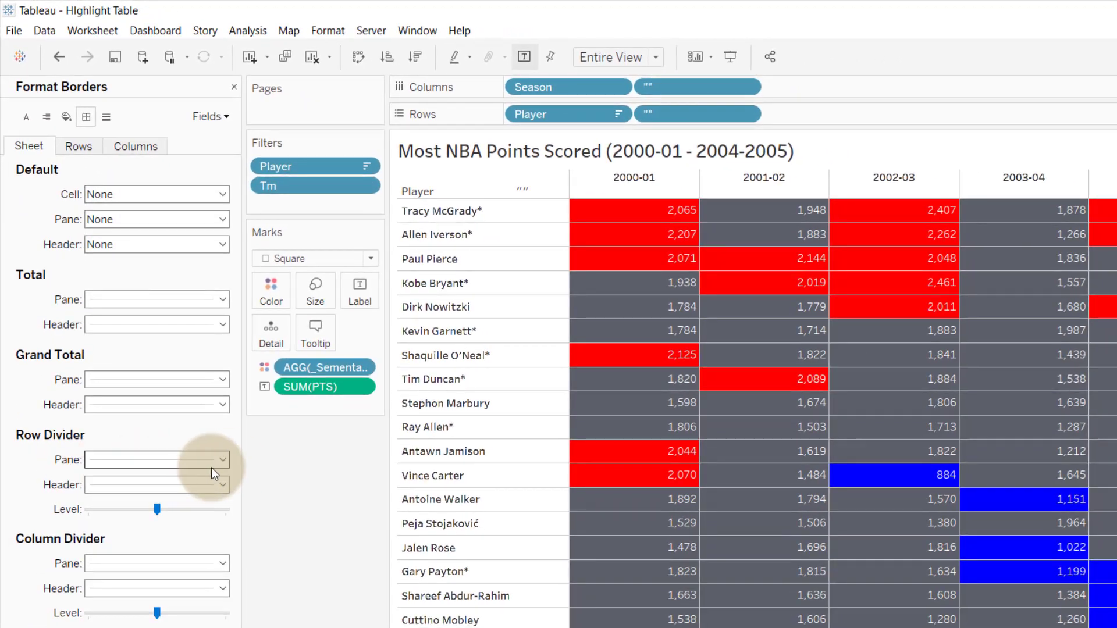
click(215, 460)
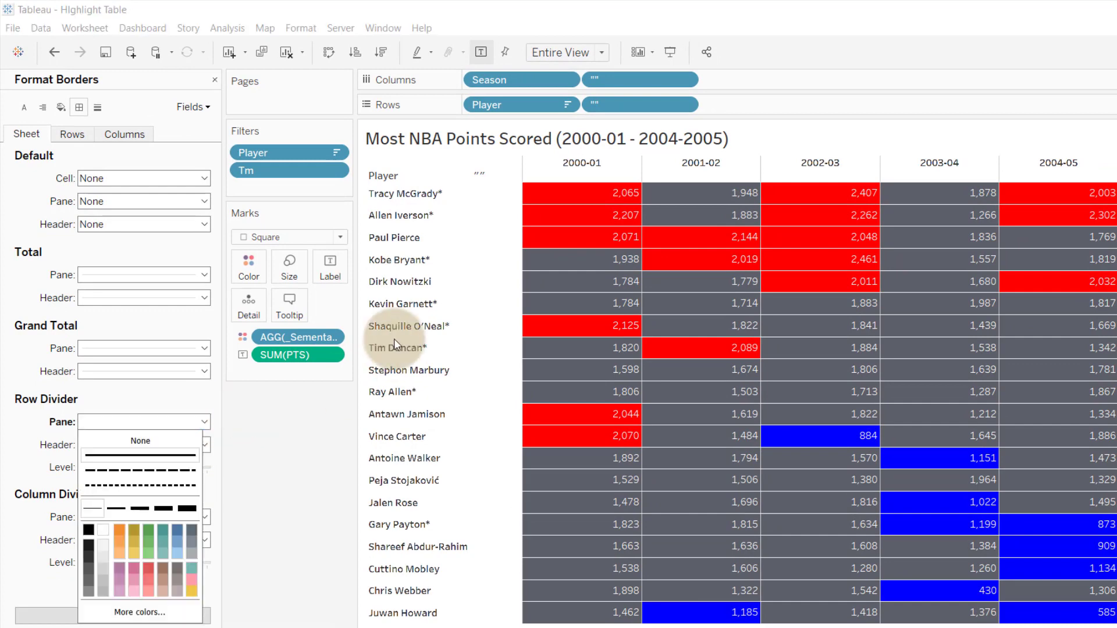
mouse_move(473, 339)
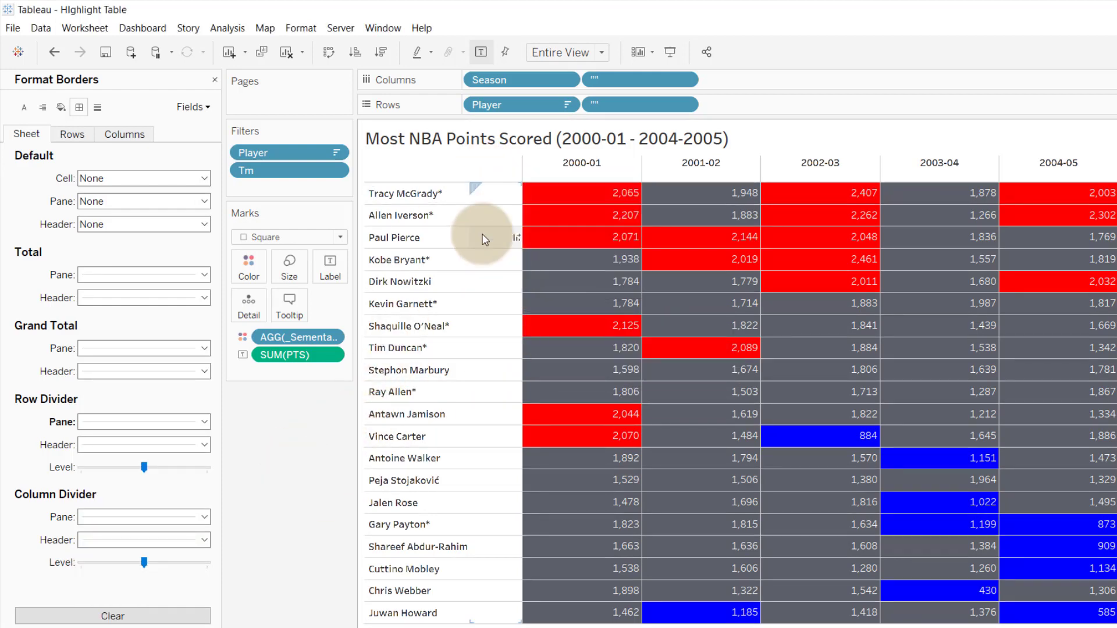
mouse_move(520, 172)
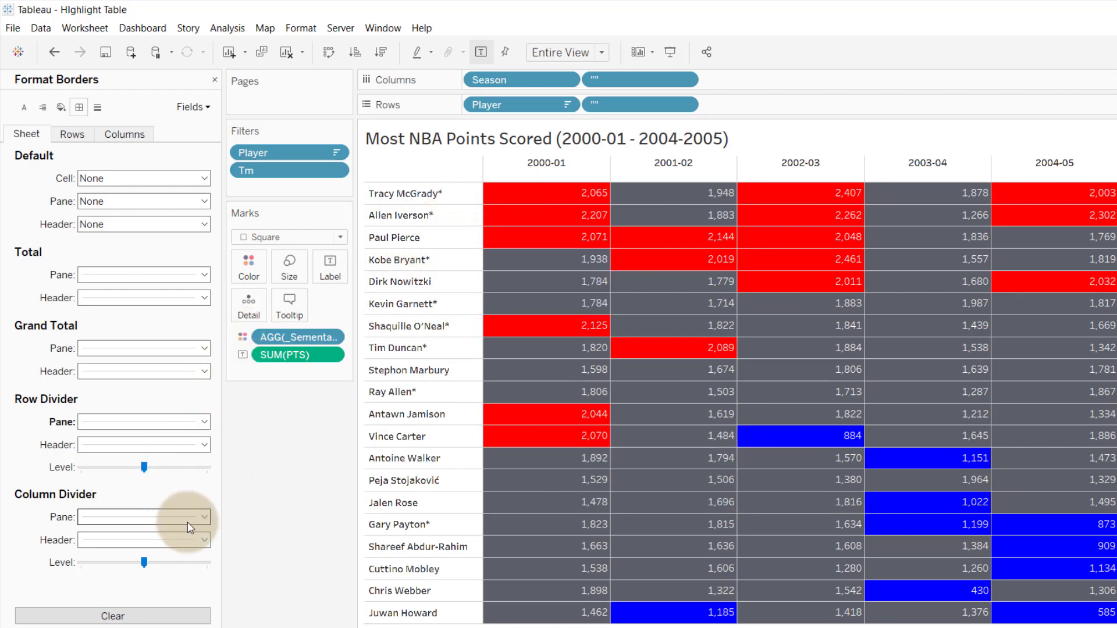
click(205, 516)
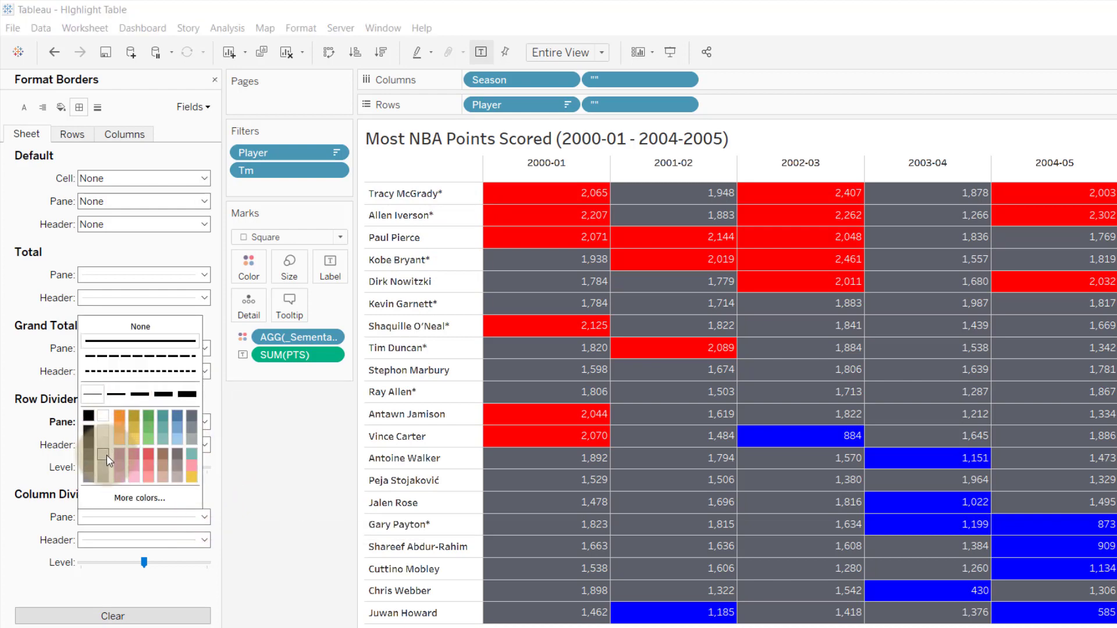
mouse_move(105, 444)
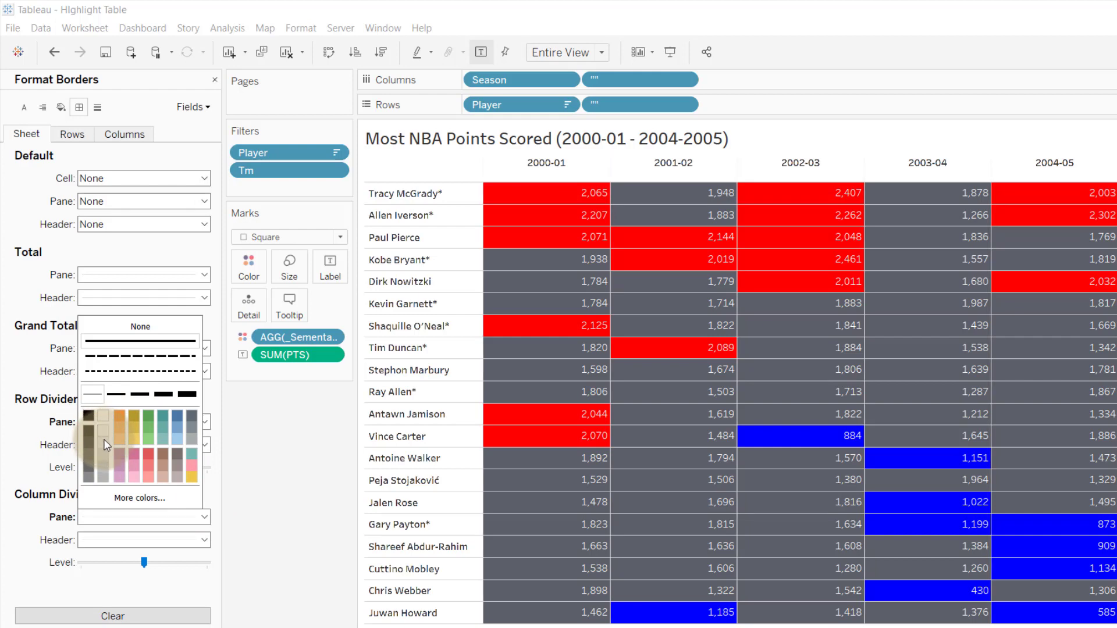
click(296, 473)
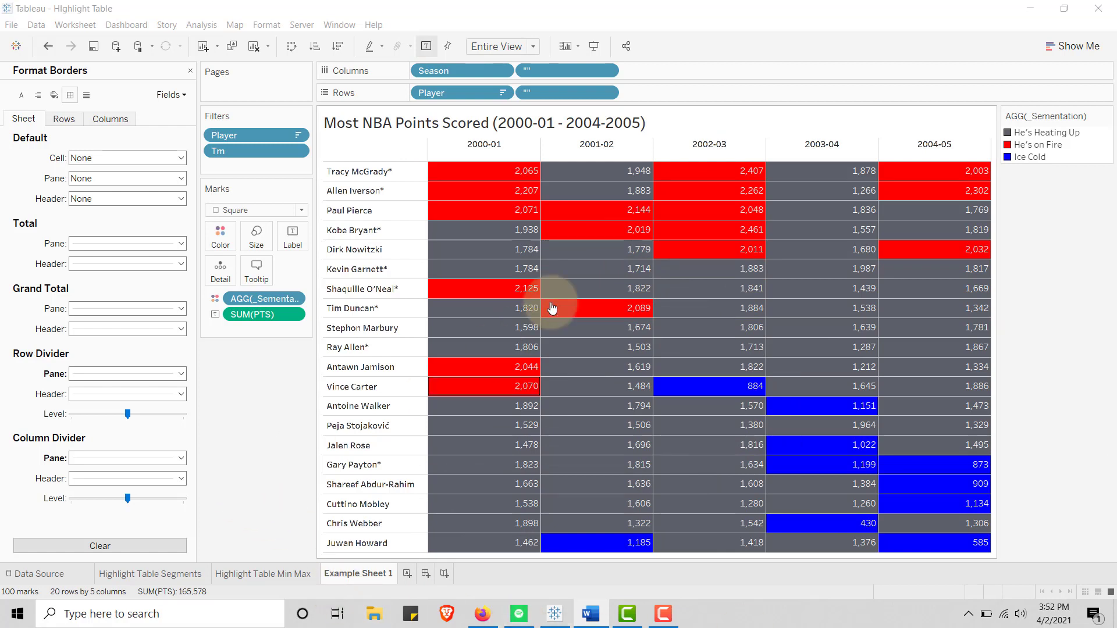
mouse_move(696, 264)
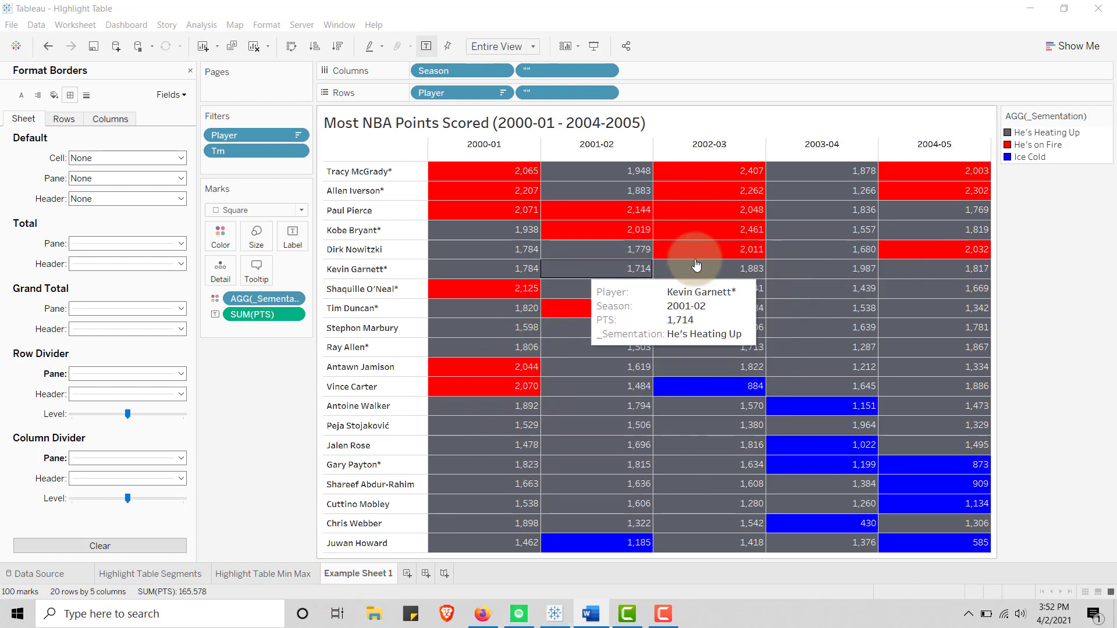
mouse_move(822, 210)
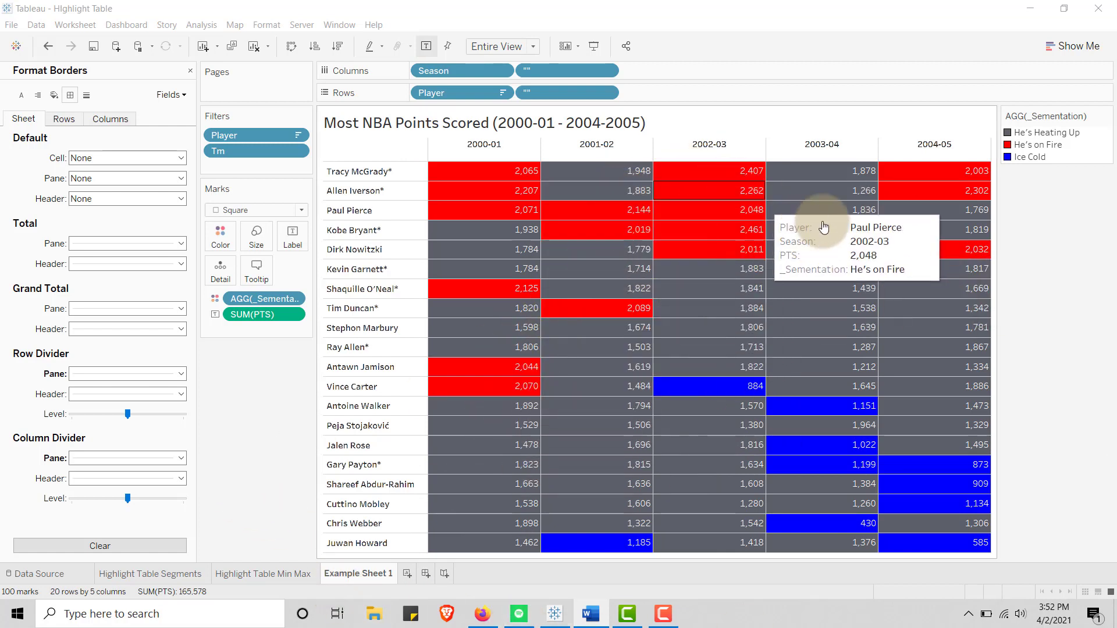
mouse_move(661, 467)
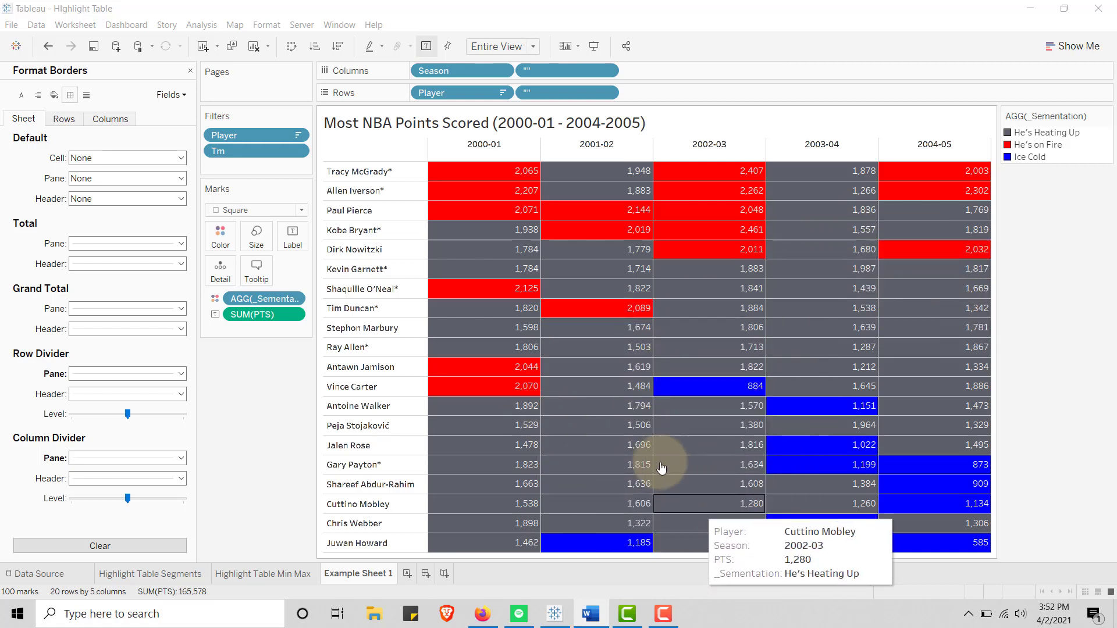
mouse_move(889, 460)
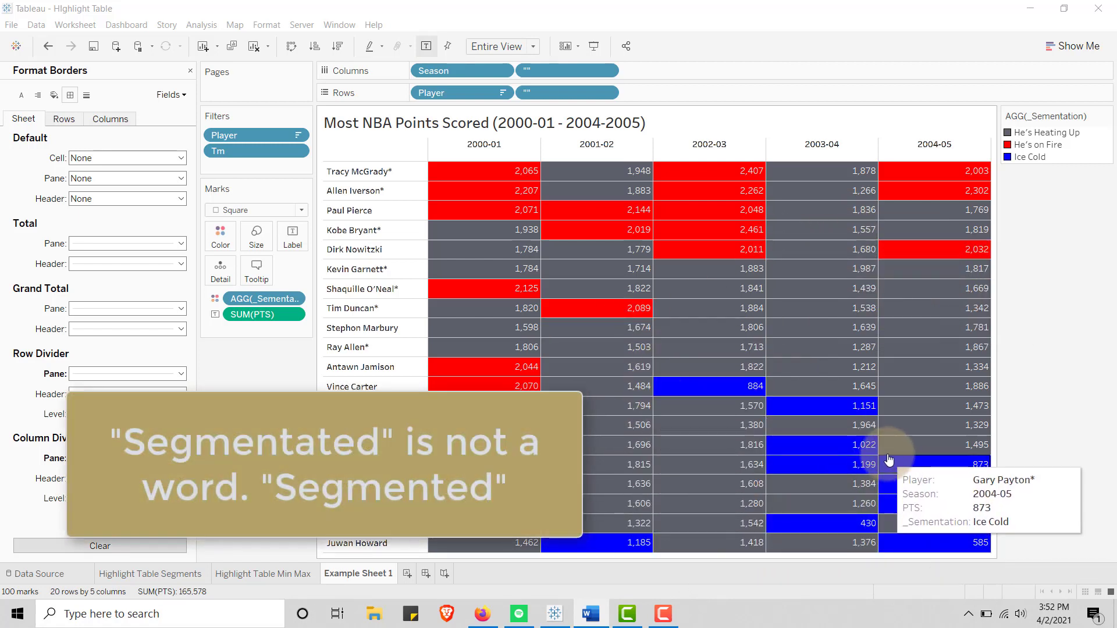
mouse_move(853, 454)
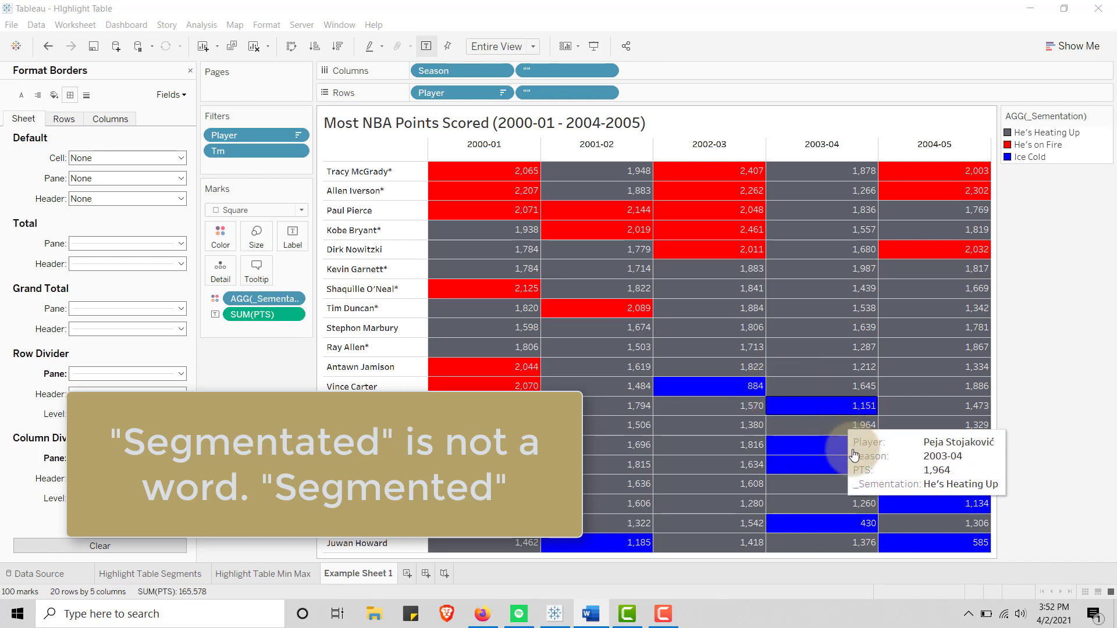
mouse_move(386, 567)
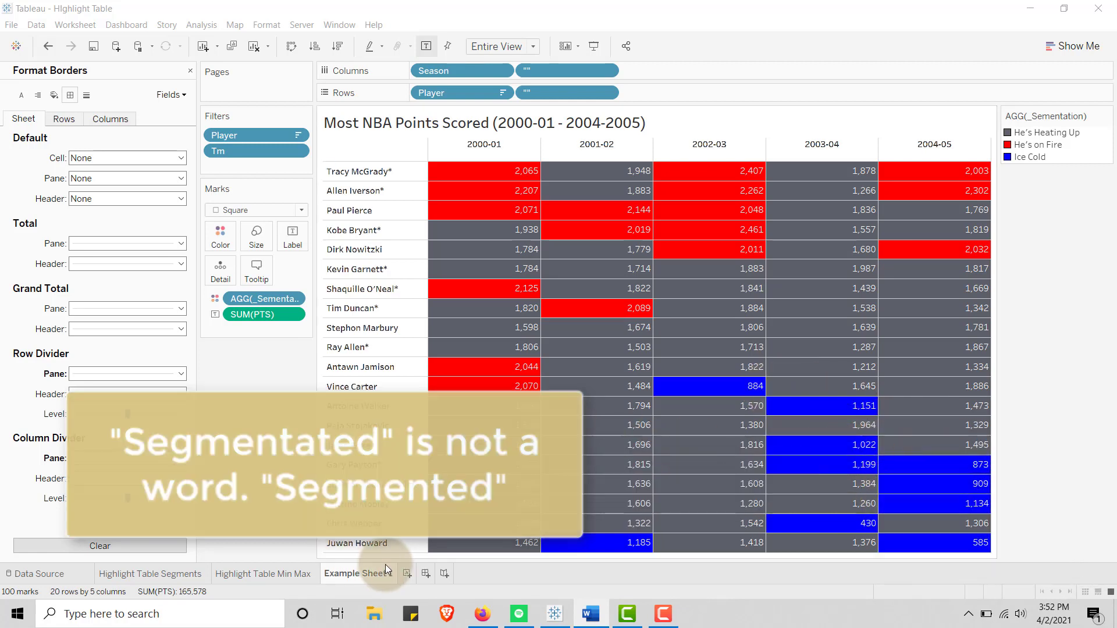
Step: Add a new blank worksheet, Sheet 4
click(448, 574)
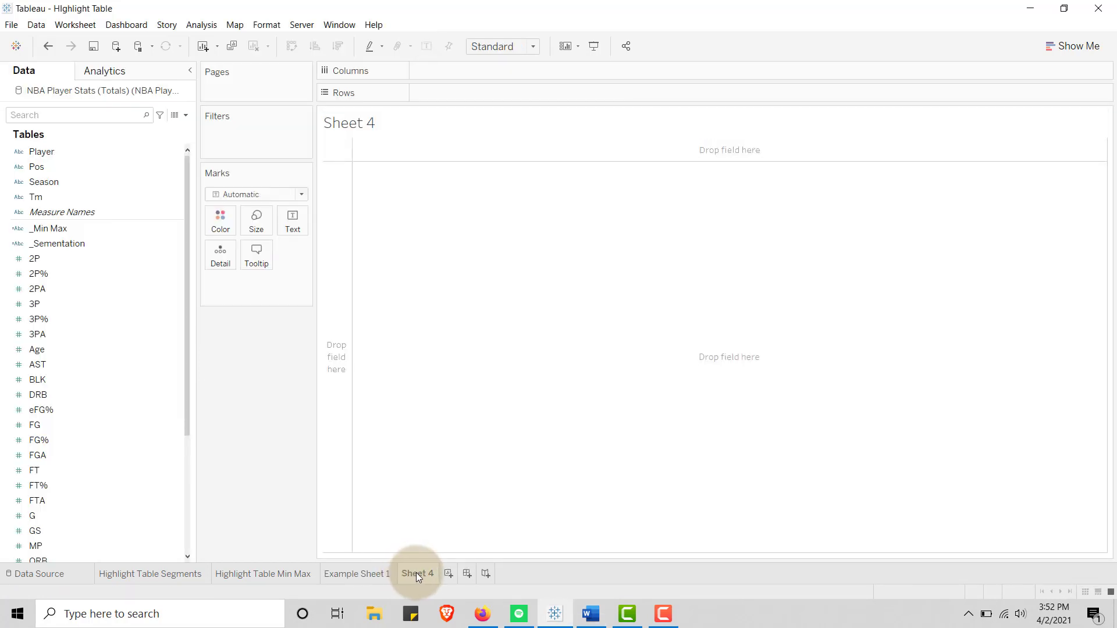
Step: Duplicate the Example Sheet 1 tab into Example Sheet 1 (2)
right_click(418, 573)
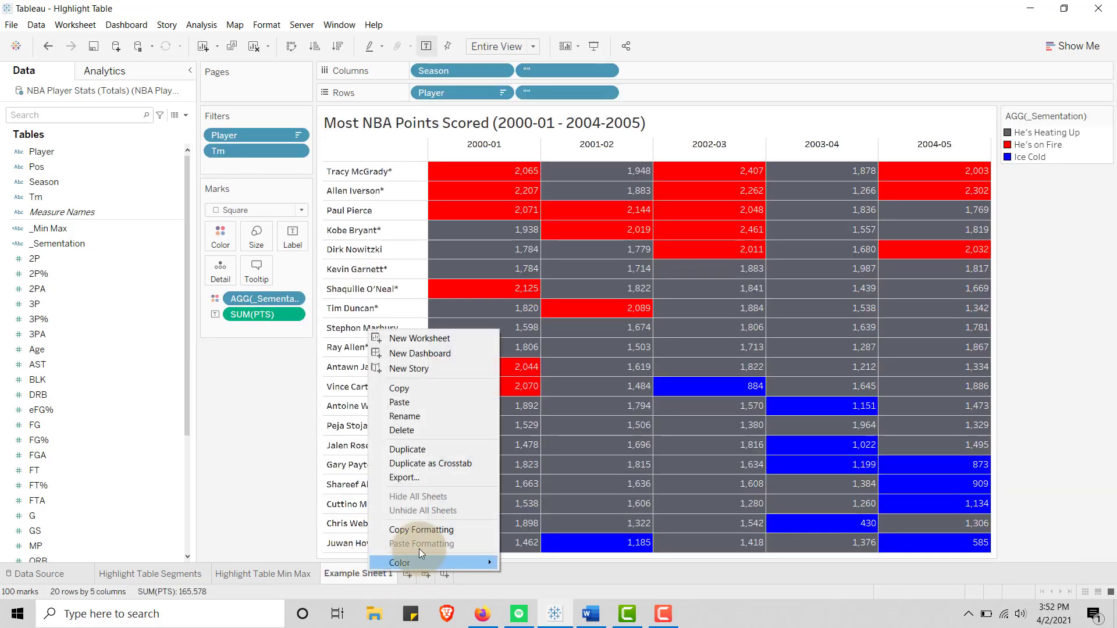
click(407, 448)
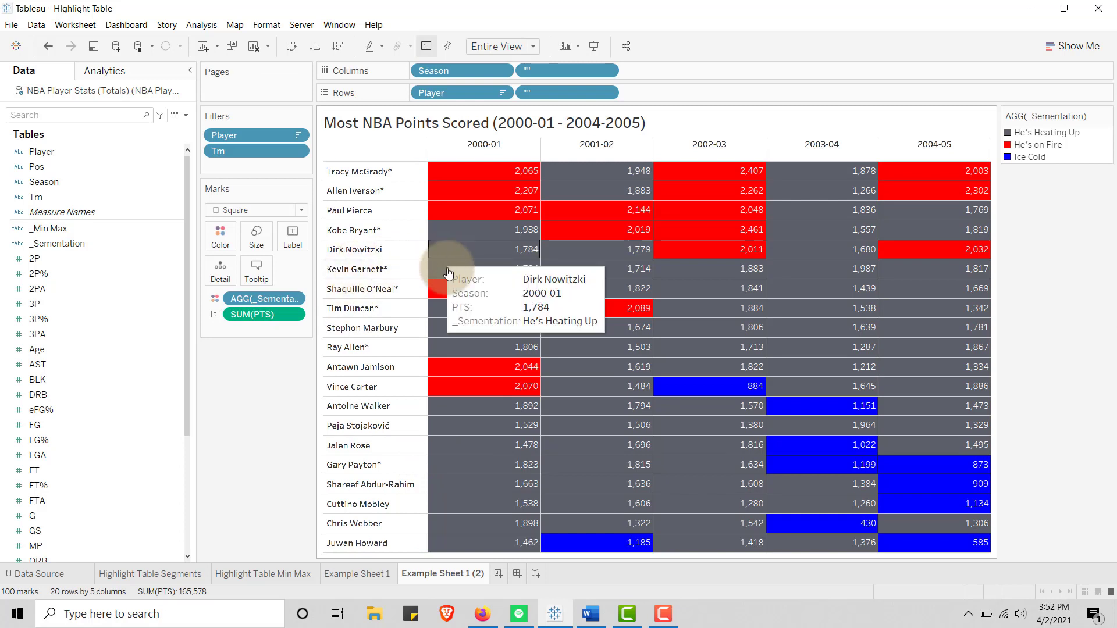
mouse_move(50, 228)
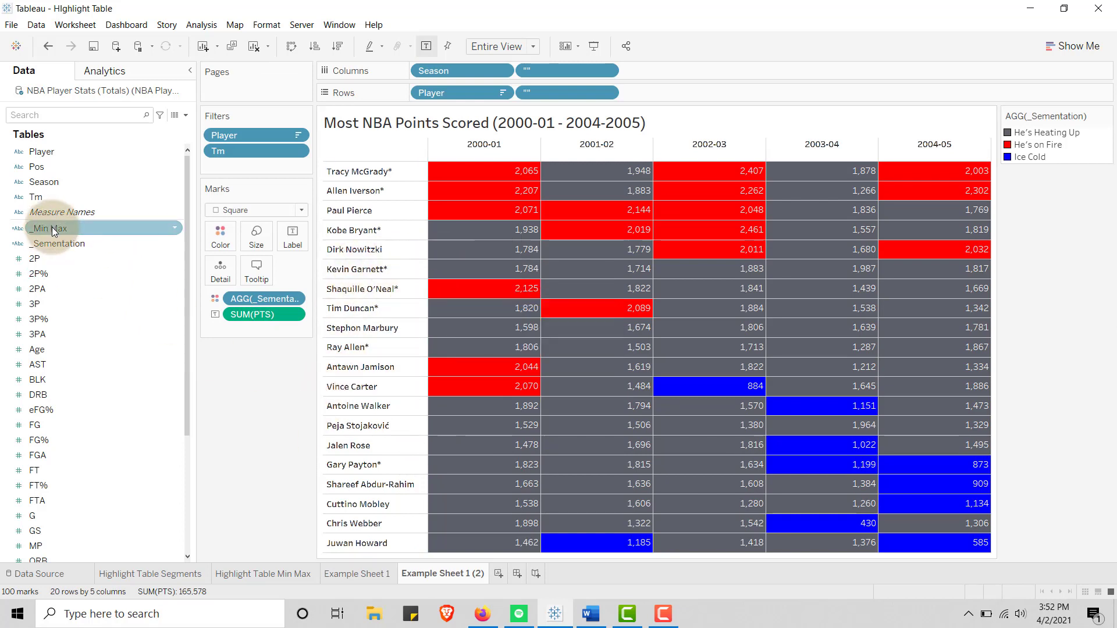
double_click(48, 228)
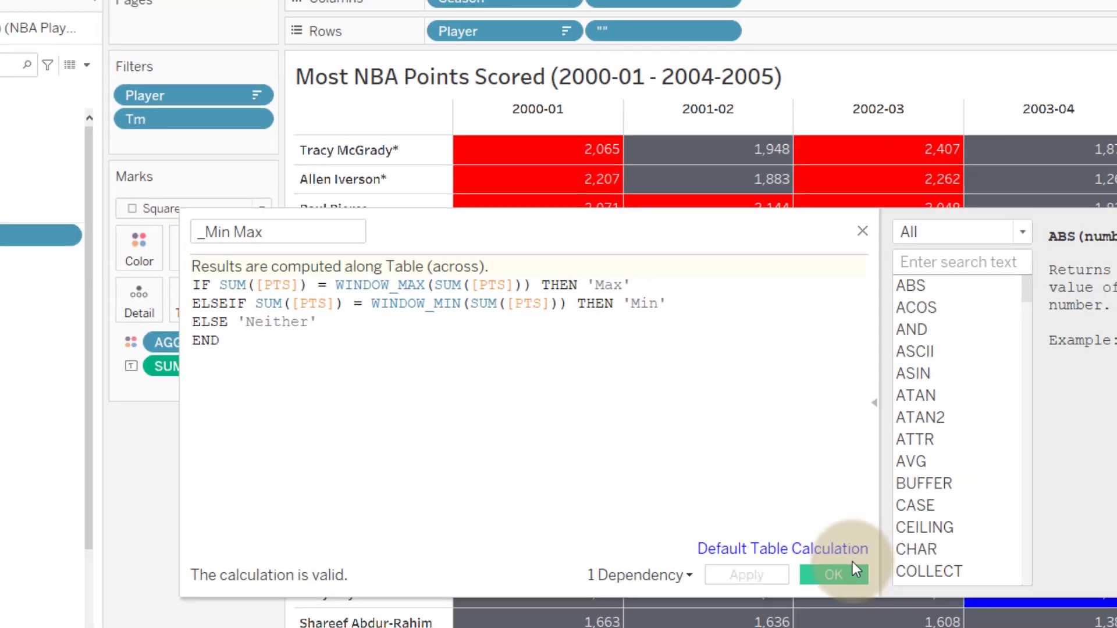
click(832, 574)
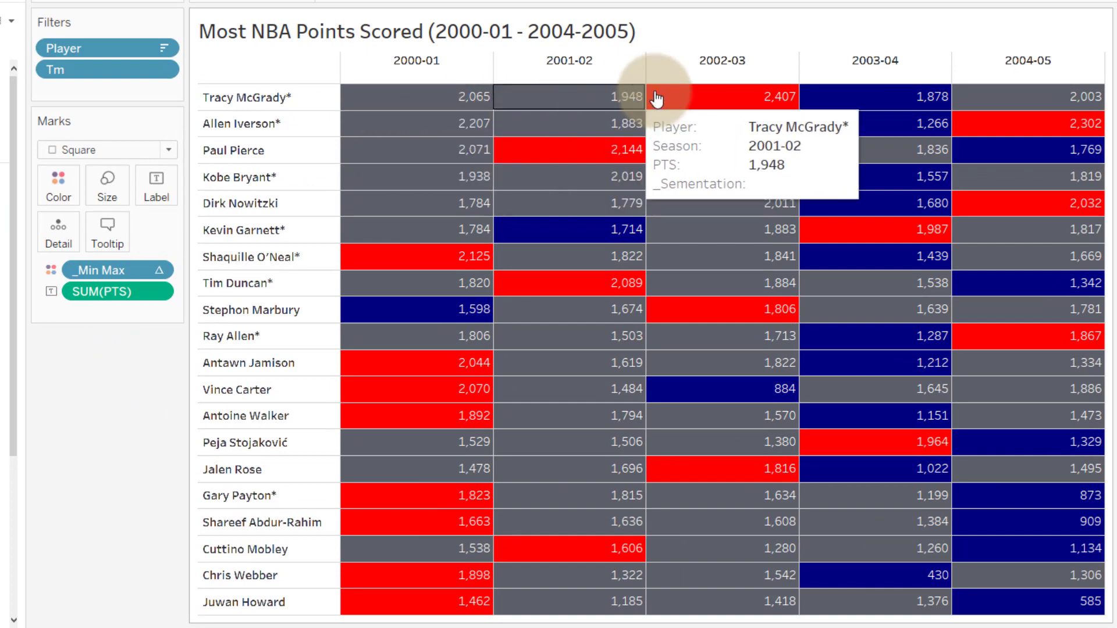
mouse_move(575, 124)
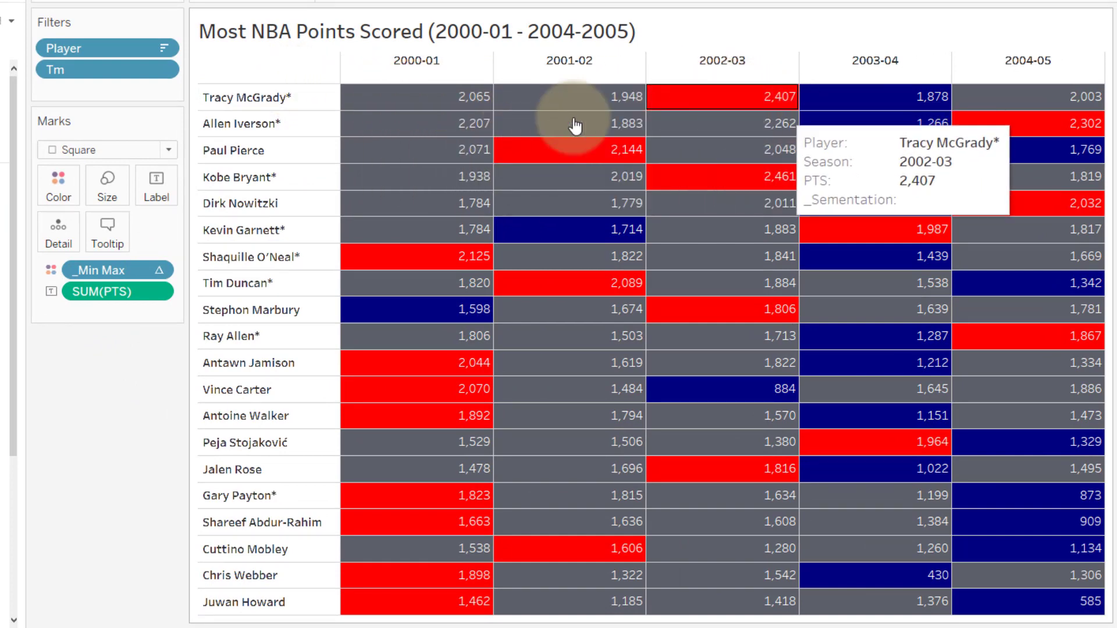
mouse_move(562, 110)
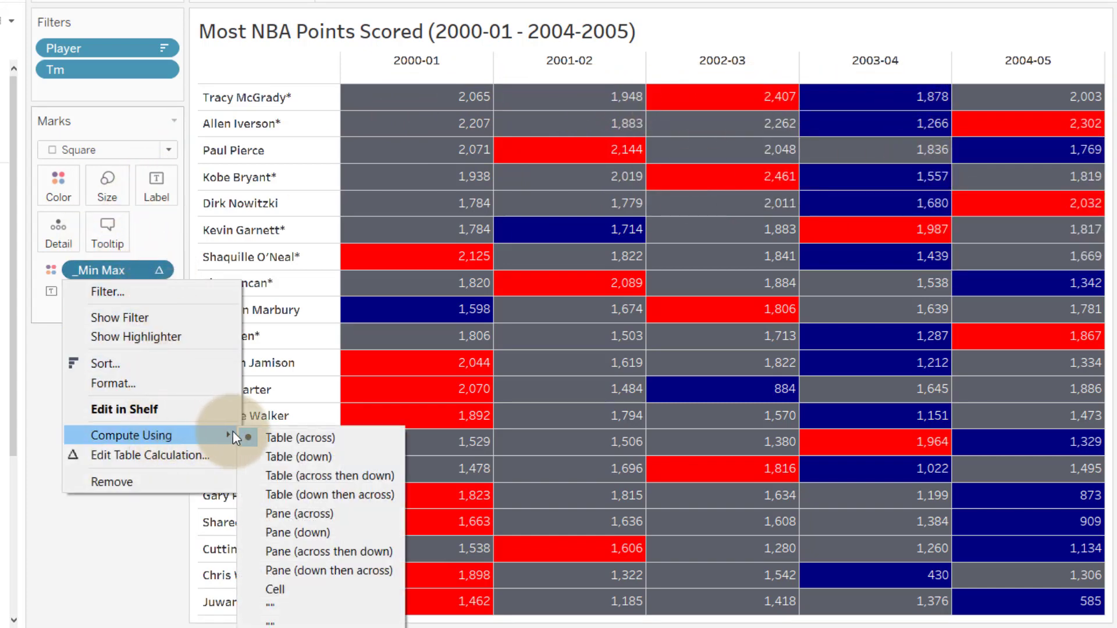
mouse_move(299, 457)
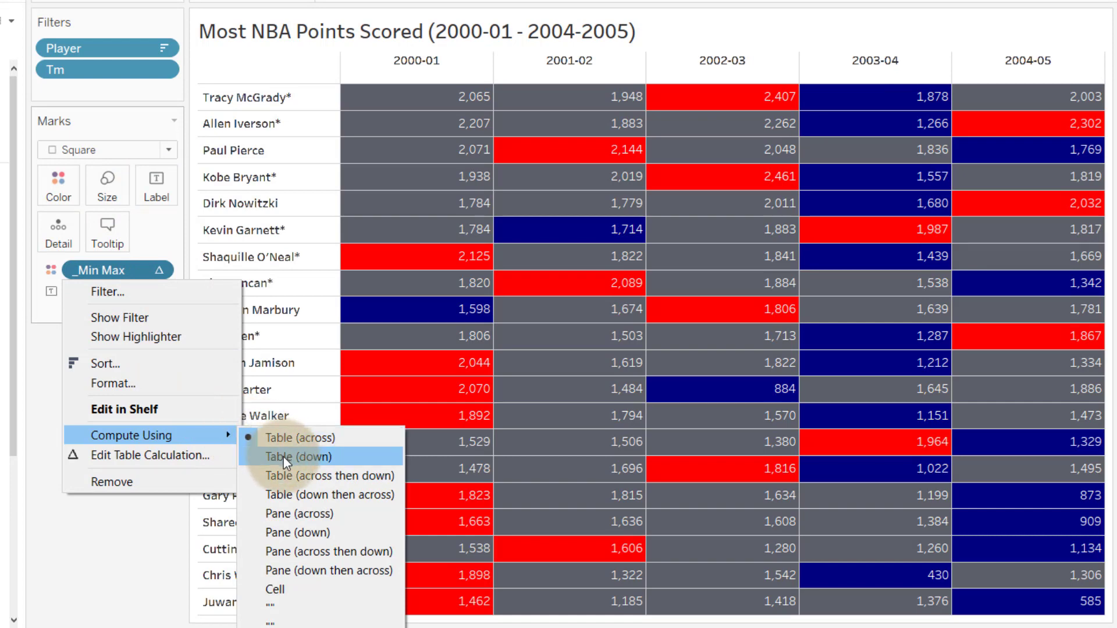
mouse_move(299, 552)
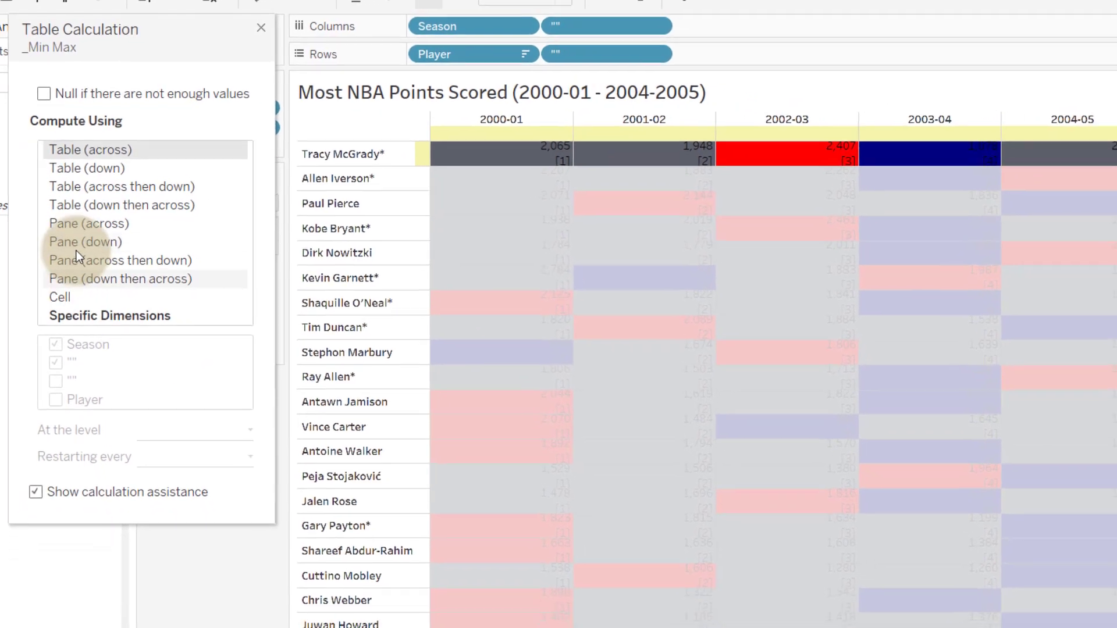
Step: Compute _Min Max using Specific Dimensions, excluding the blank field and including Player
click(109, 315)
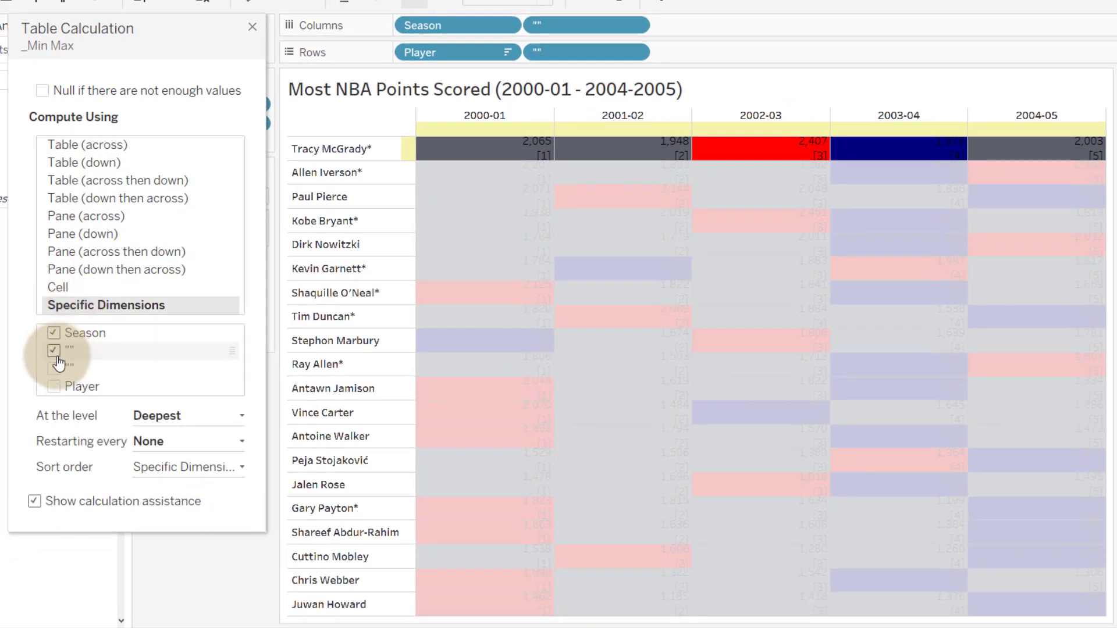
click(53, 349)
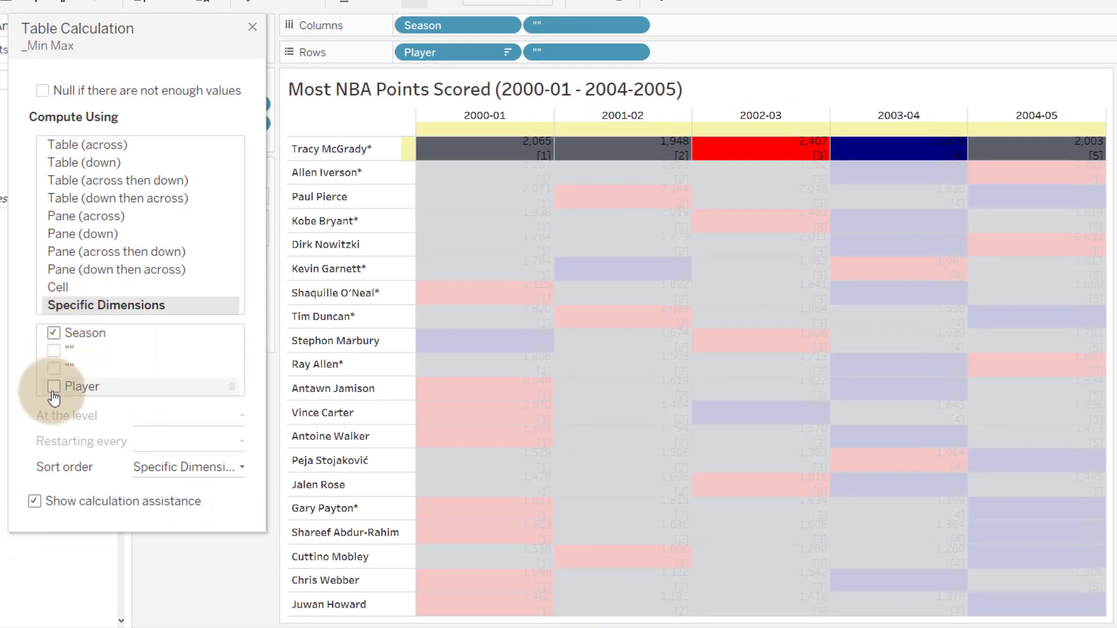
click(54, 386)
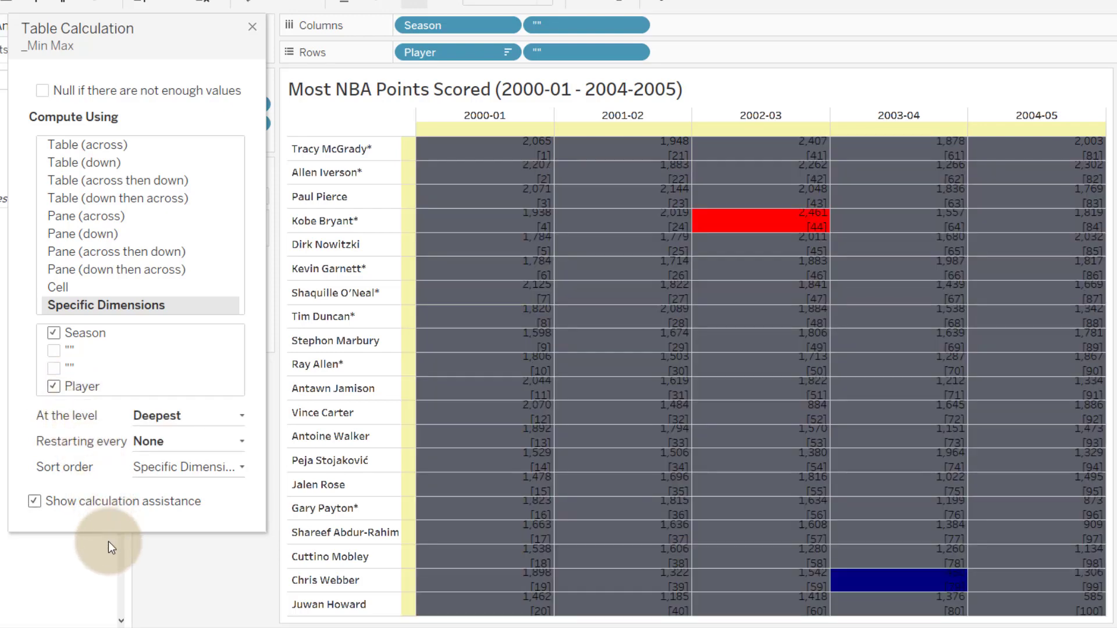
mouse_move(217, 604)
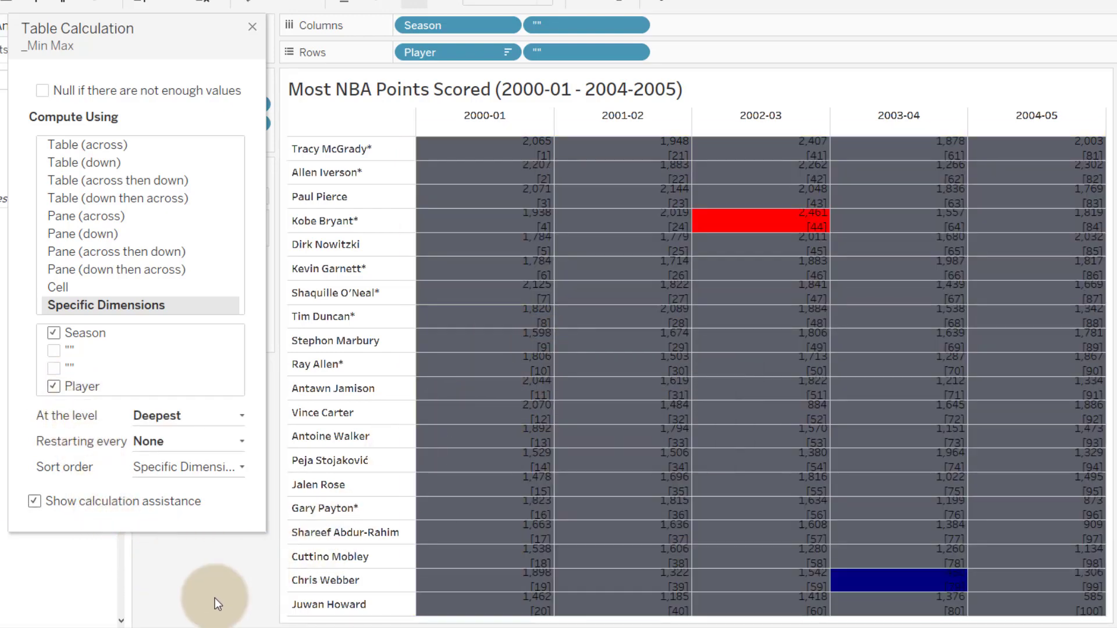
mouse_move(771, 264)
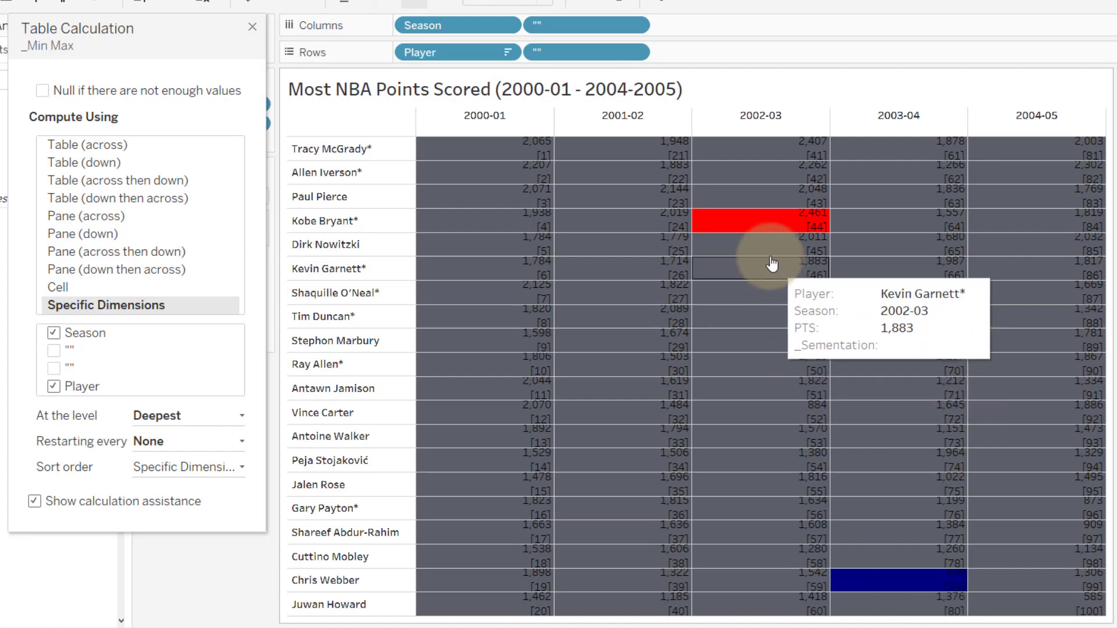
mouse_move(759, 228)
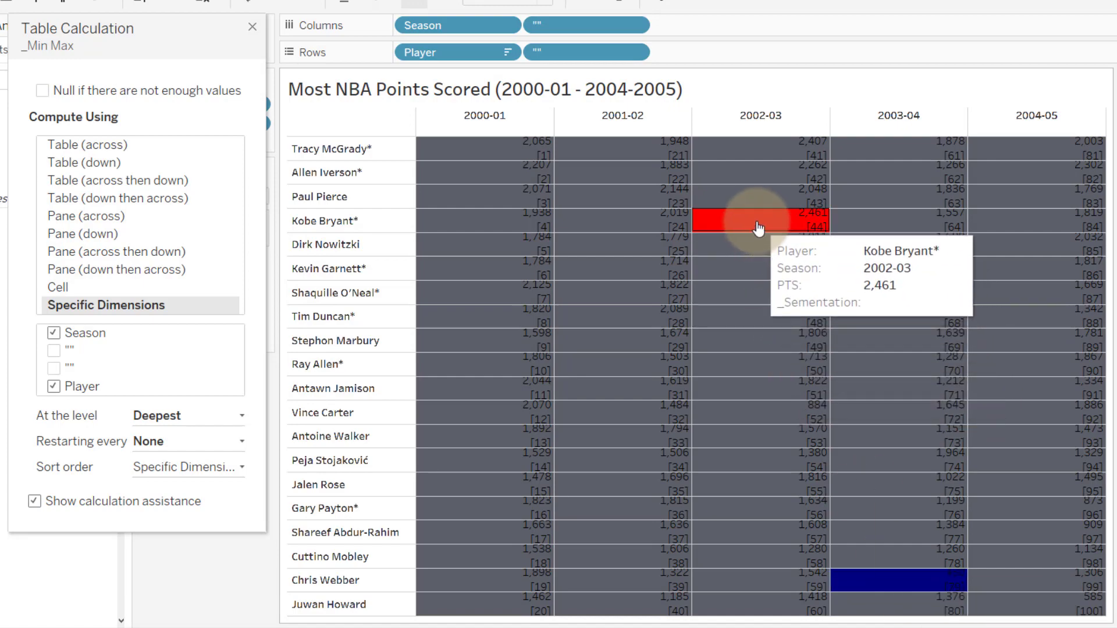
mouse_move(883, 587)
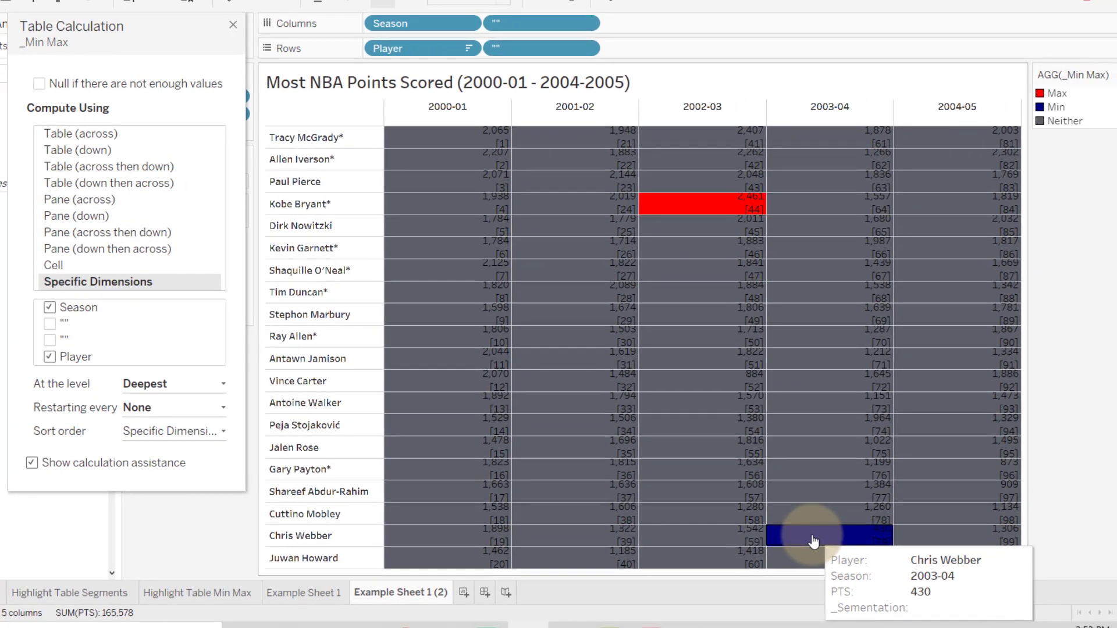
mouse_move(77, 307)
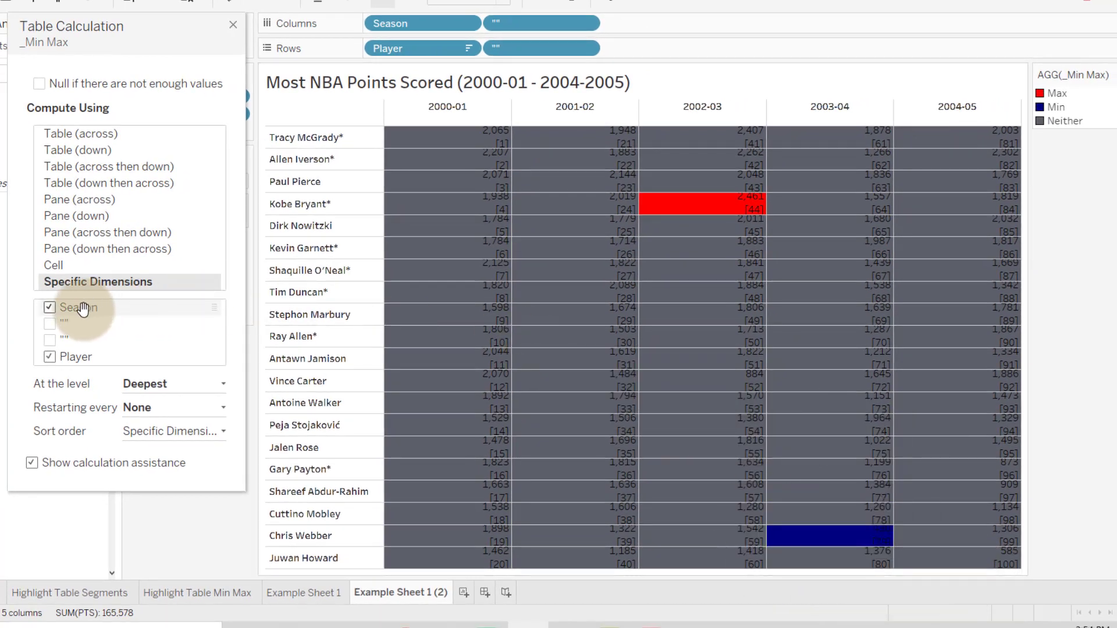
mouse_move(77, 307)
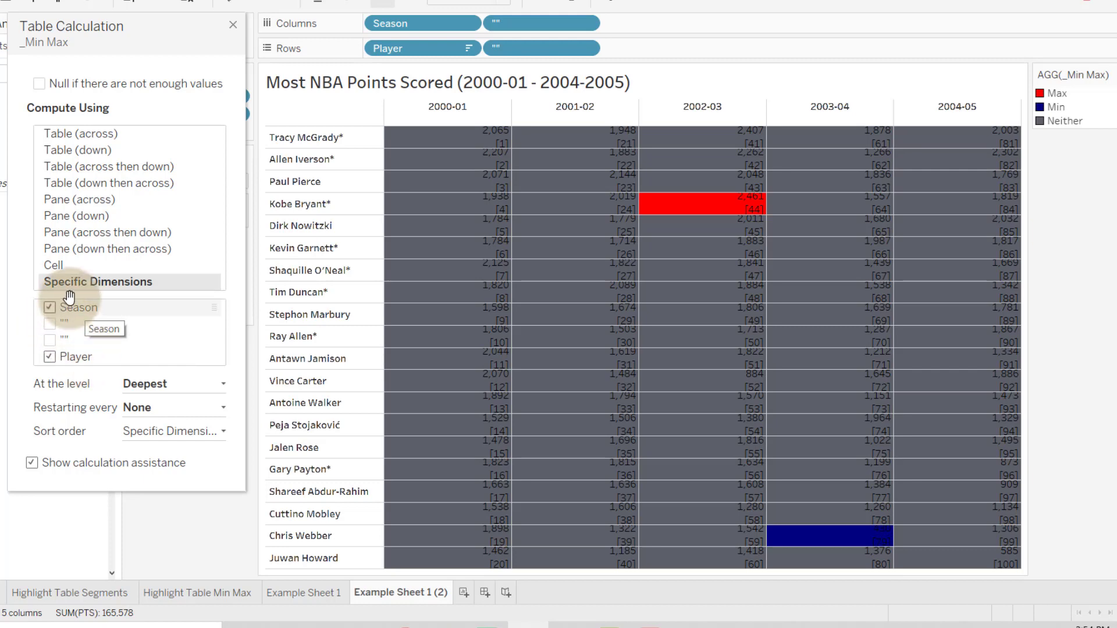
mouse_move(81, 133)
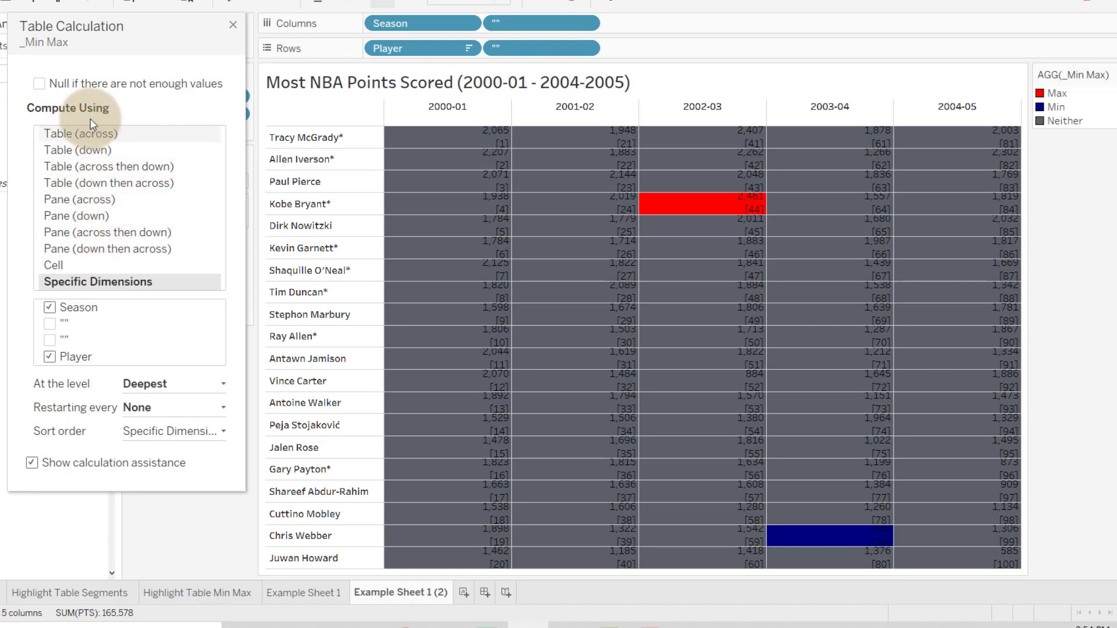
Step: Try Table (across) and Table (down), then settle on Table (across then down)
click(81, 134)
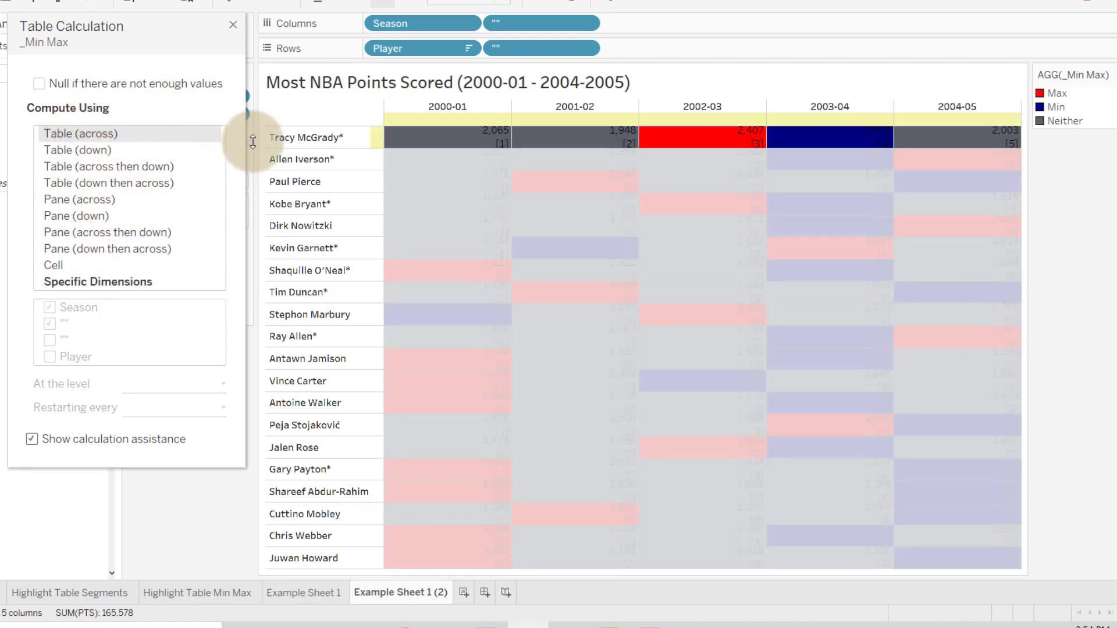
mouse_move(495, 137)
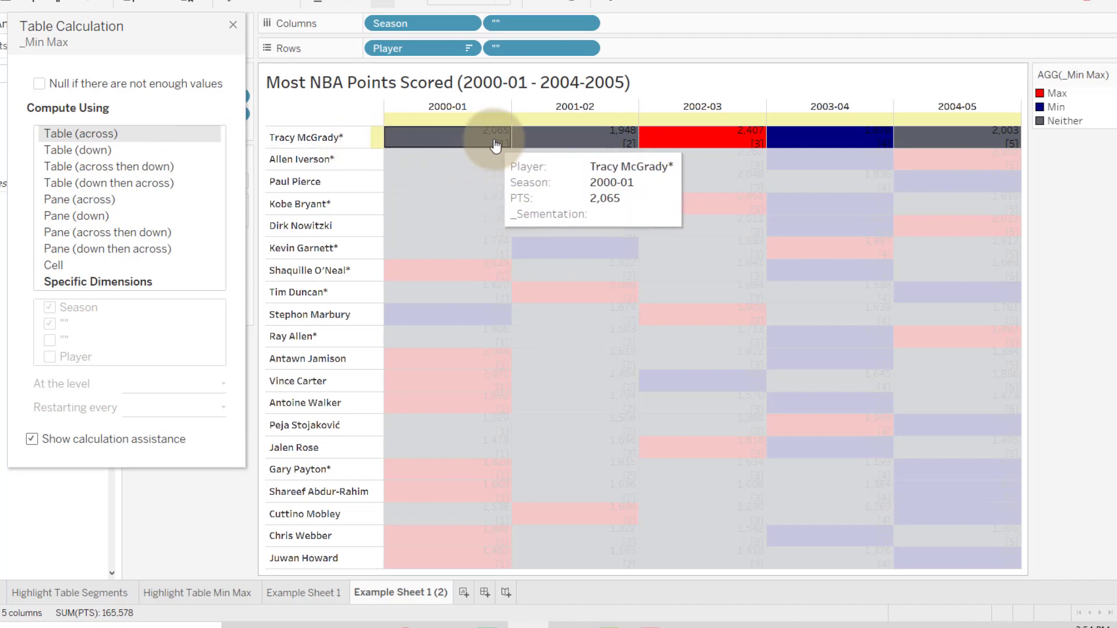
mouse_move(826, 139)
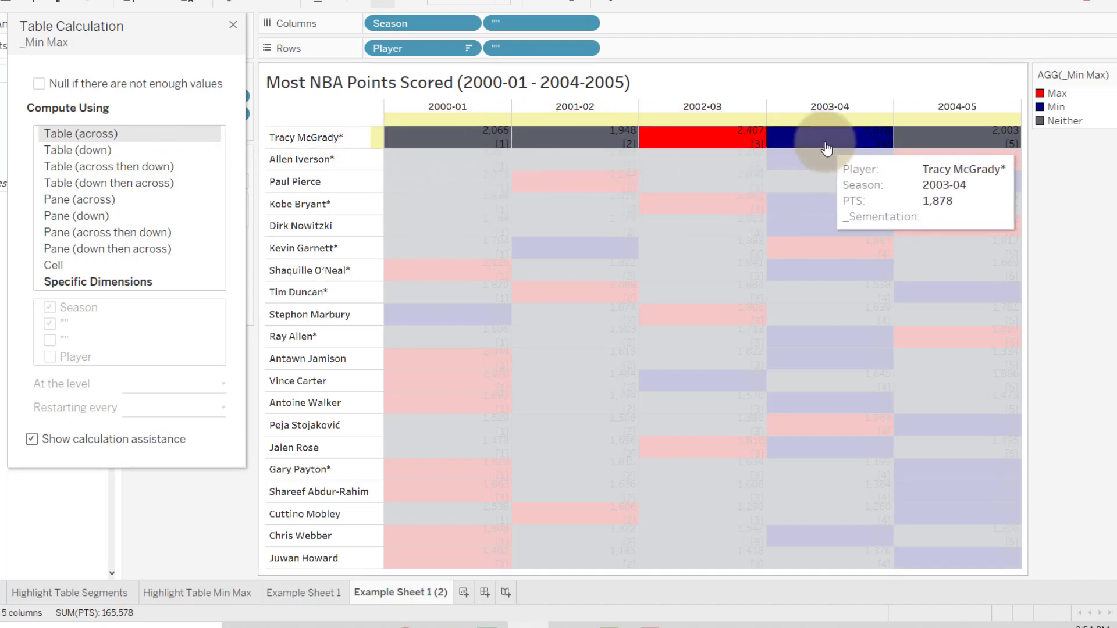
mouse_move(818, 146)
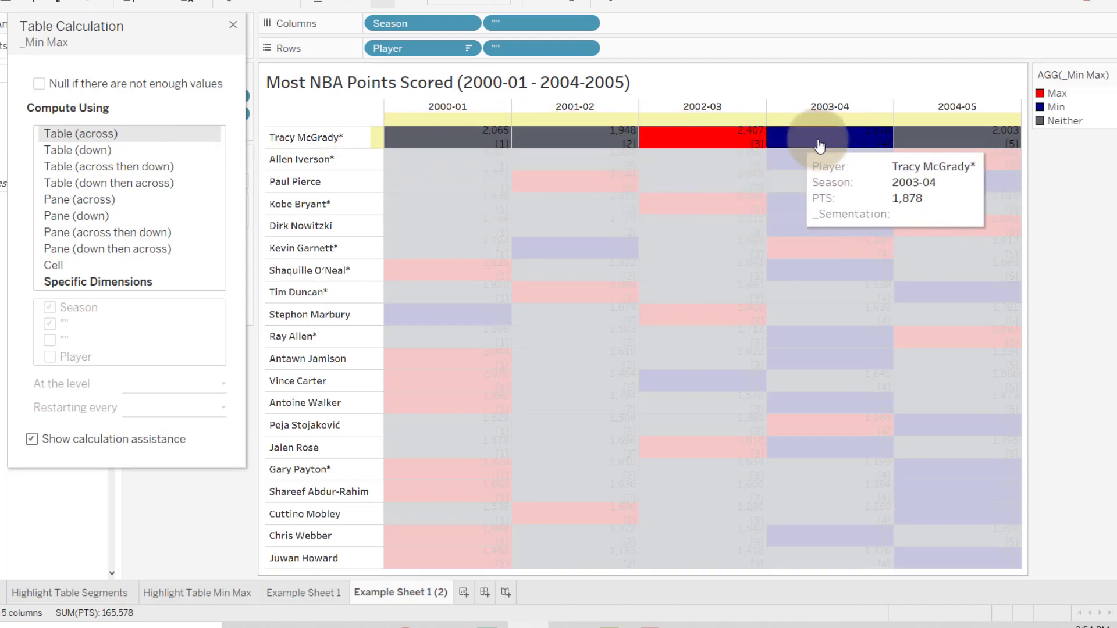
click(77, 149)
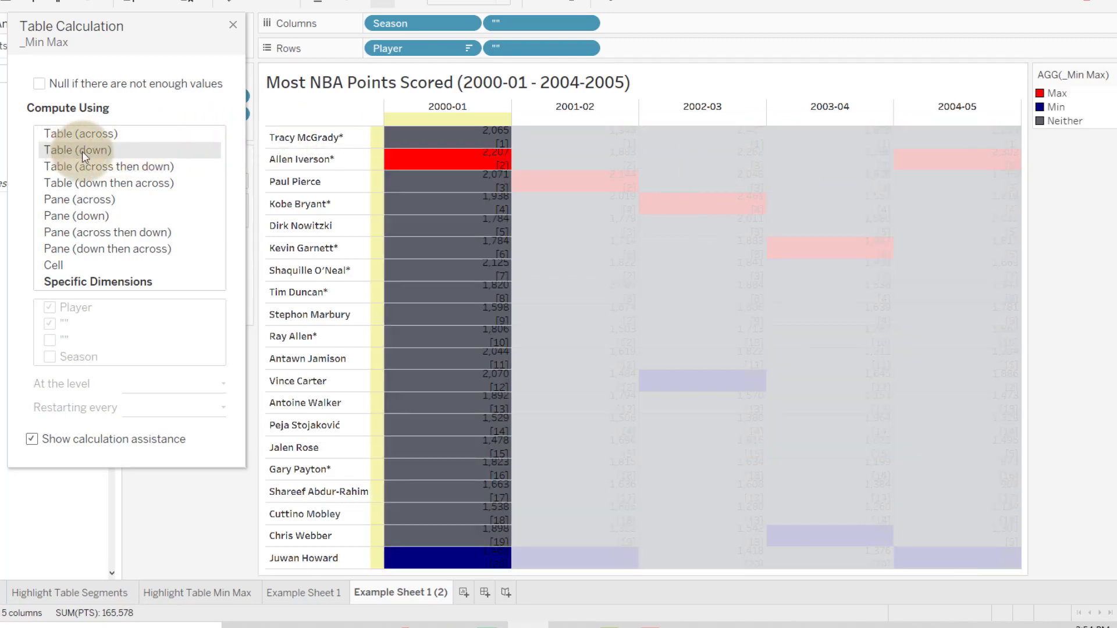
mouse_move(463, 191)
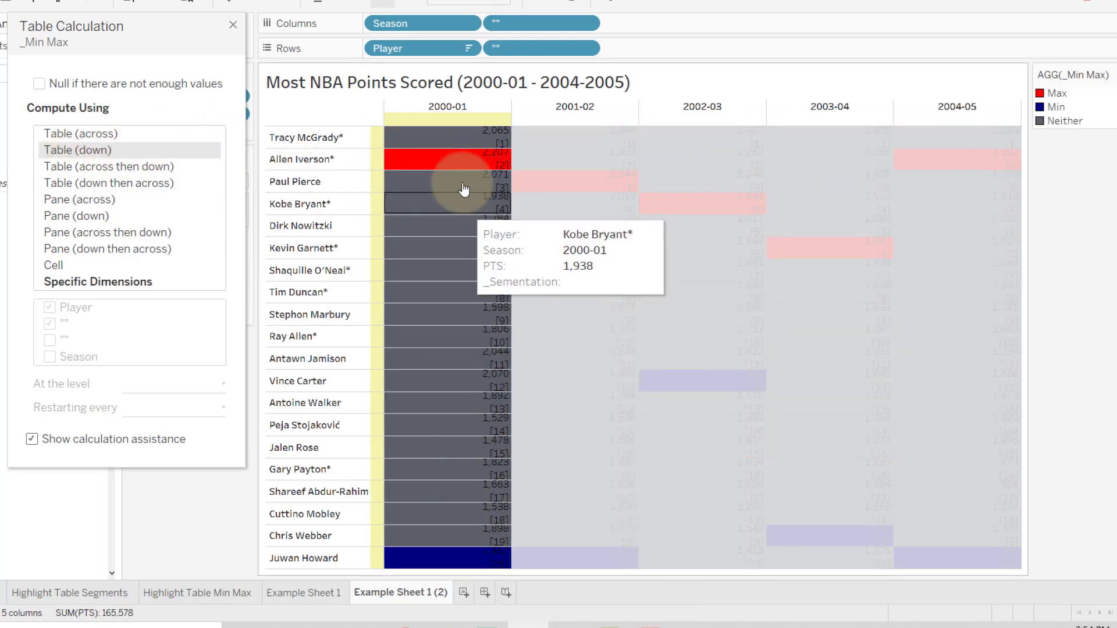
mouse_move(475, 492)
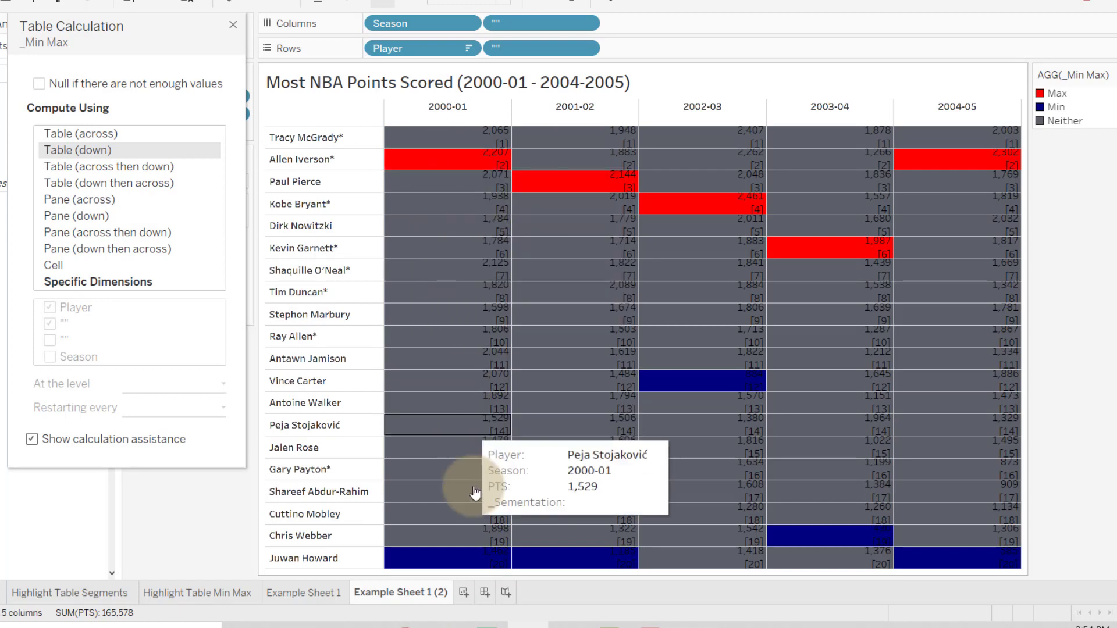
mouse_move(584, 394)
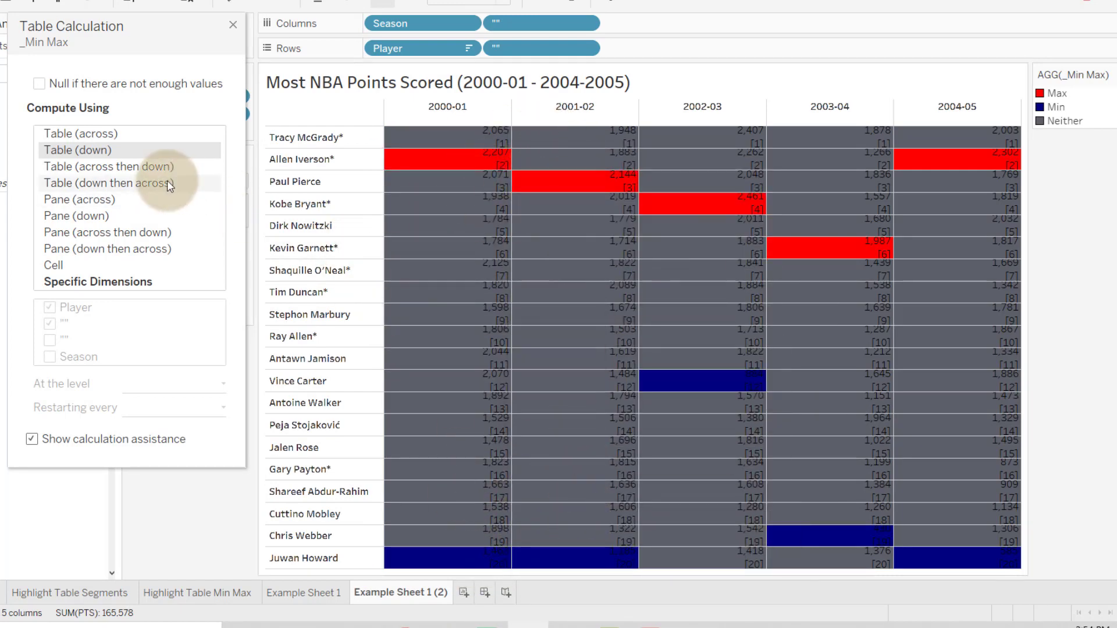
click(108, 166)
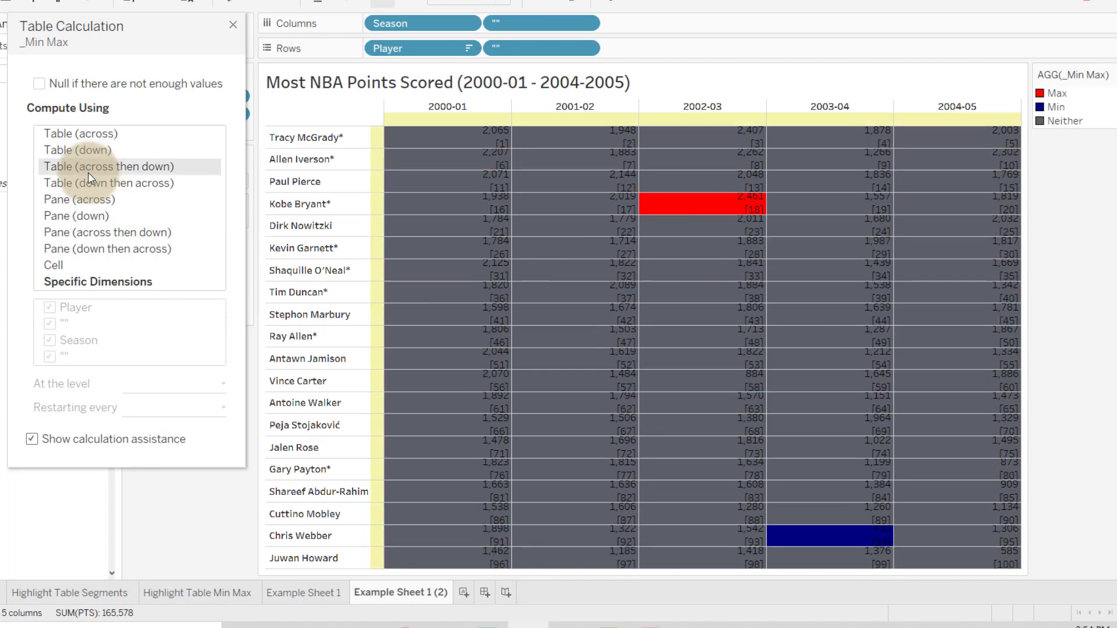
mouse_move(689, 266)
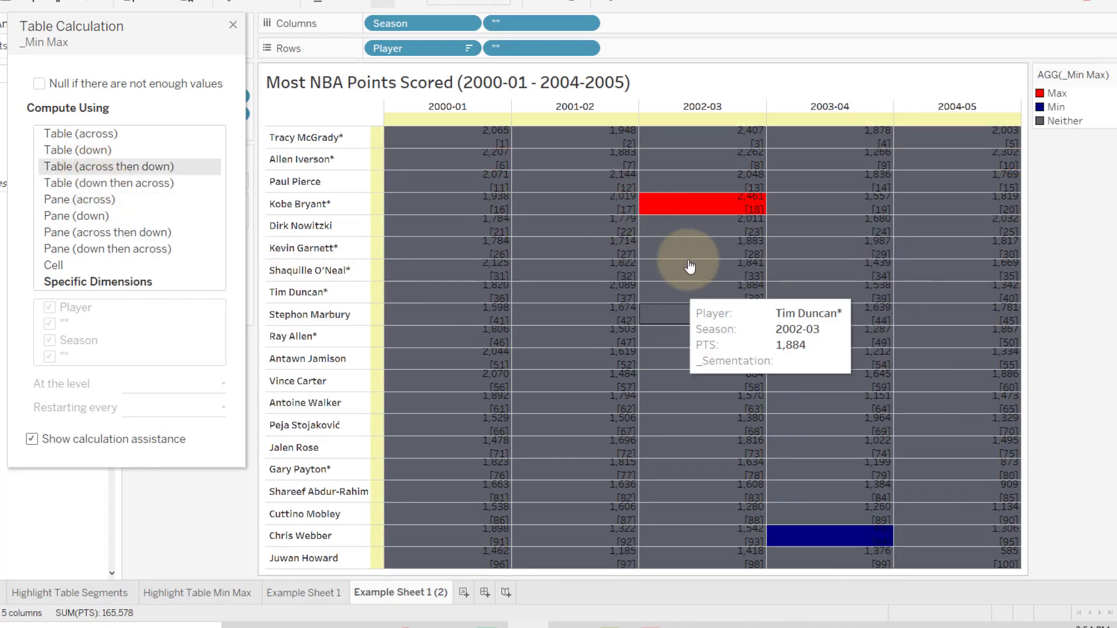
mouse_move(89, 390)
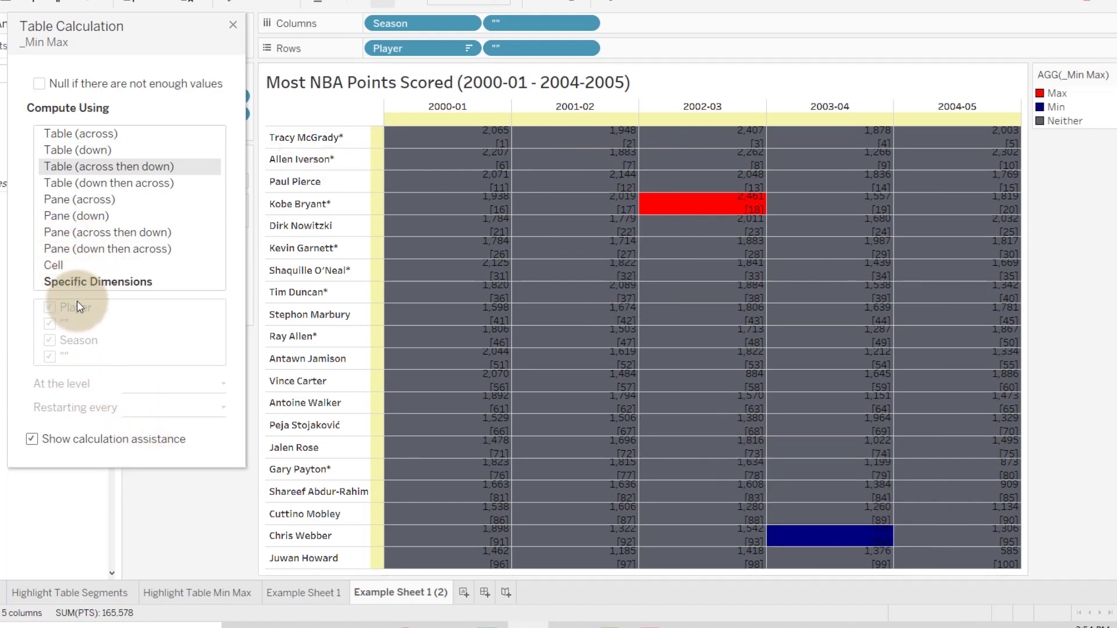
Step: Under Specific Dimensions, compute _Min Max using Player only, with Season unchecked
click(98, 282)
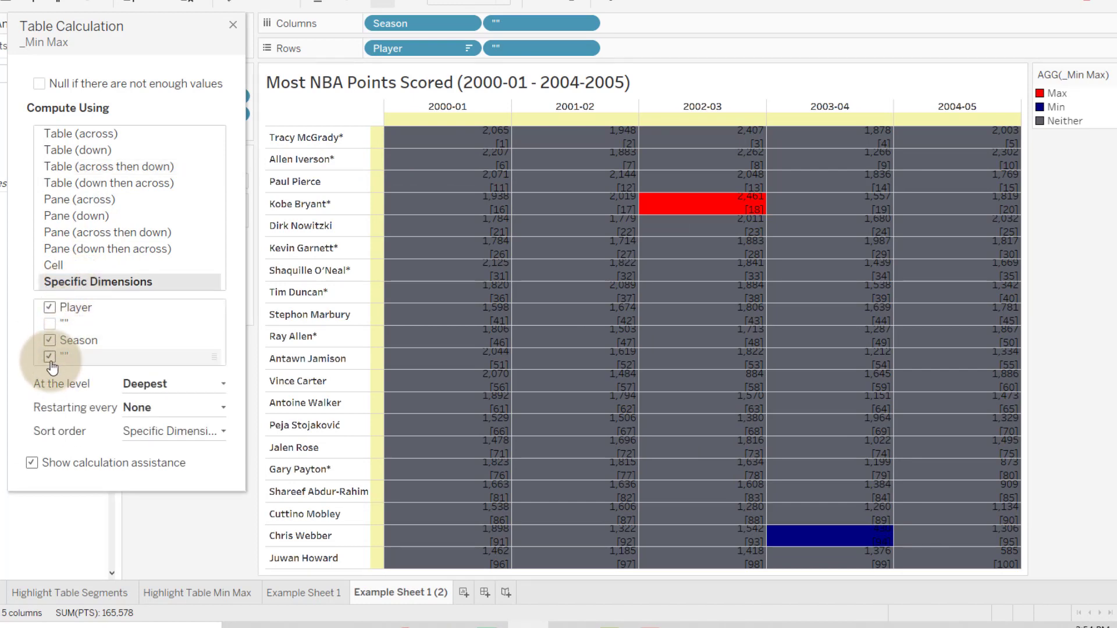
click(49, 356)
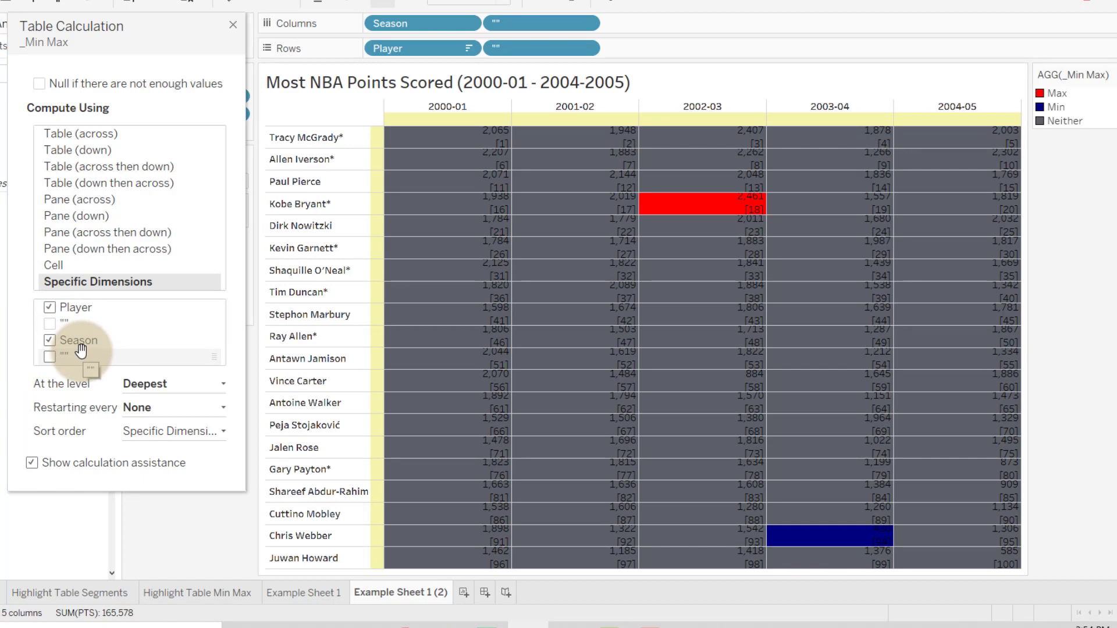
click(49, 340)
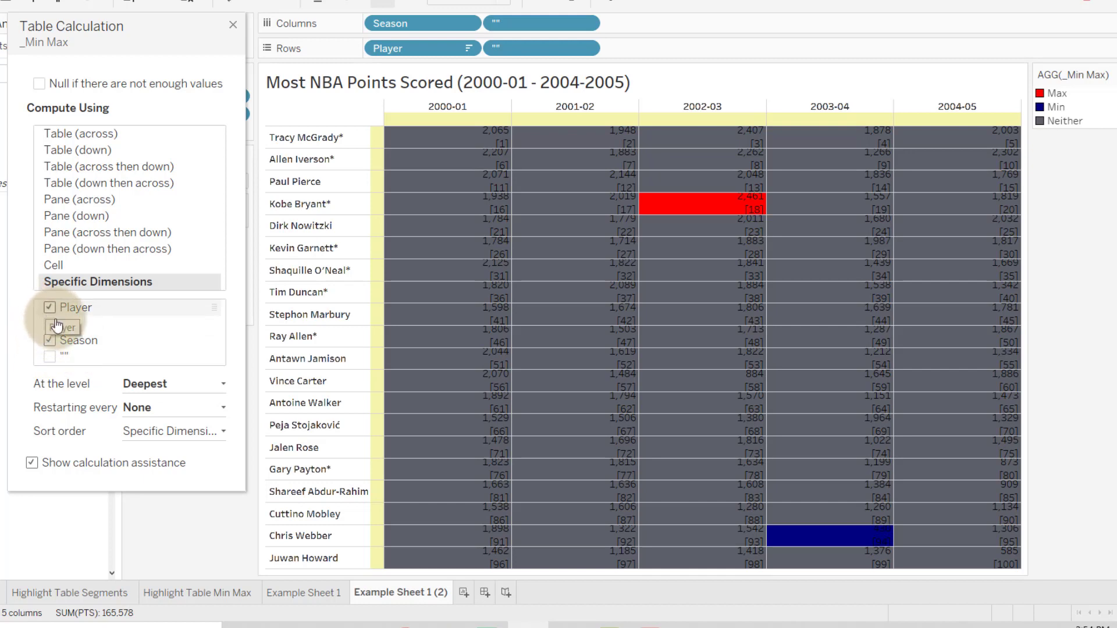
click(48, 307)
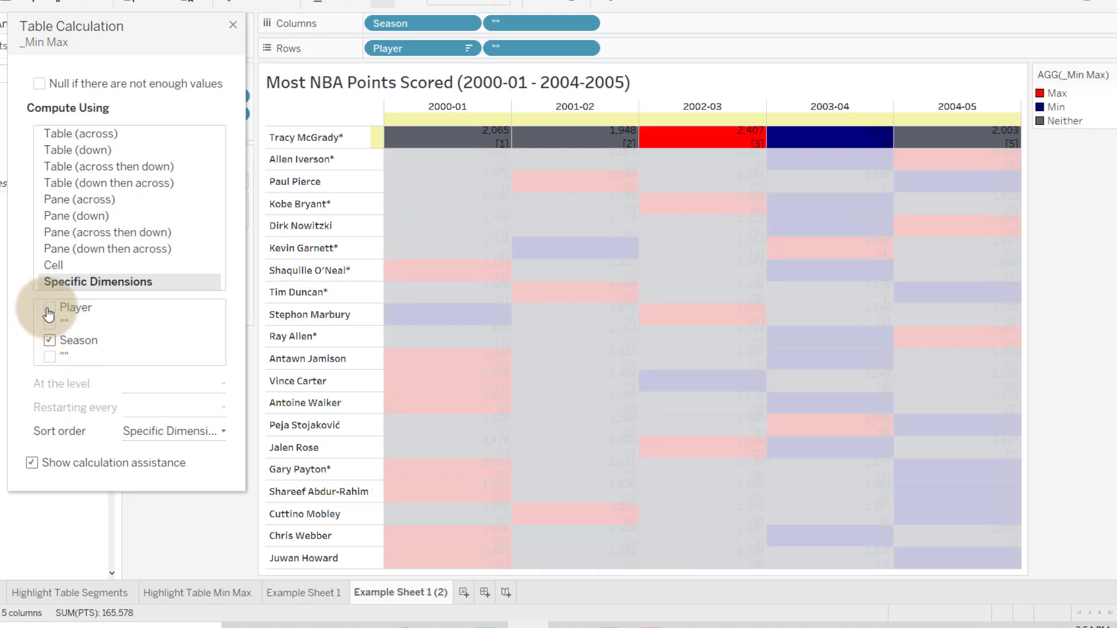
click(48, 307)
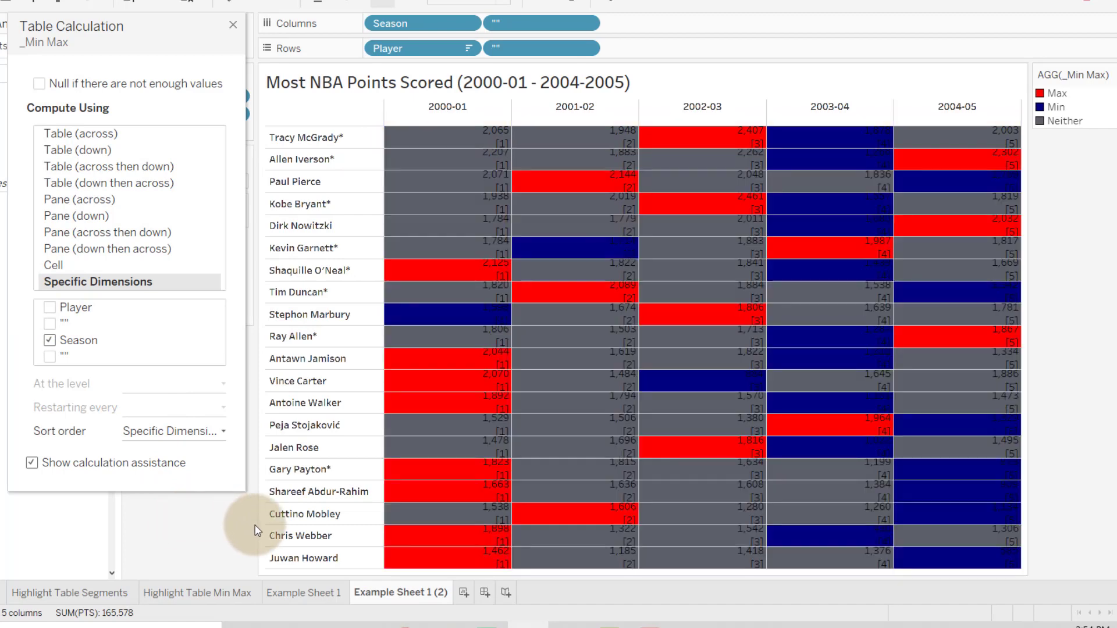
mouse_move(416, 165)
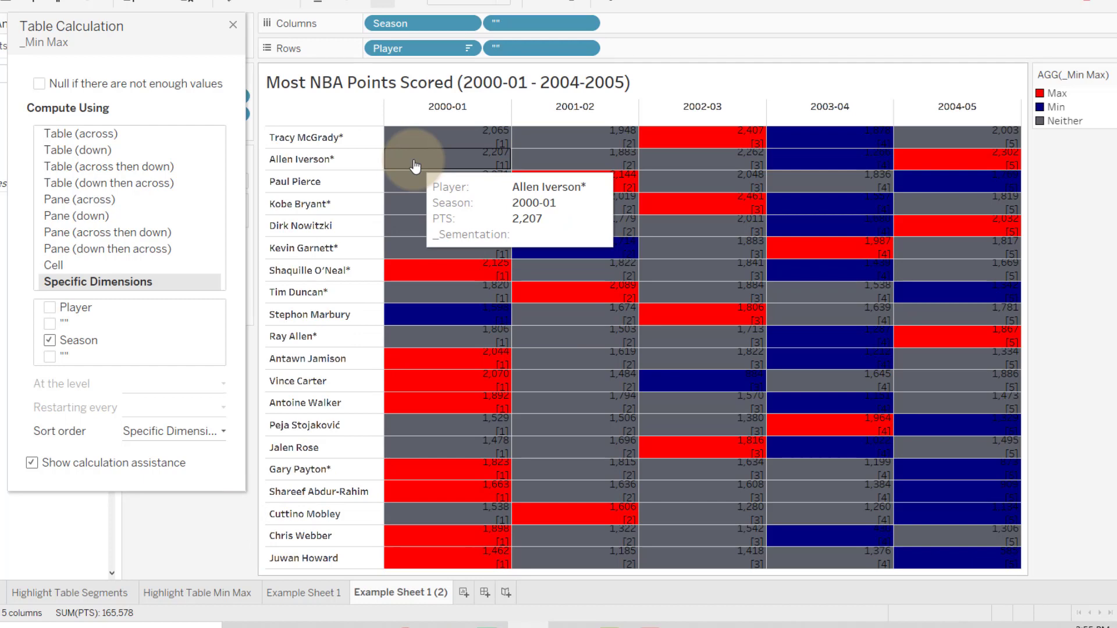
mouse_move(452, 139)
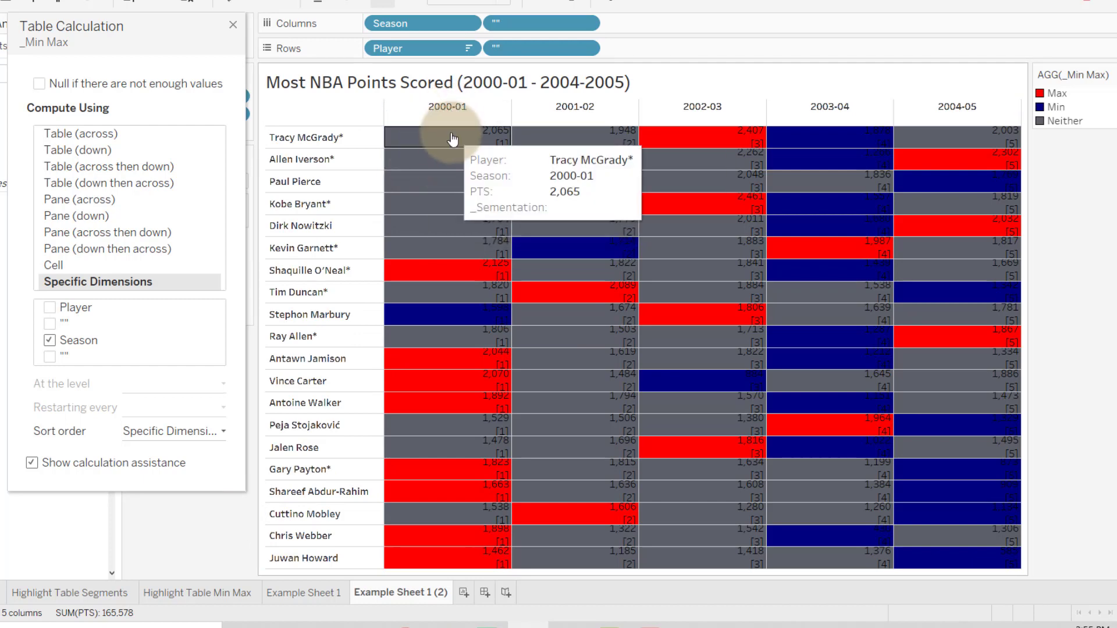
mouse_move(428, 158)
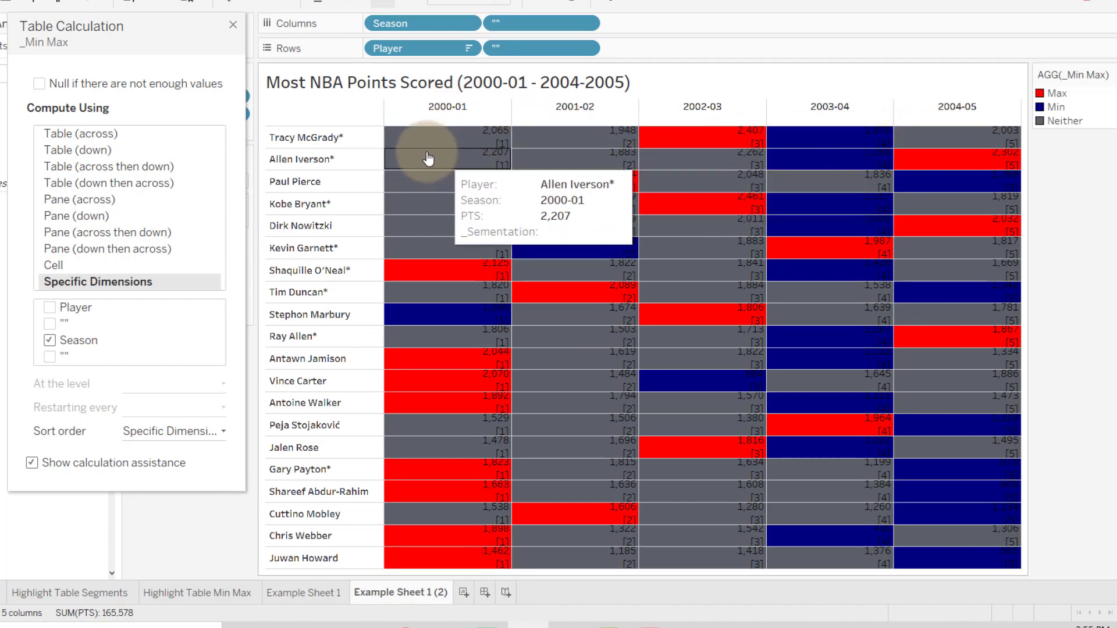
mouse_move(456, 346)
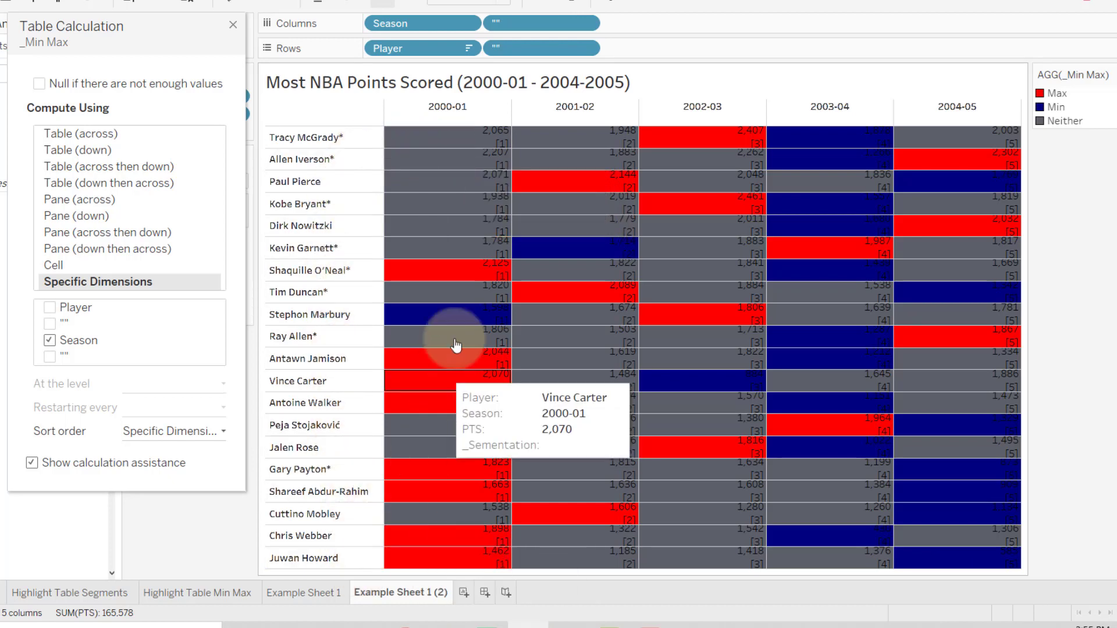
mouse_move(468, 161)
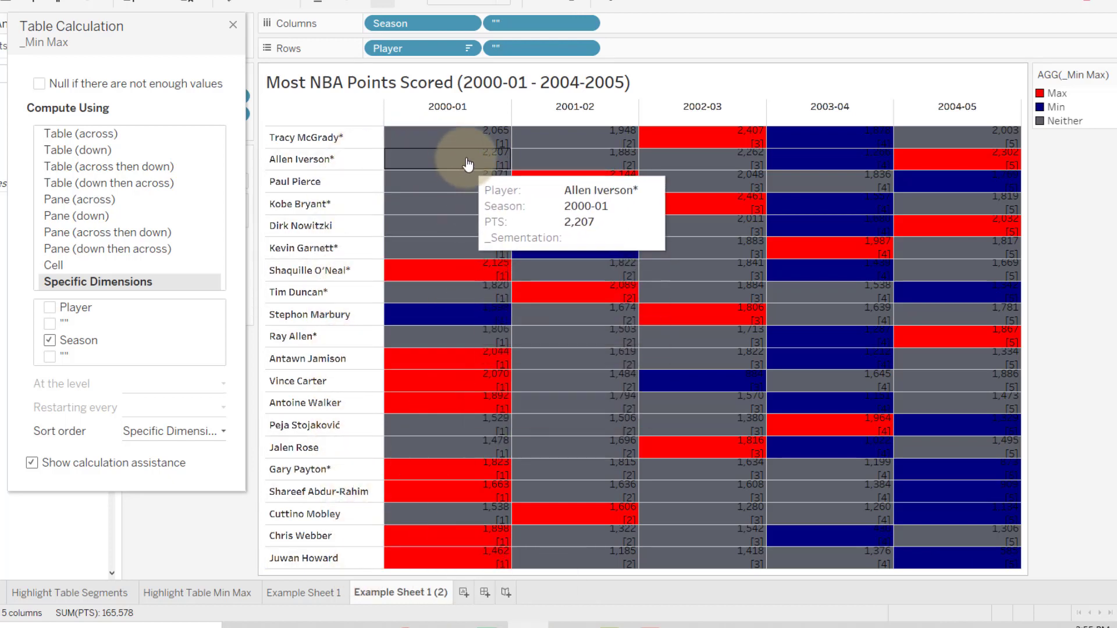
mouse_move(502, 156)
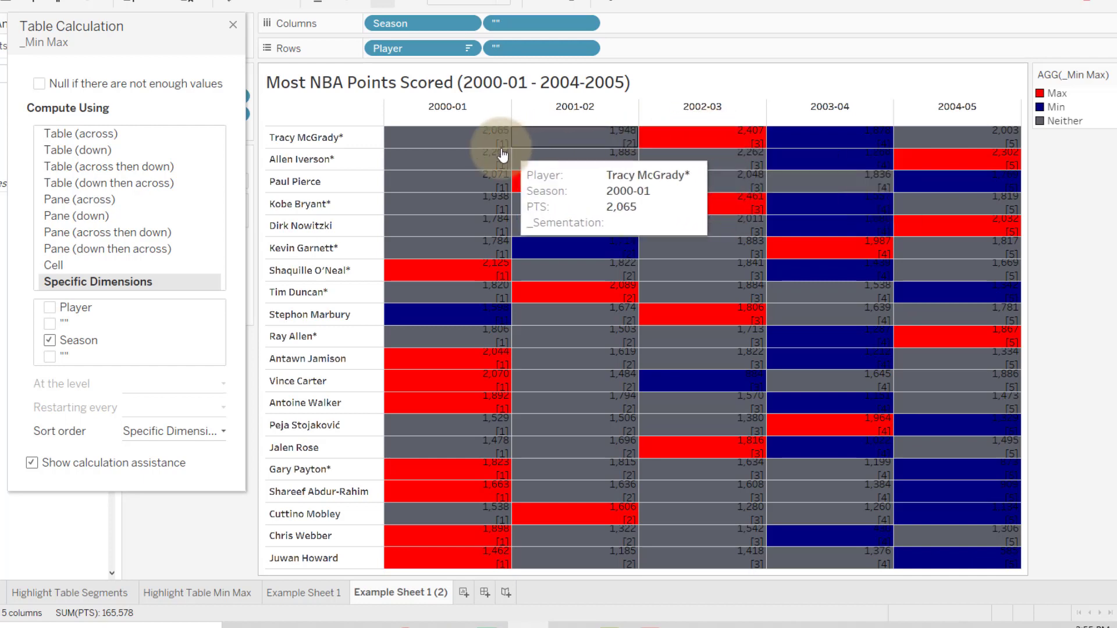
mouse_move(873, 135)
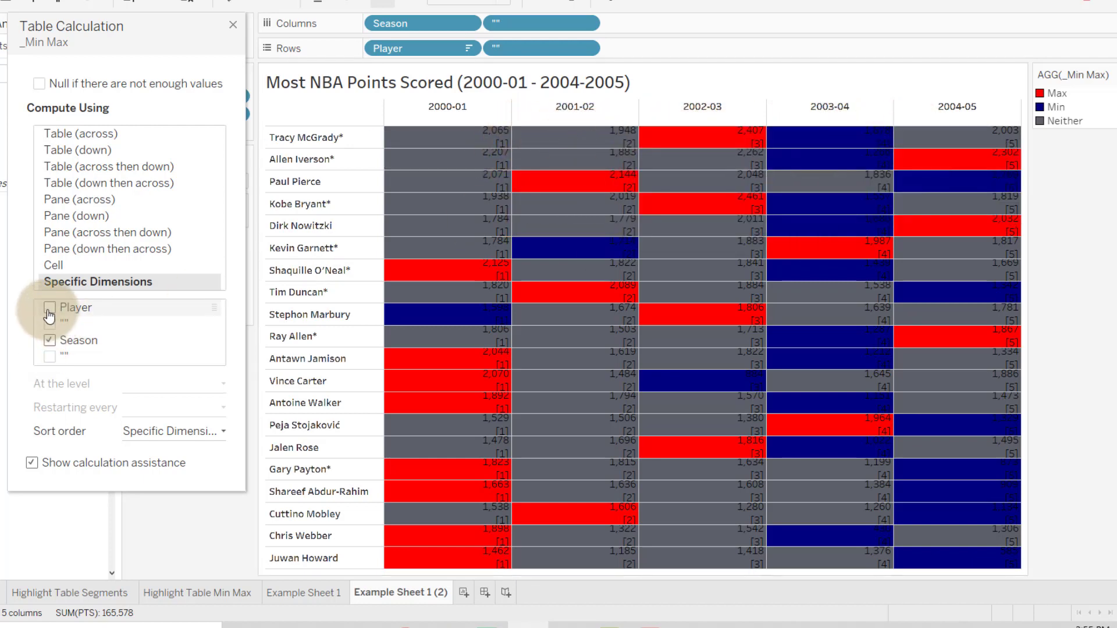
click(49, 308)
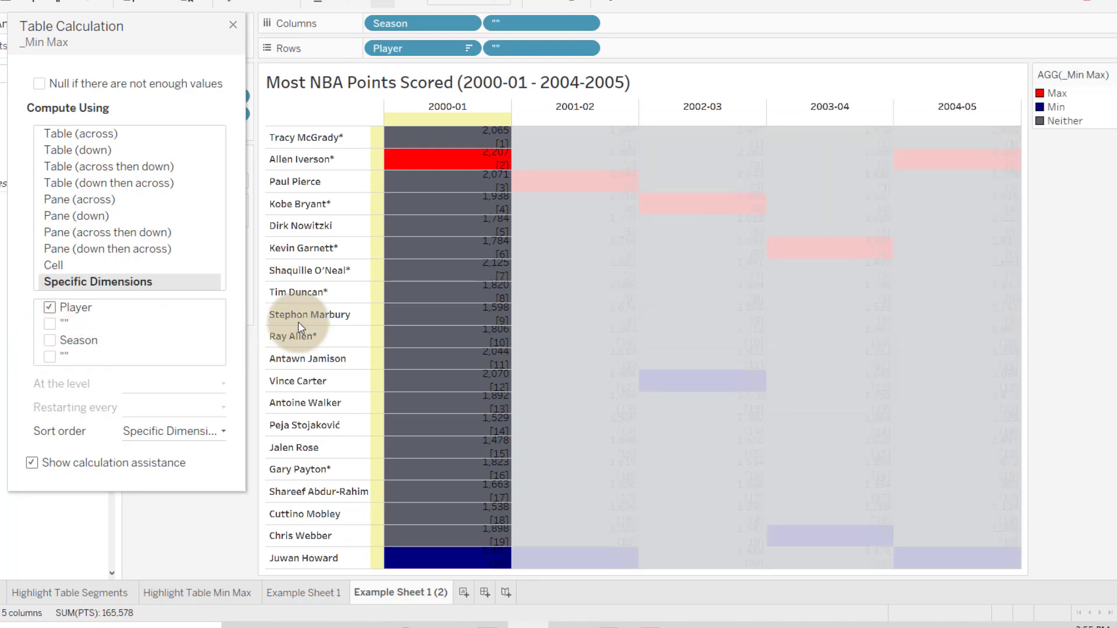
mouse_move(433, 558)
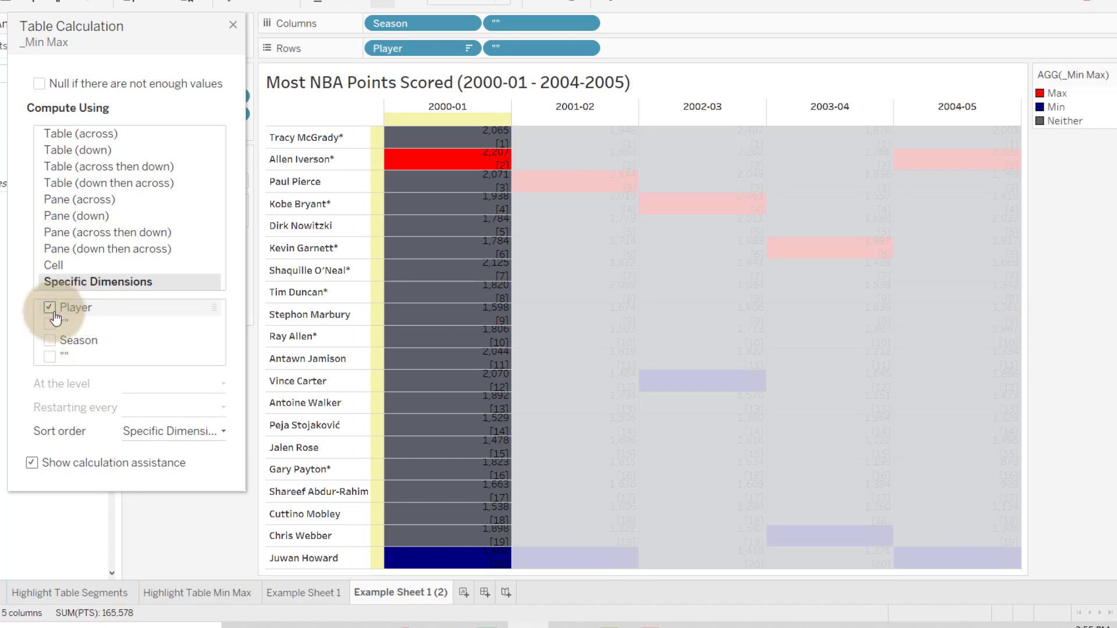
mouse_move(57, 318)
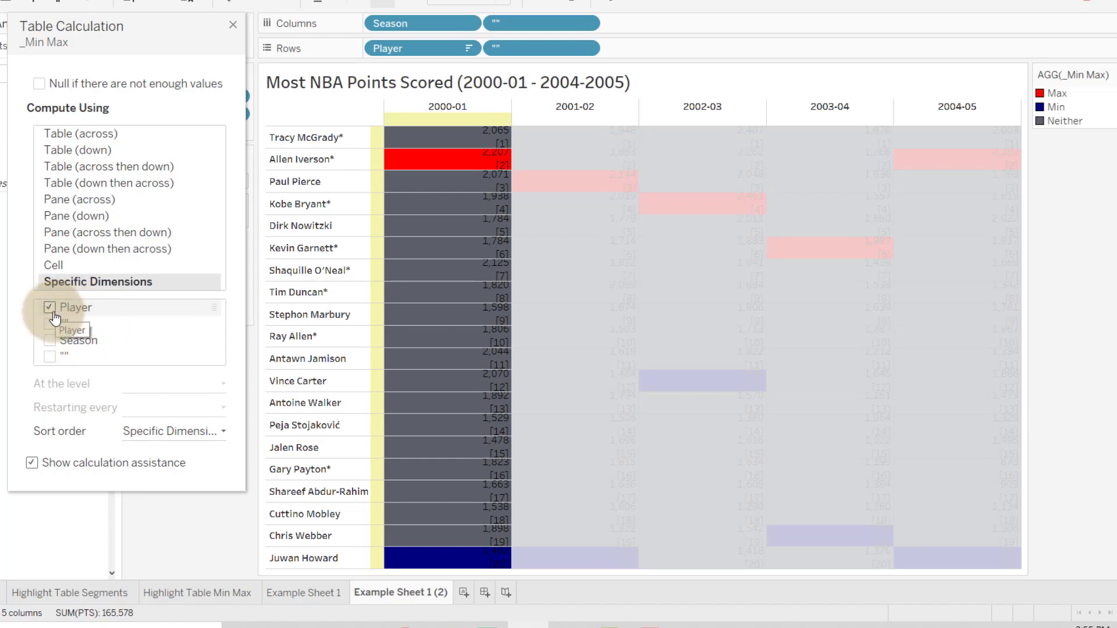
mouse_move(51, 348)
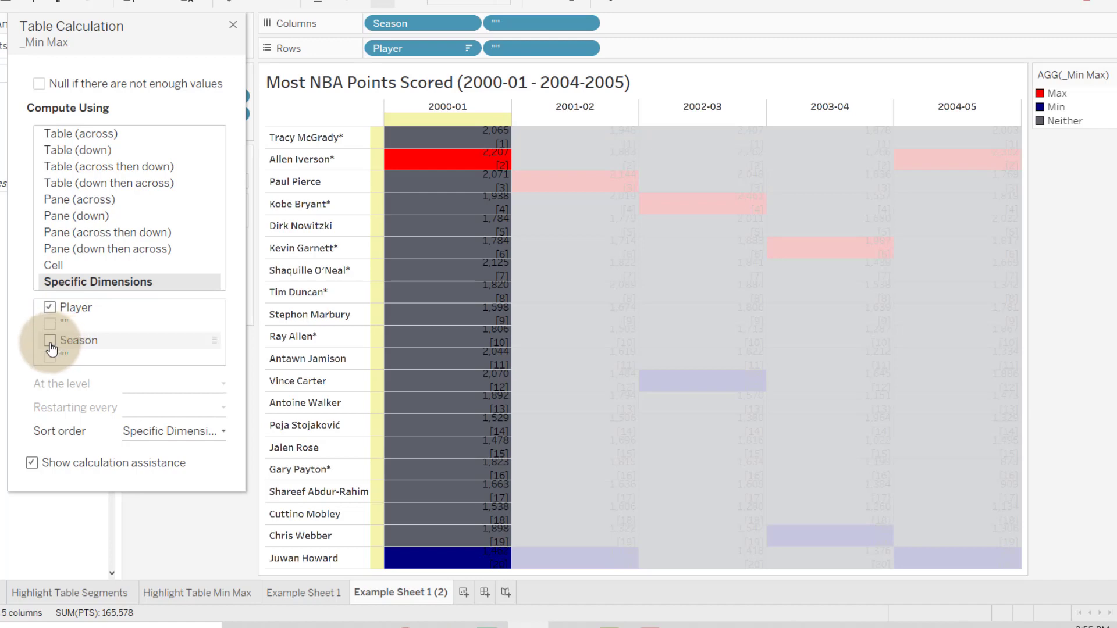
Step: Check Season alongside Player so _Min Max spans the whole table
click(49, 340)
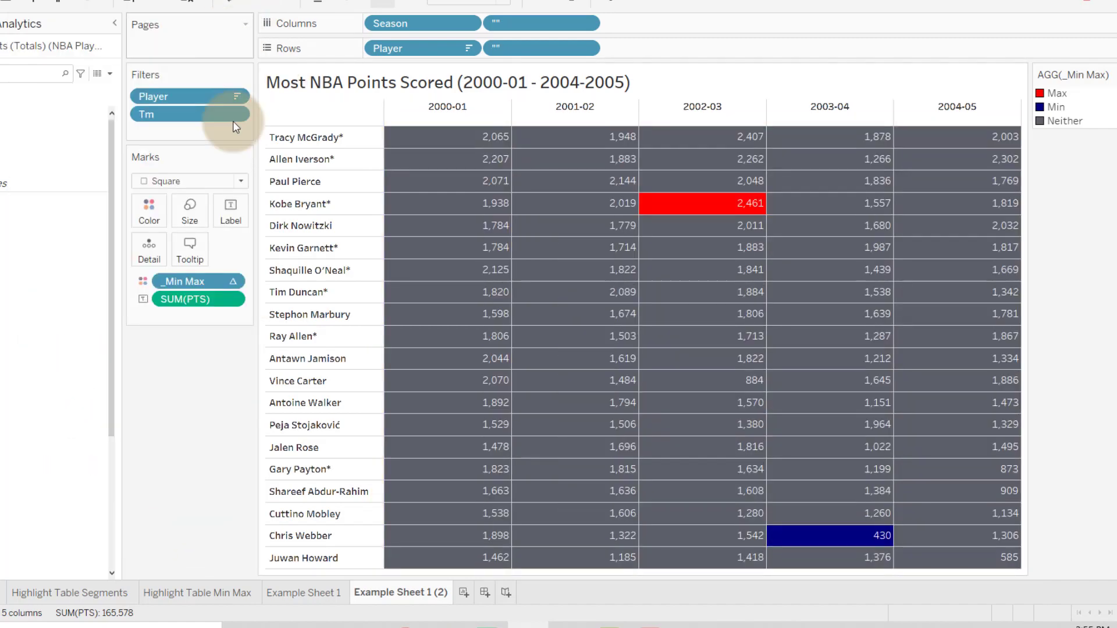
mouse_move(197, 397)
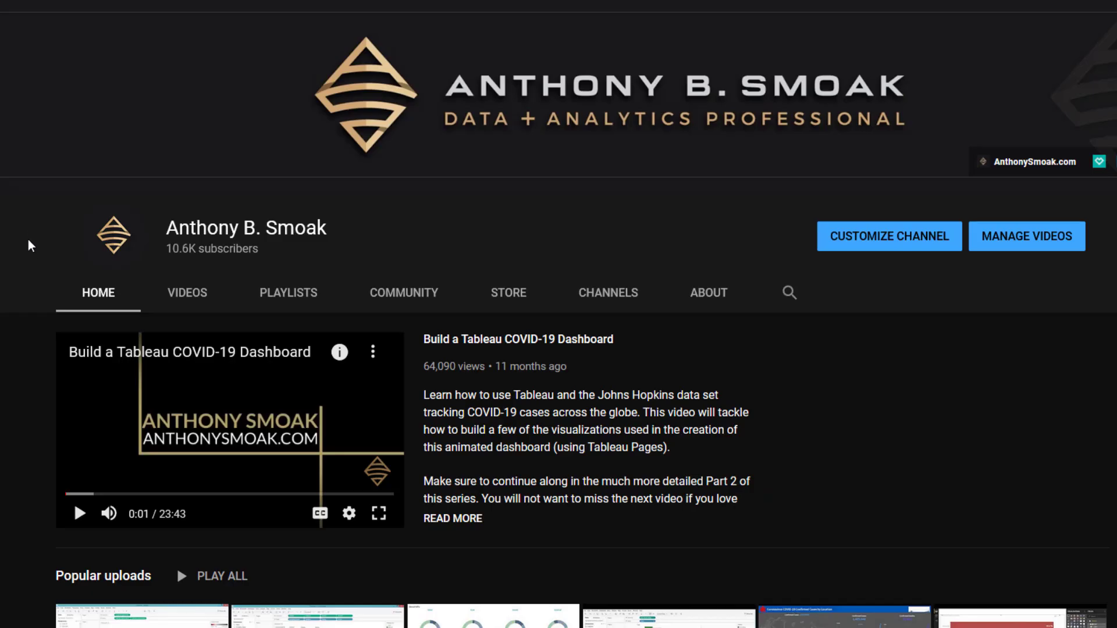
mouse_move(403, 292)
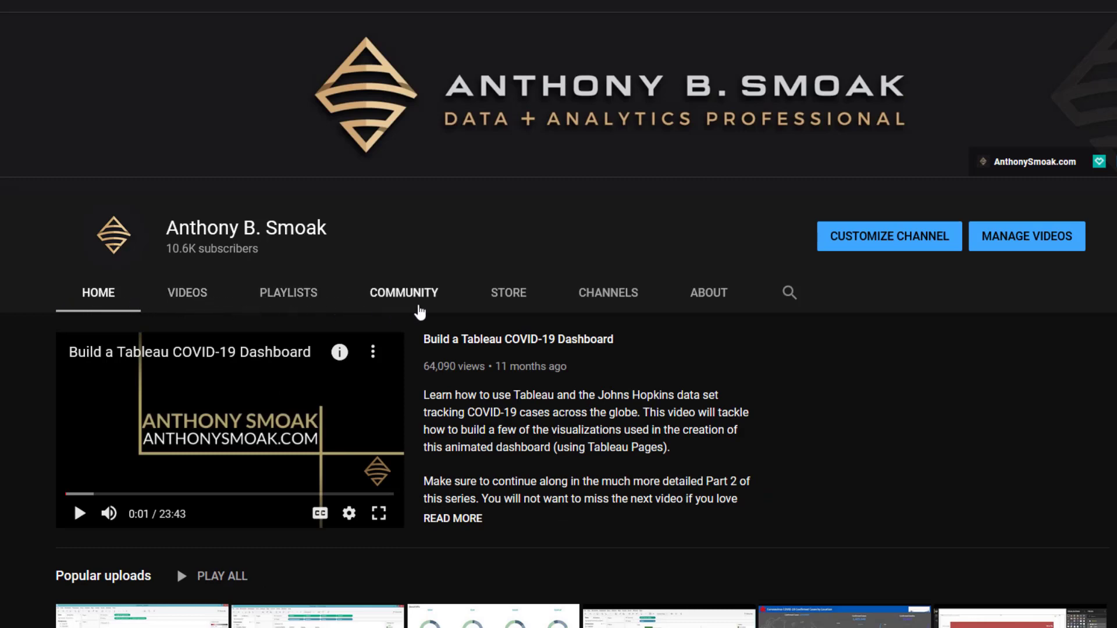
Step: Open the channel's STORE tab and scroll through the featured logo products
click(508, 292)
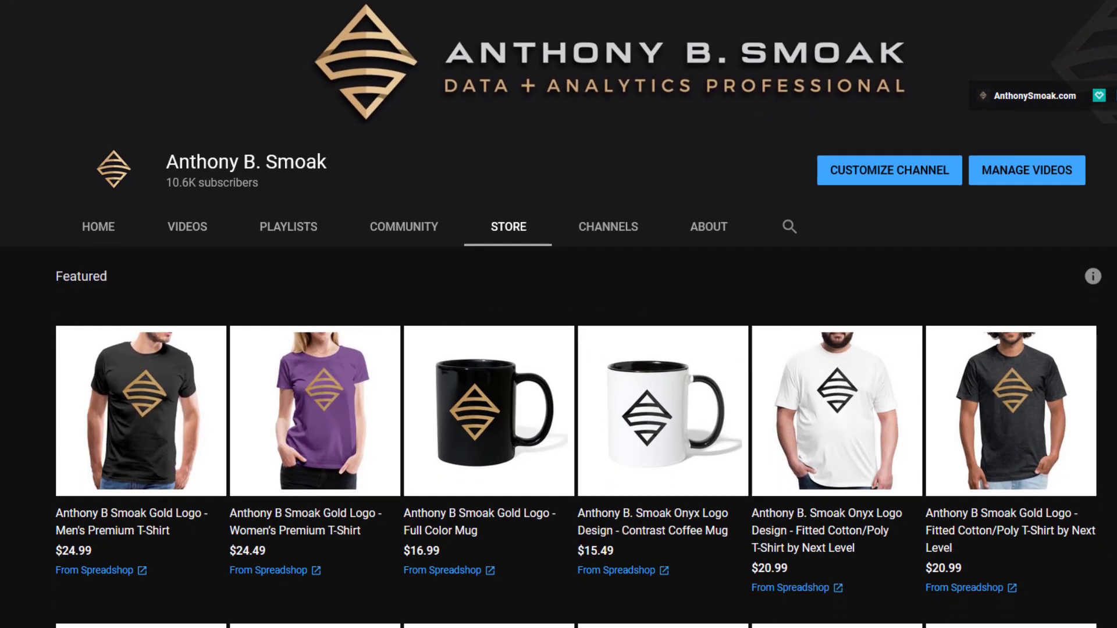
scroll(down, 3)
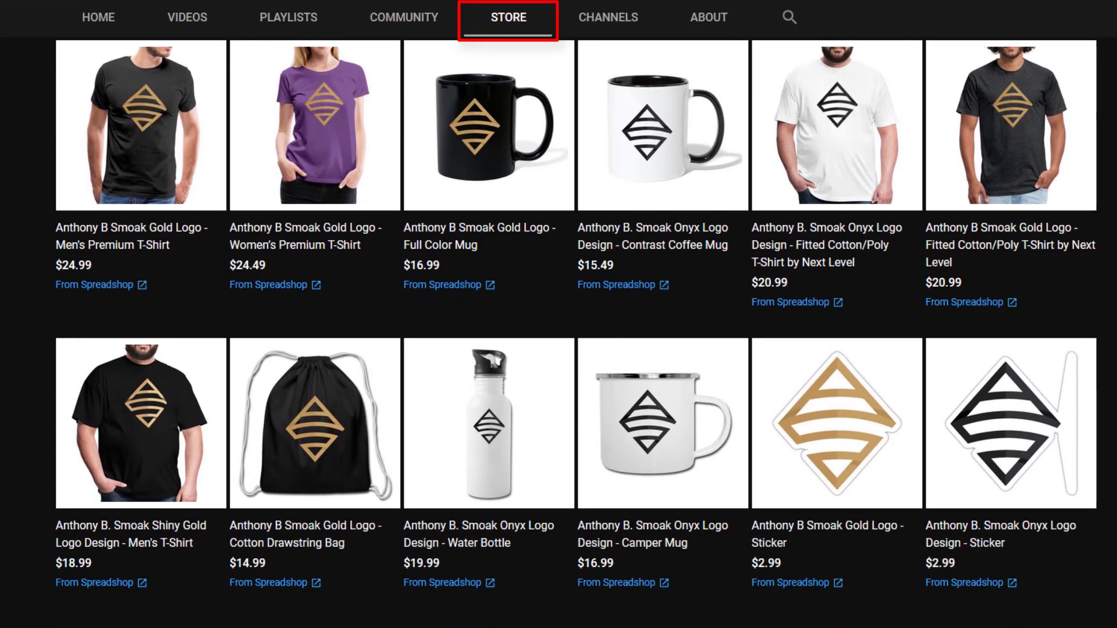
mouse_move(502, 99)
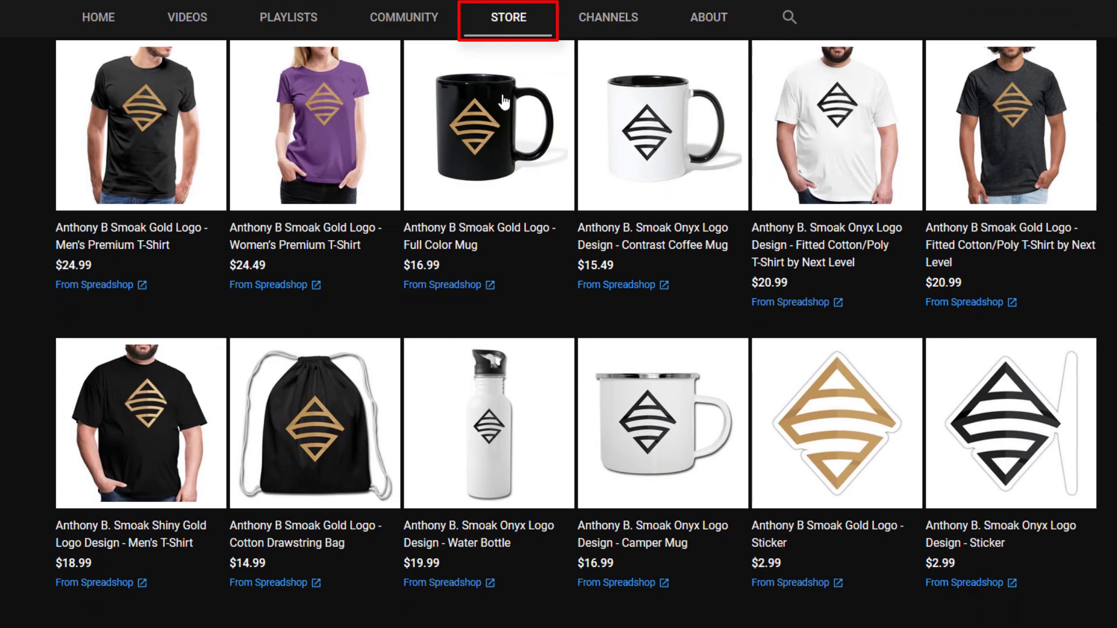
Step: Open the Gold Logo Full Color Mug on Spreadshirt and scroll through the shop's products to the footer
click(488, 127)
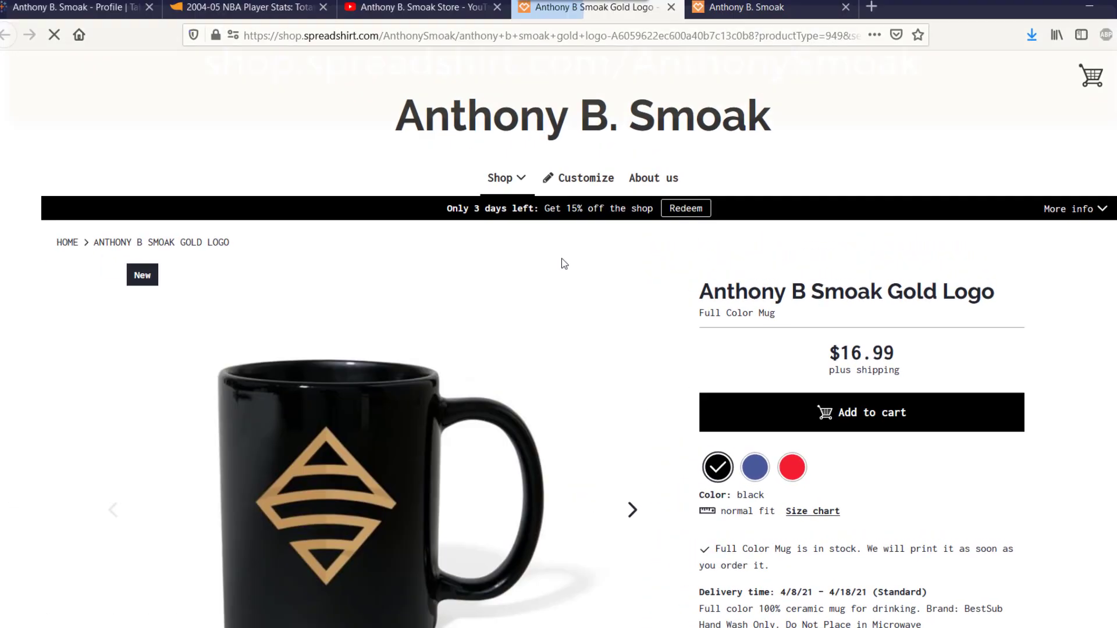
scroll(down, 3)
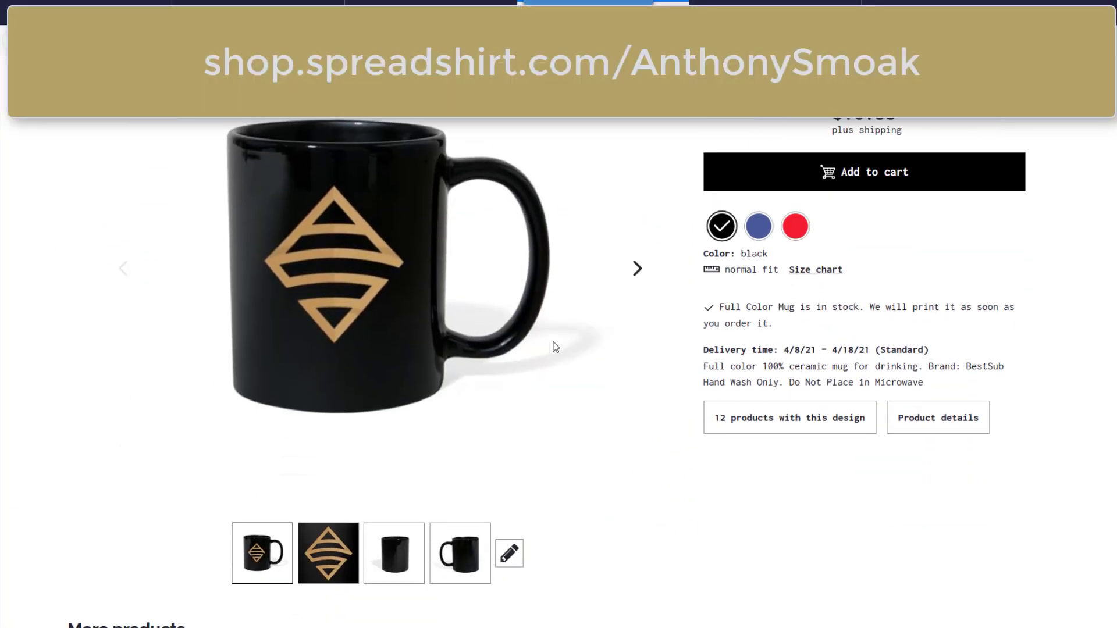
scroll(up, 3)
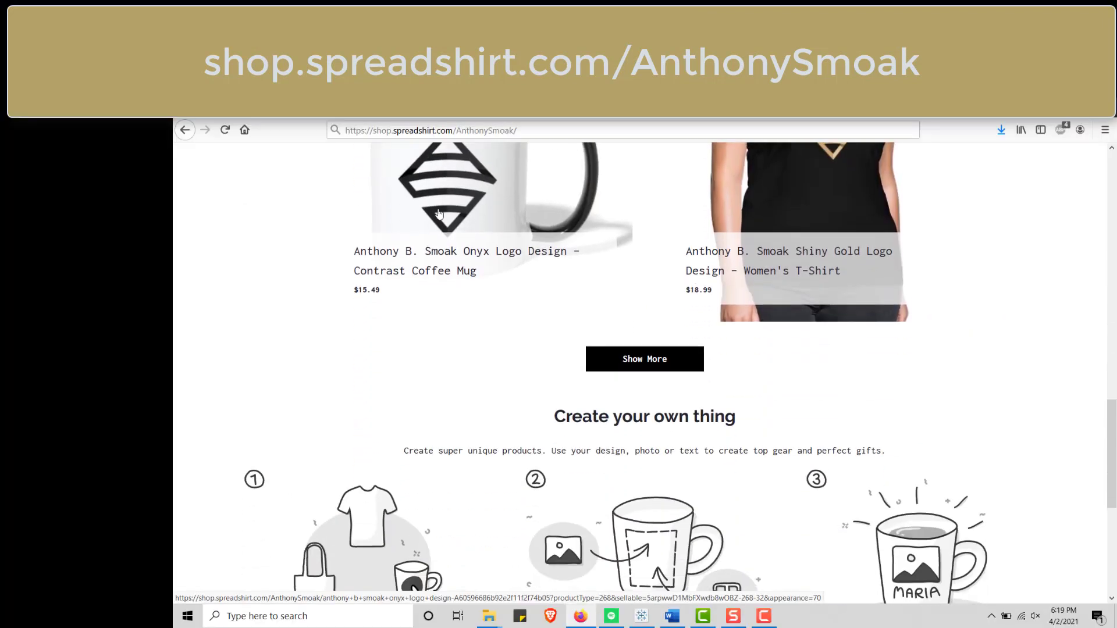
scroll(up, 3)
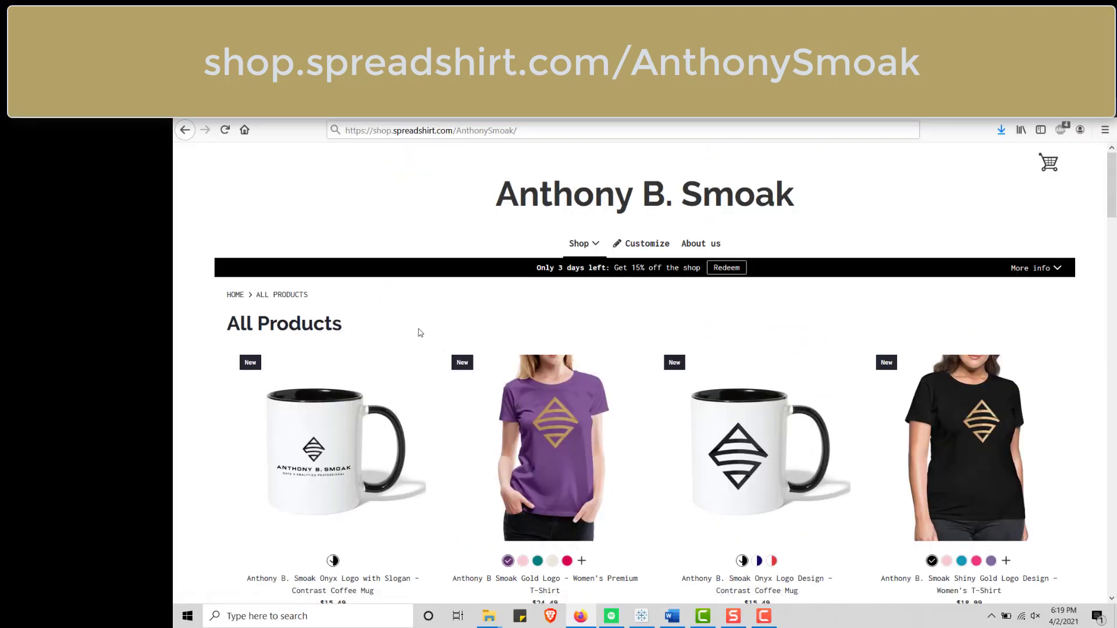
scroll(down, 3)
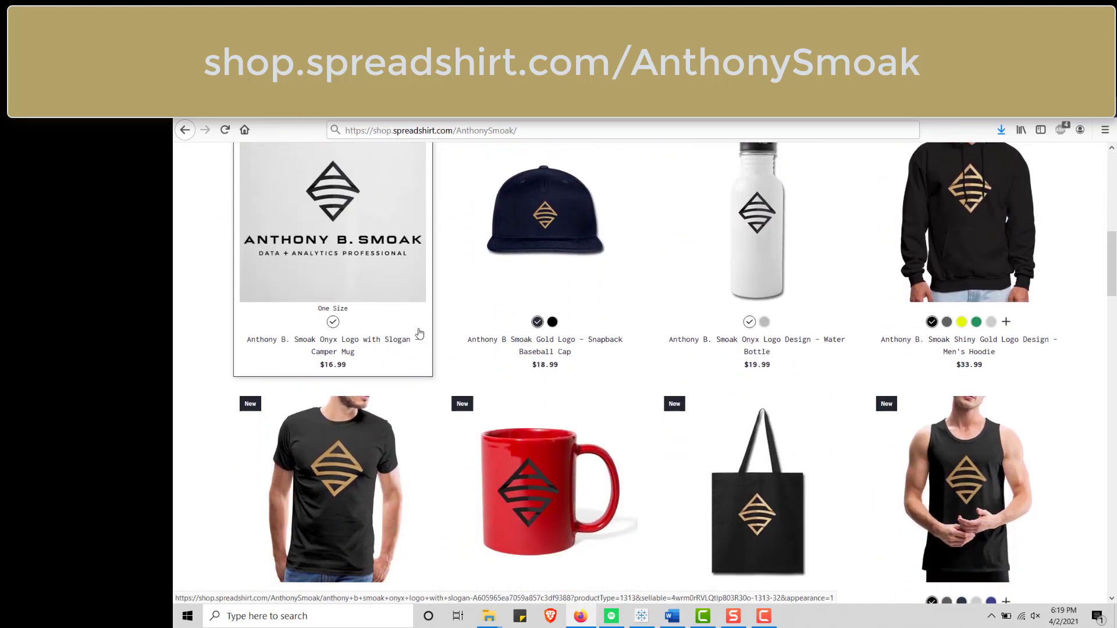
scroll(down, 3)
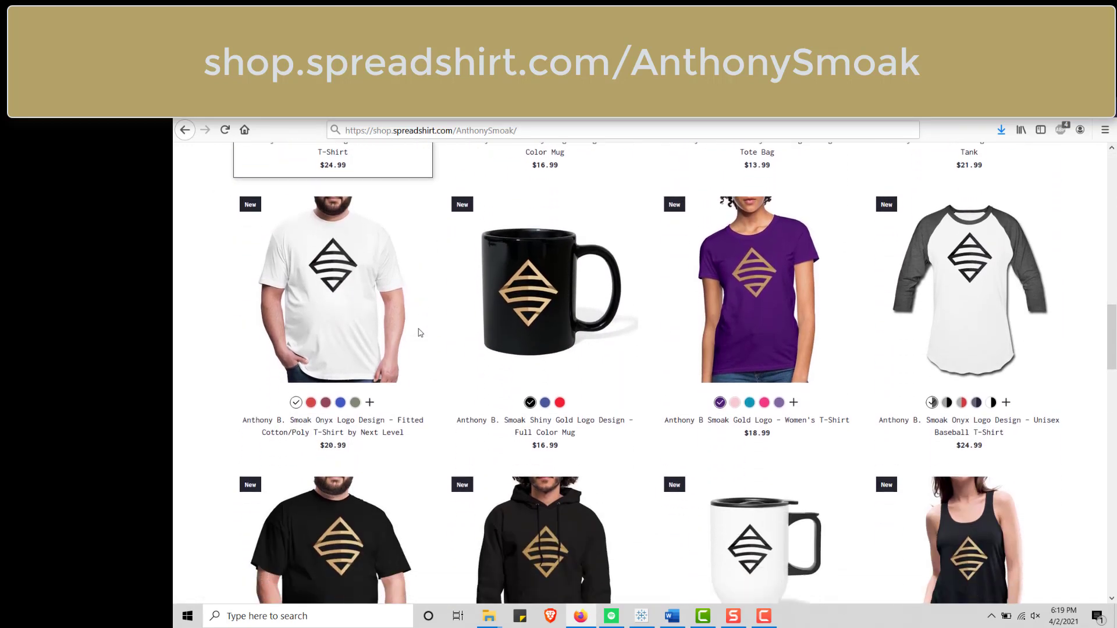
scroll(down, 3)
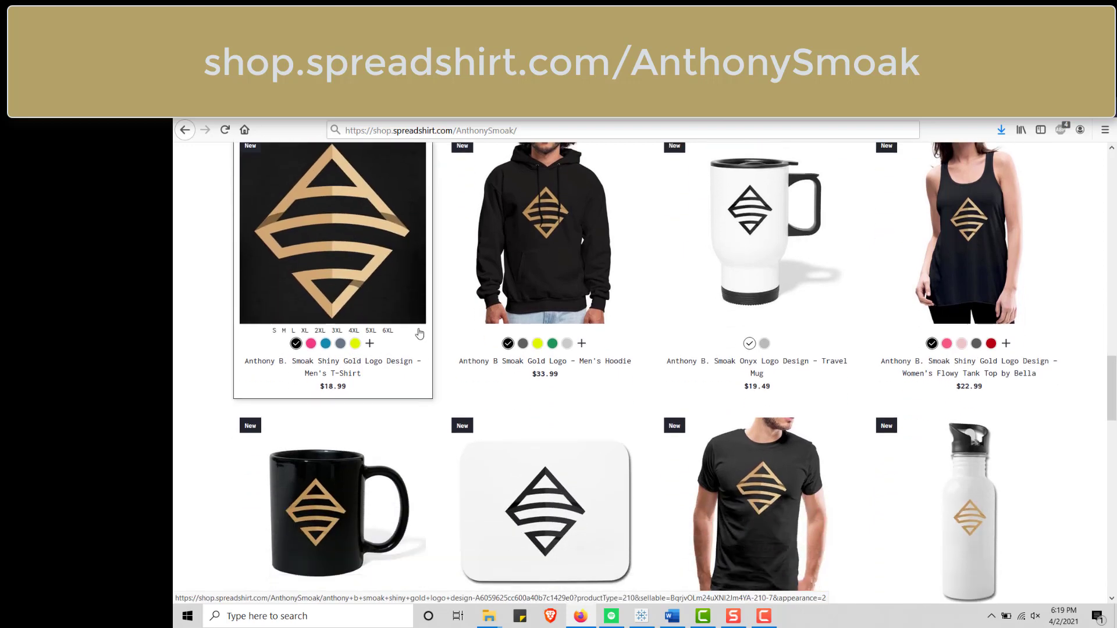
scroll(down, 3)
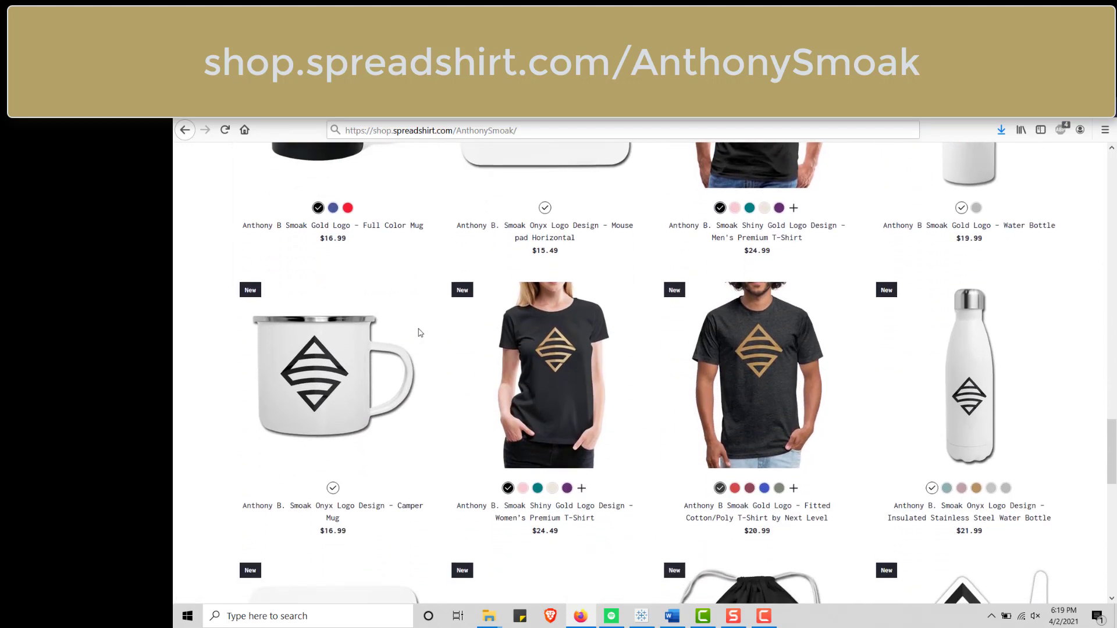
scroll(down, 3)
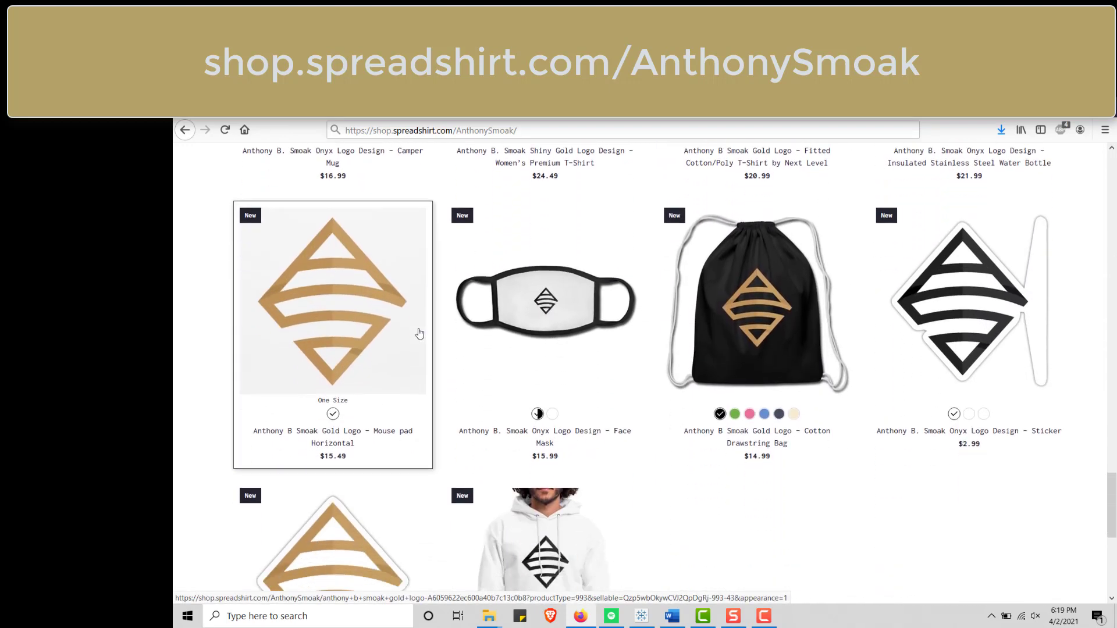
scroll(down, 3)
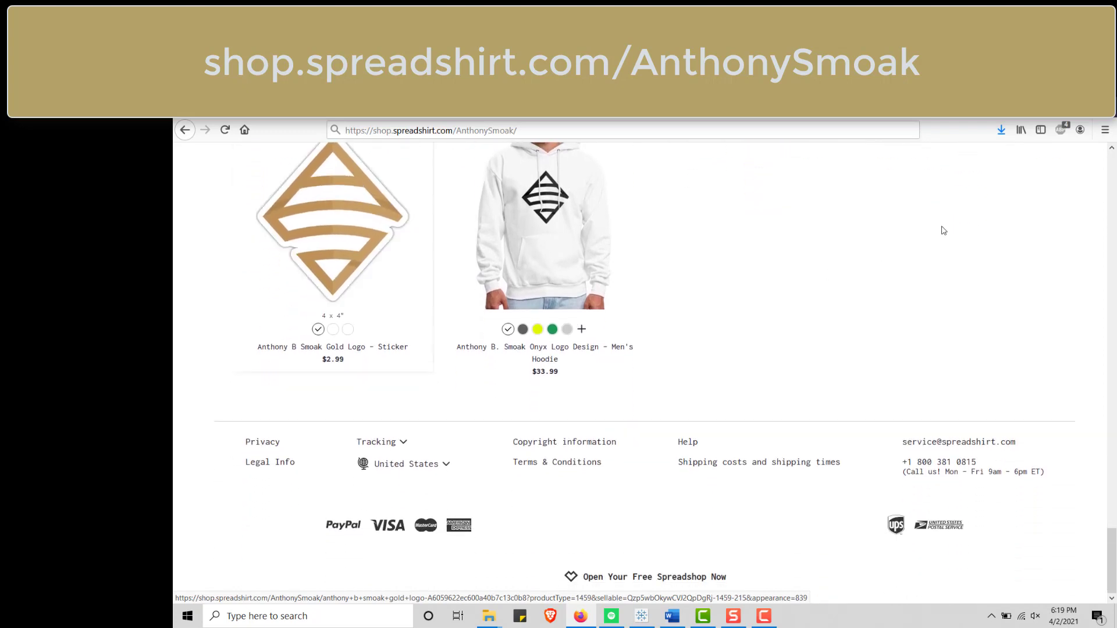